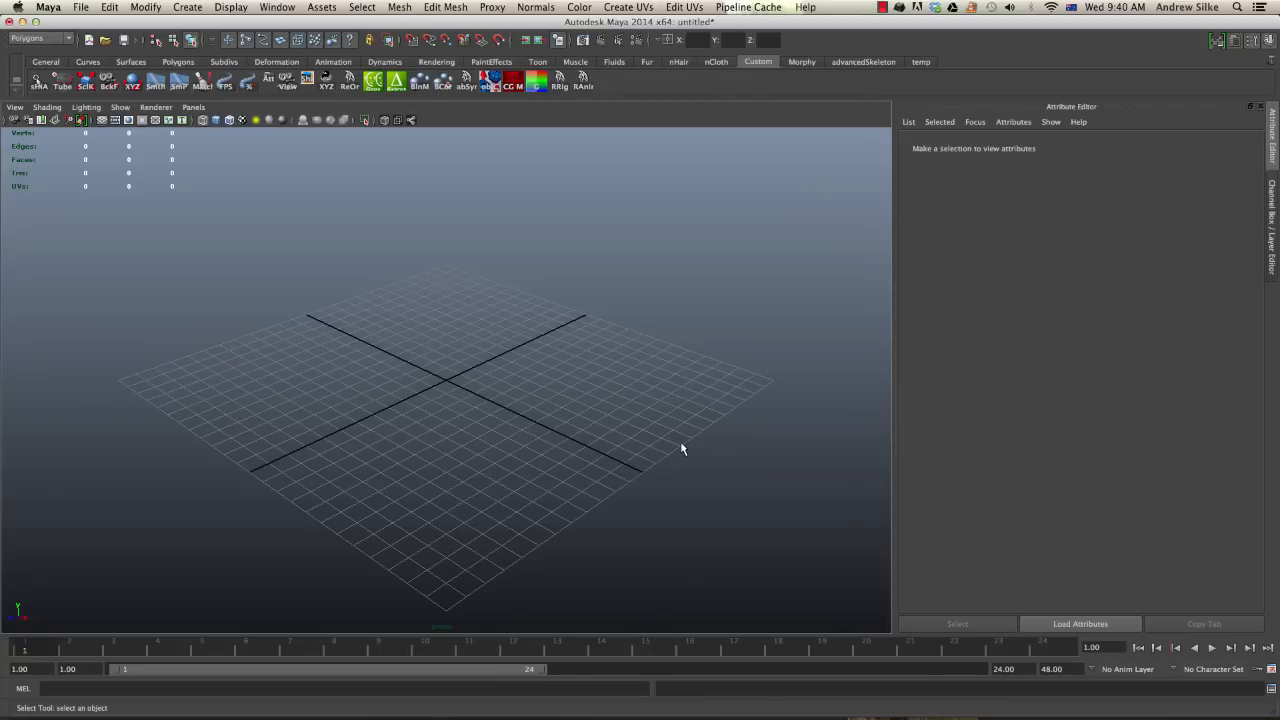
{"action": "mouse_move", "coordinate": [615, 307]}
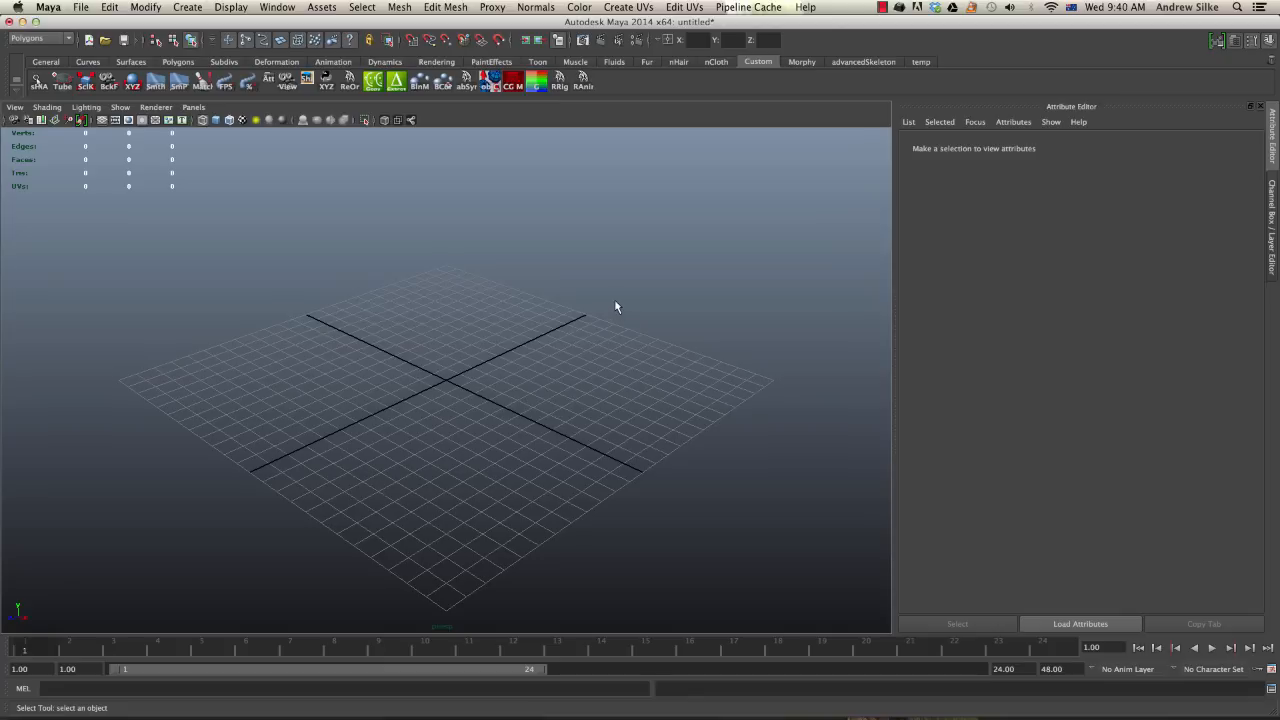
{"action": "mouse_move", "coordinate": [615, 318]}
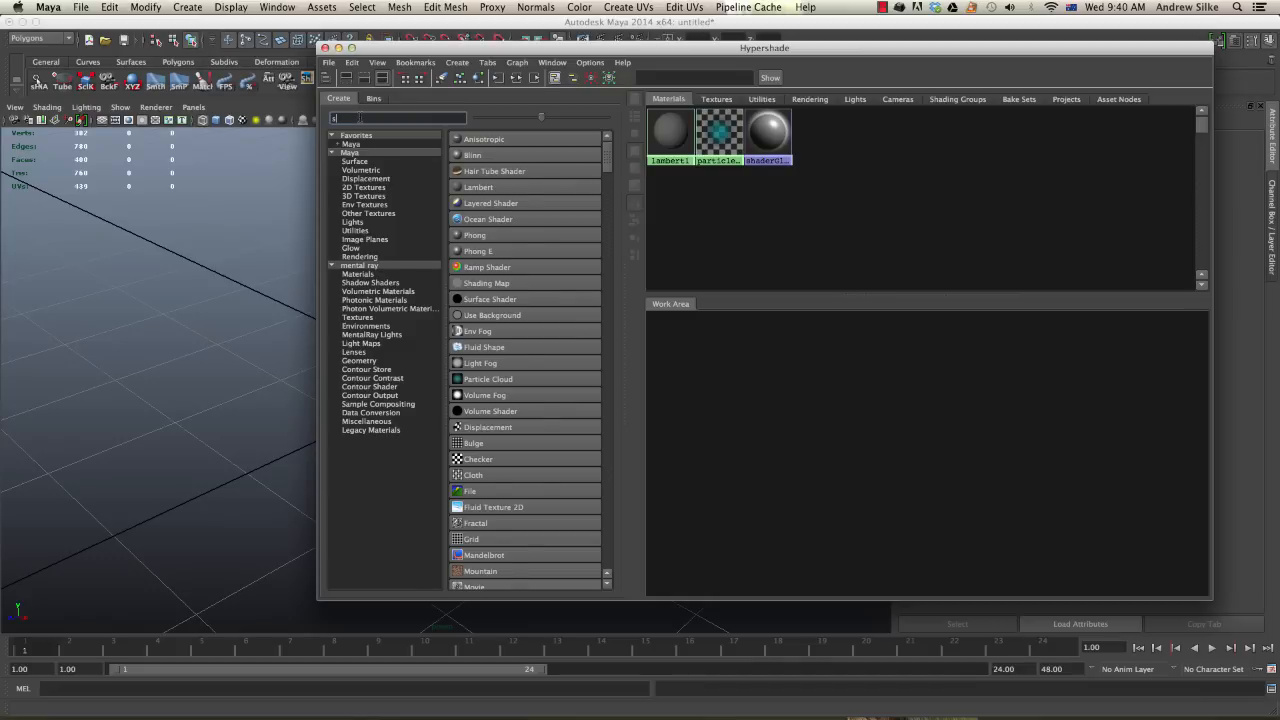
Step: Filter Hypershade's Create list by 'sss' and create a misss_fast_shader2_x material
{"action": "type", "text": "sss"}
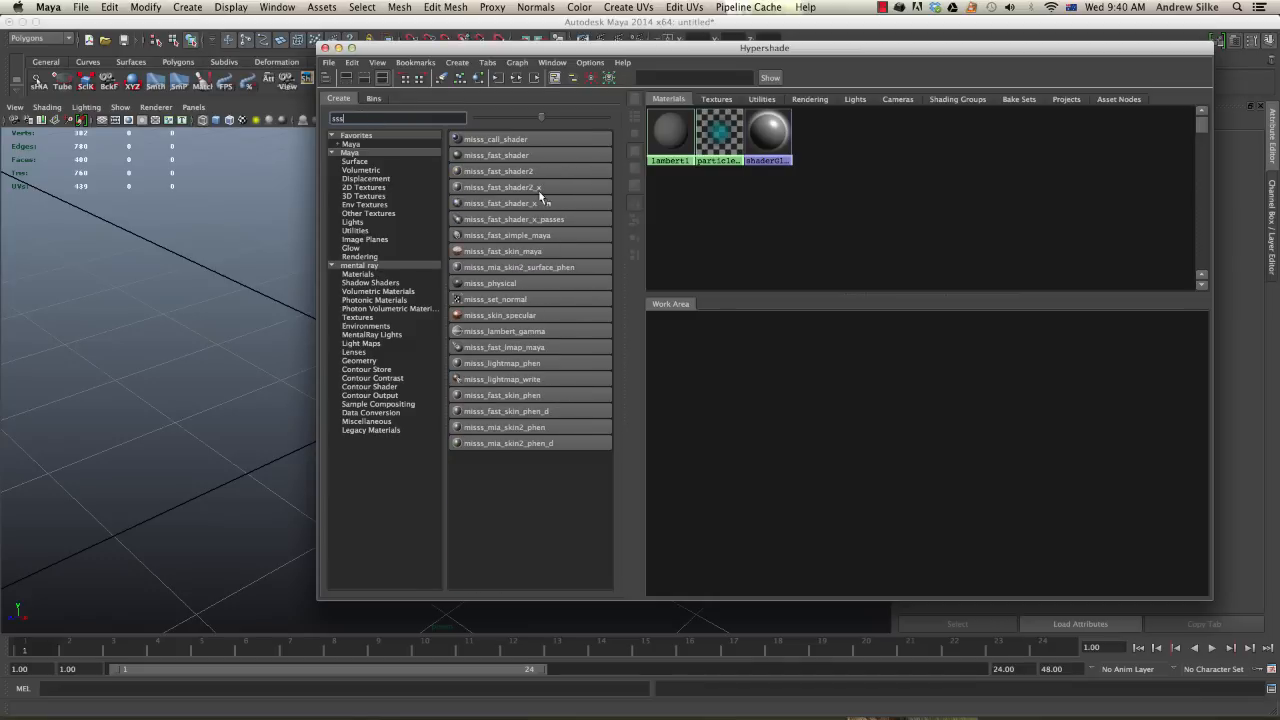
{"action": "mouse_move", "coordinate": [530, 219]}
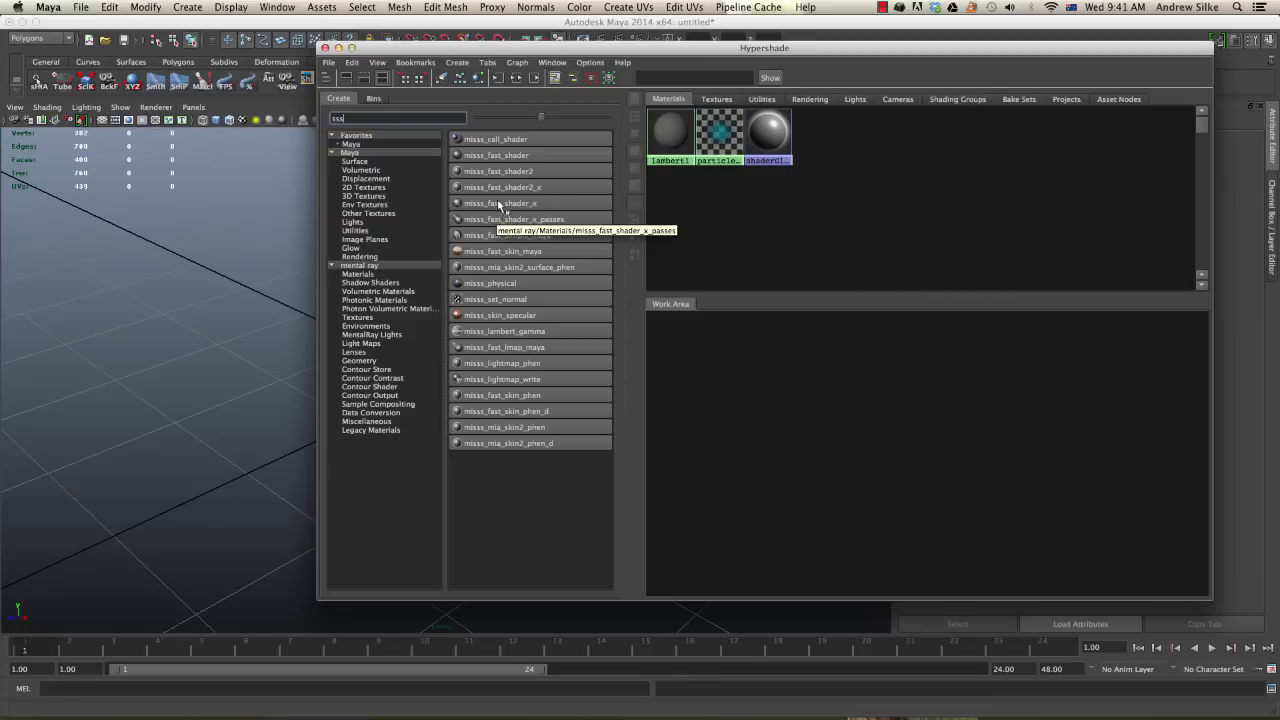
{"action": "mouse_move", "coordinate": [505, 187]}
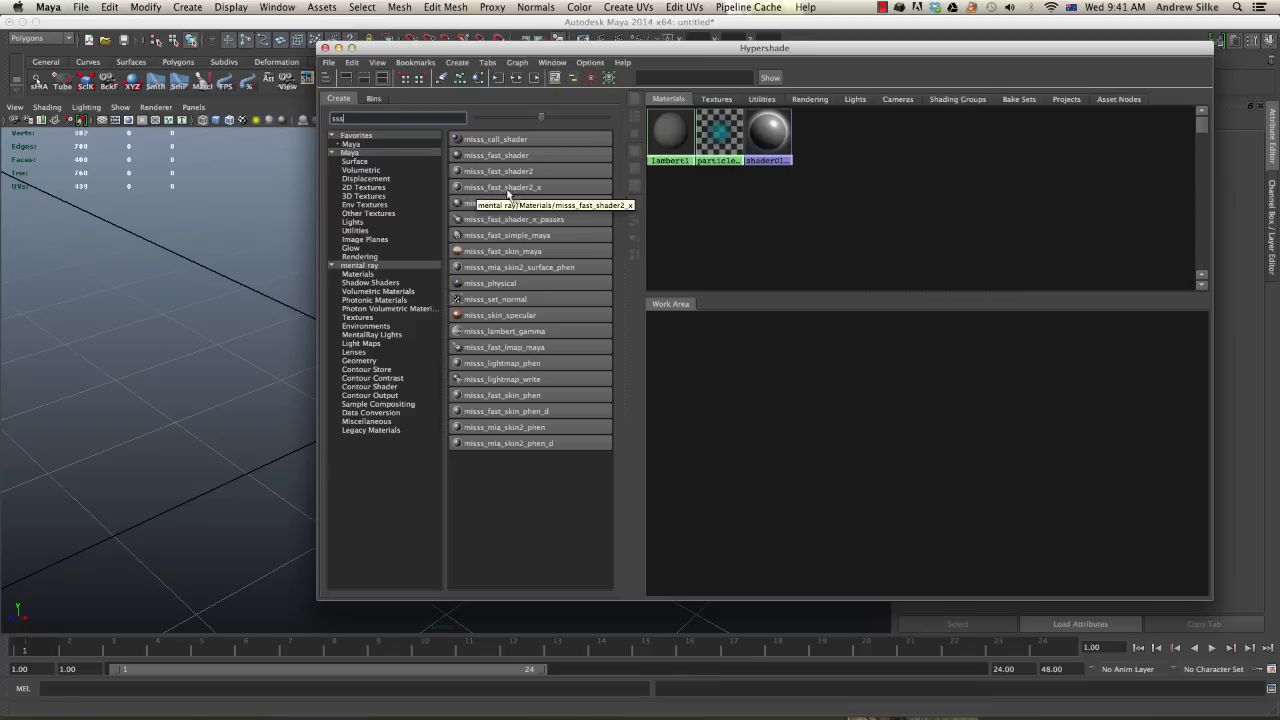
{"action": "mouse_move", "coordinate": [535, 190]}
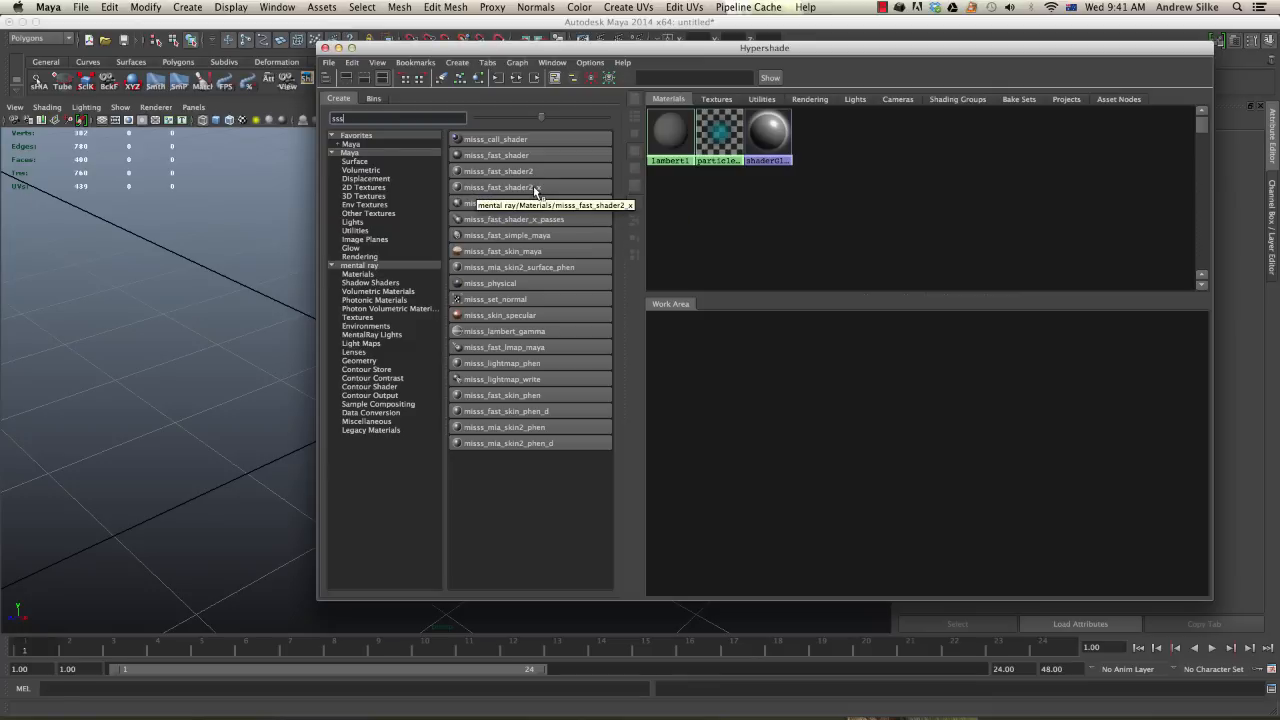
{"action": "double_click", "coordinate": [502, 187]}
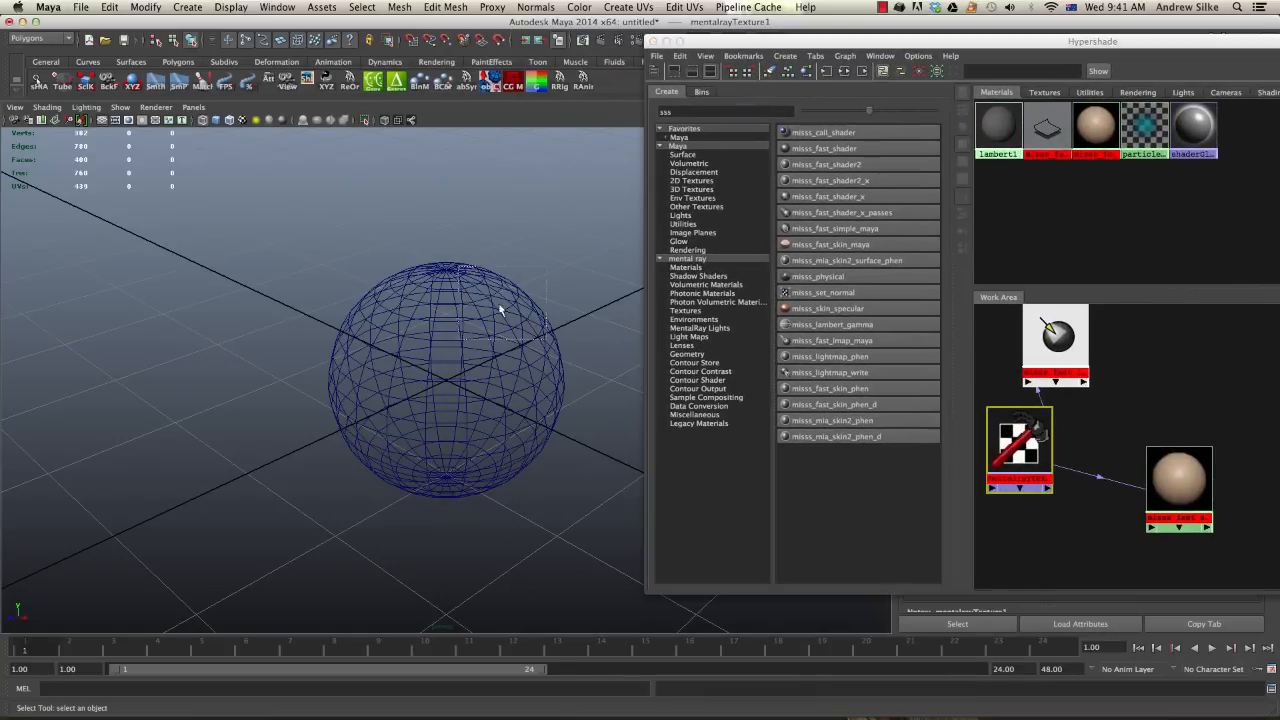
Step: Render the sphere with mental ray chosen as the renderer in Render View
{"action": "right_click", "coordinate": [1019, 445]}
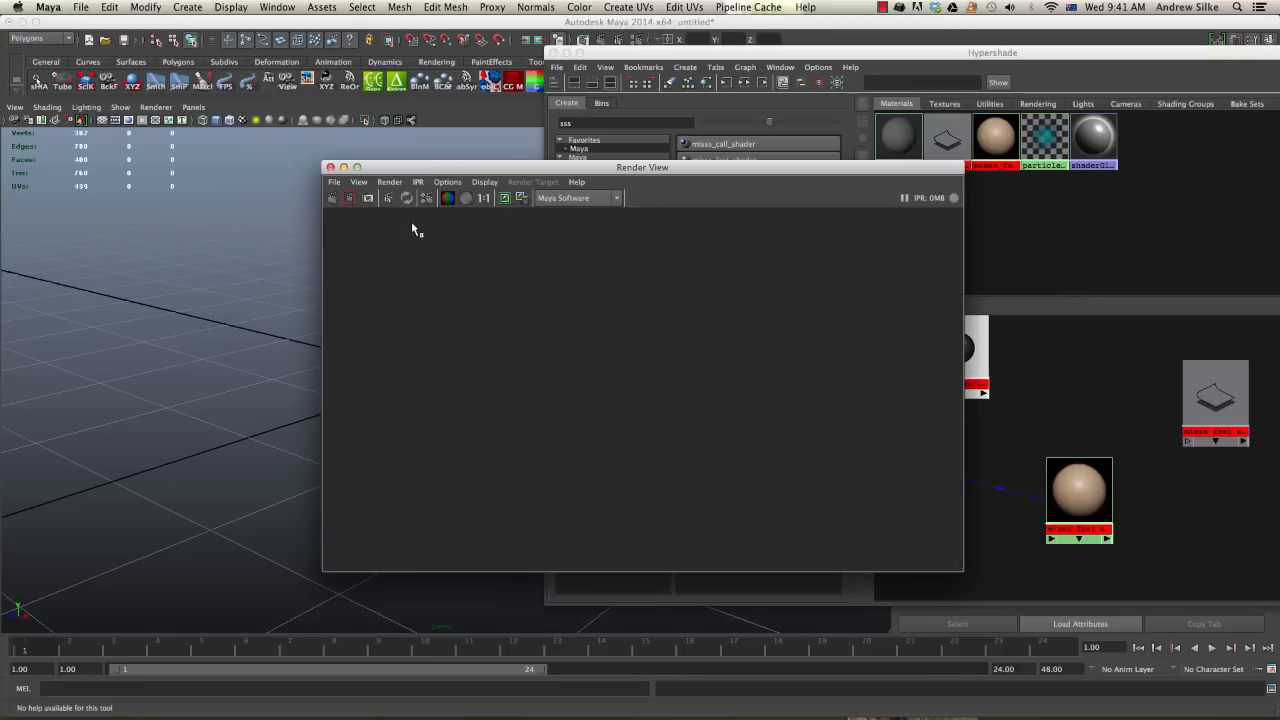
{"action": "left_click", "coordinate": [578, 197]}
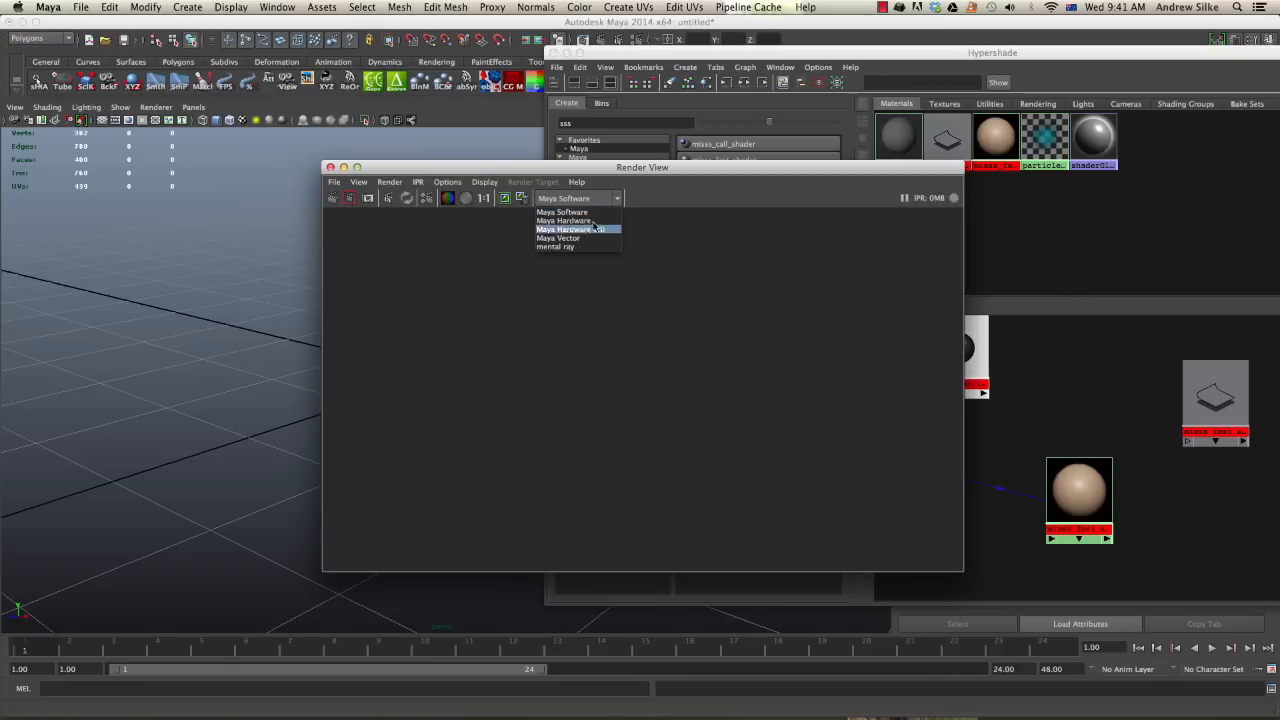
{"action": "left_click", "coordinate": [555, 247]}
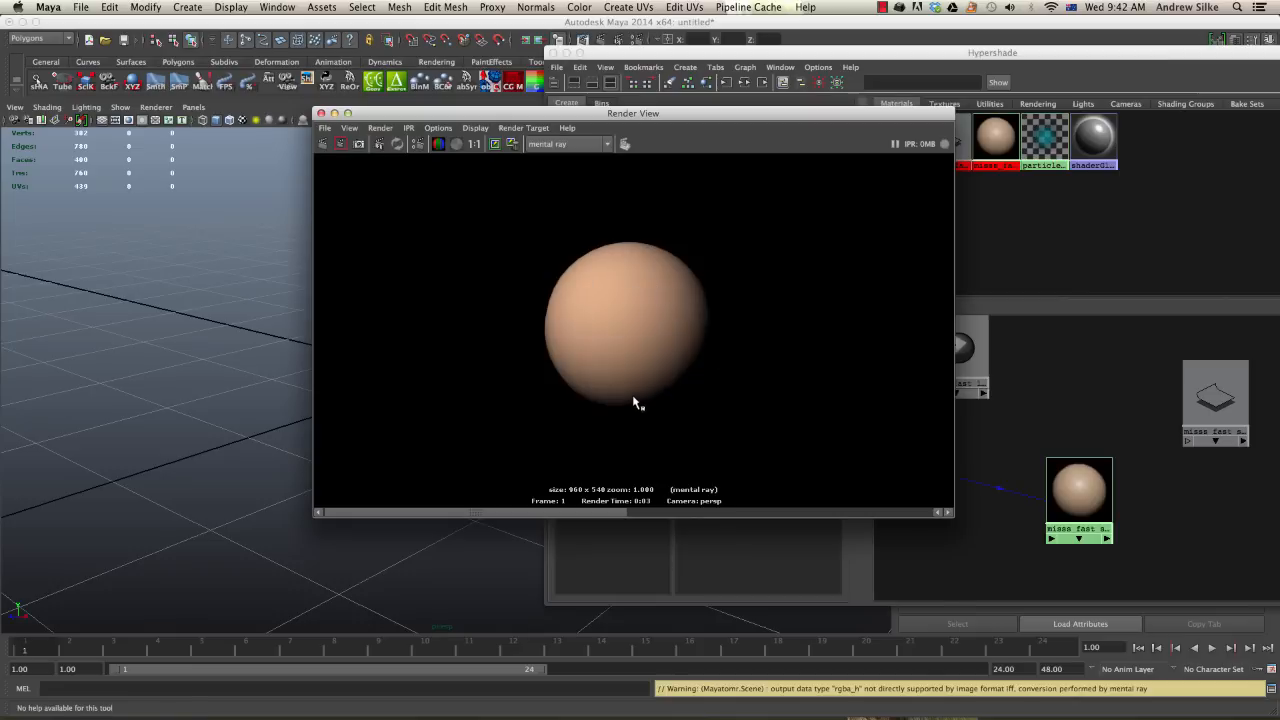
{"action": "mouse_move", "coordinate": [635, 158]}
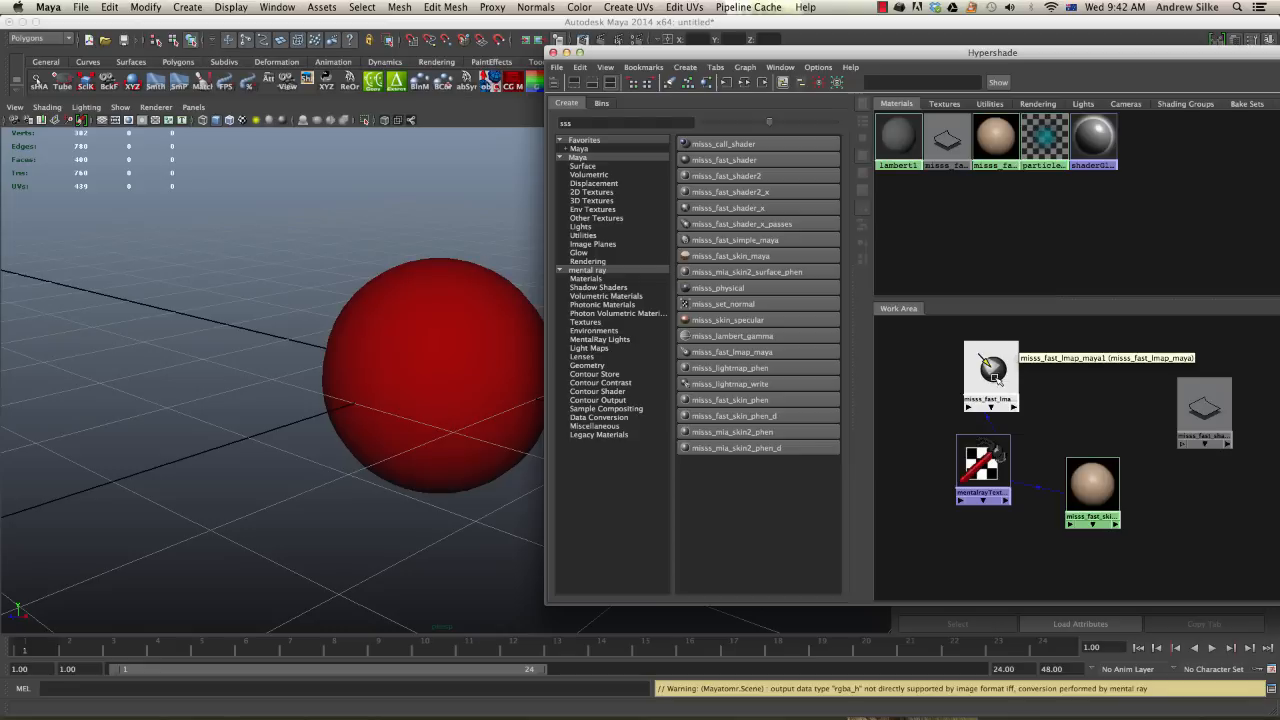
Step: Drag misss_fast_shader2_x1 from Hypershade onto the sphere to assign it
{"action": "left_click", "coordinate": [968, 470]}
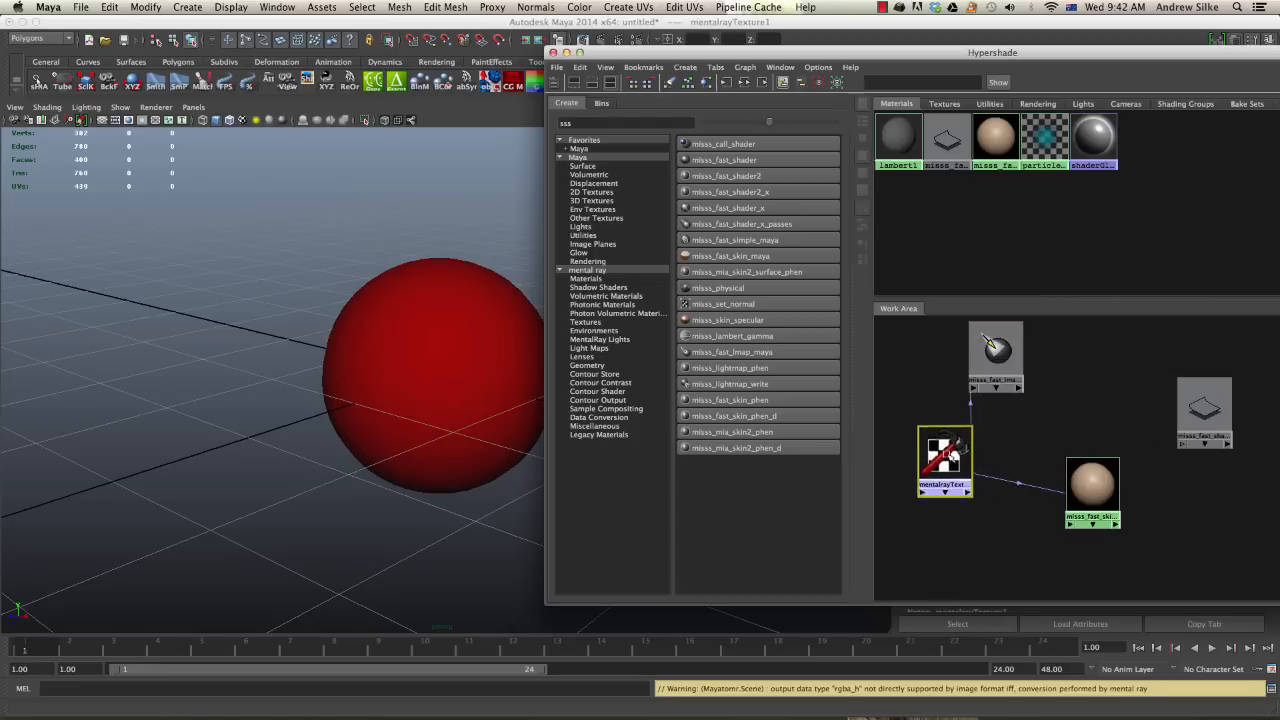
{"action": "left_click", "coordinate": [1205, 413]}
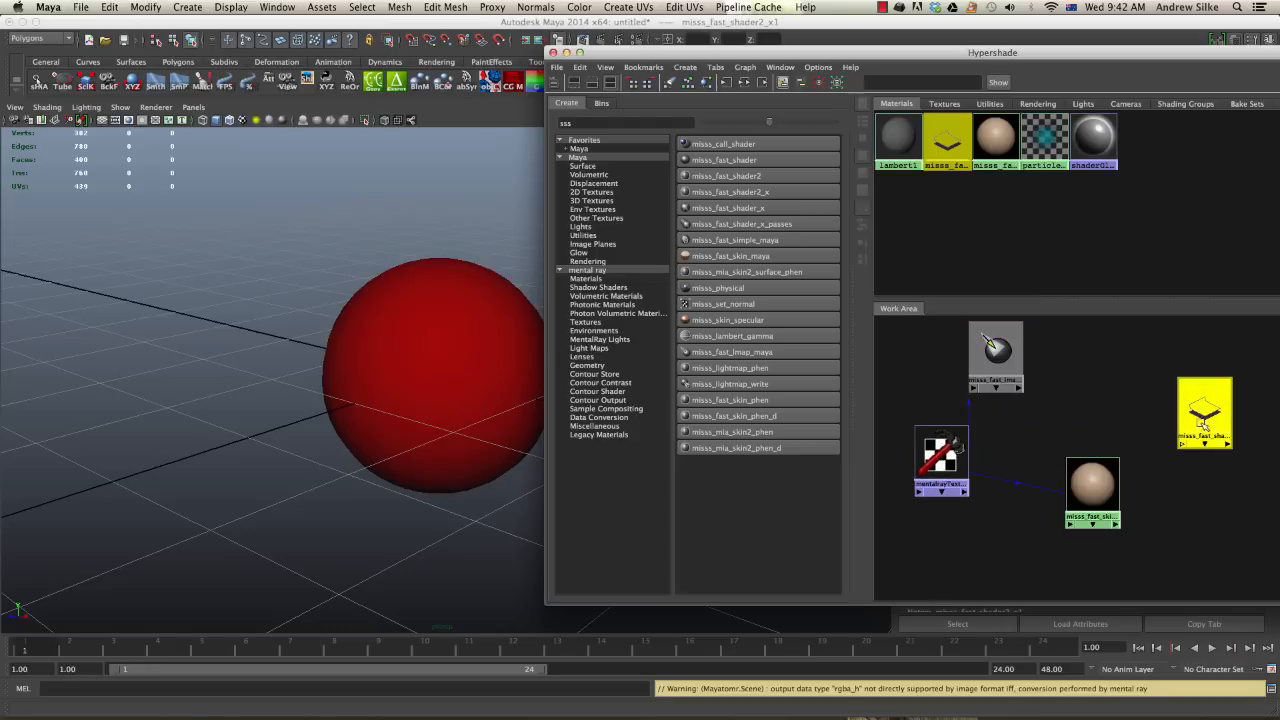
{"action": "left_click_drag", "start_coordinate": [1204, 415], "coordinate": [482, 388]}
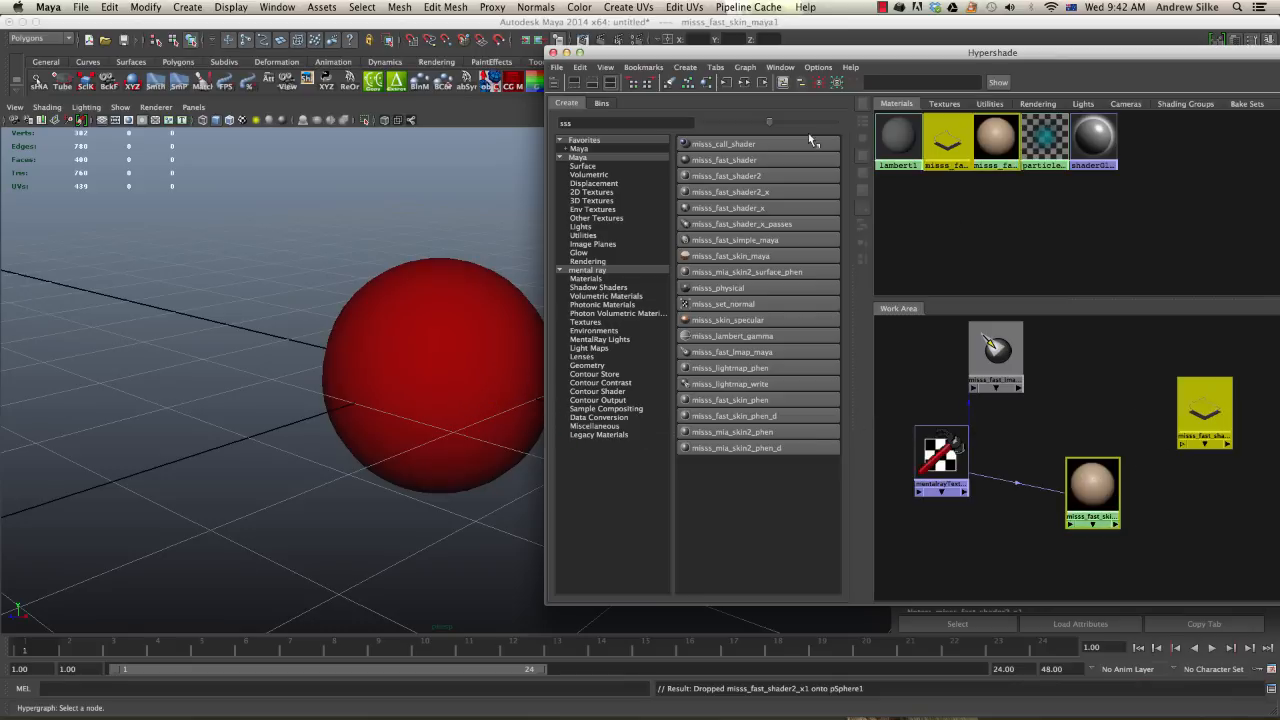
{"action": "mouse_move", "coordinate": [745, 83]}
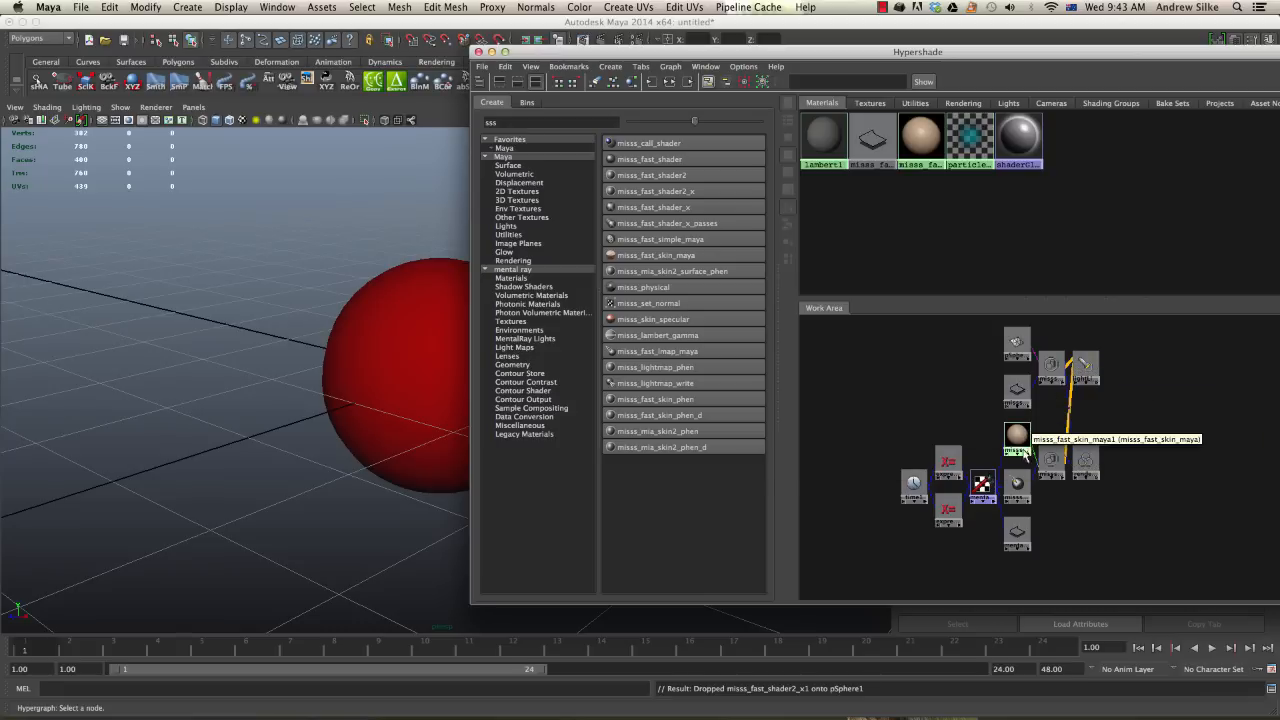
{"action": "mouse_move", "coordinate": [1022, 518]}
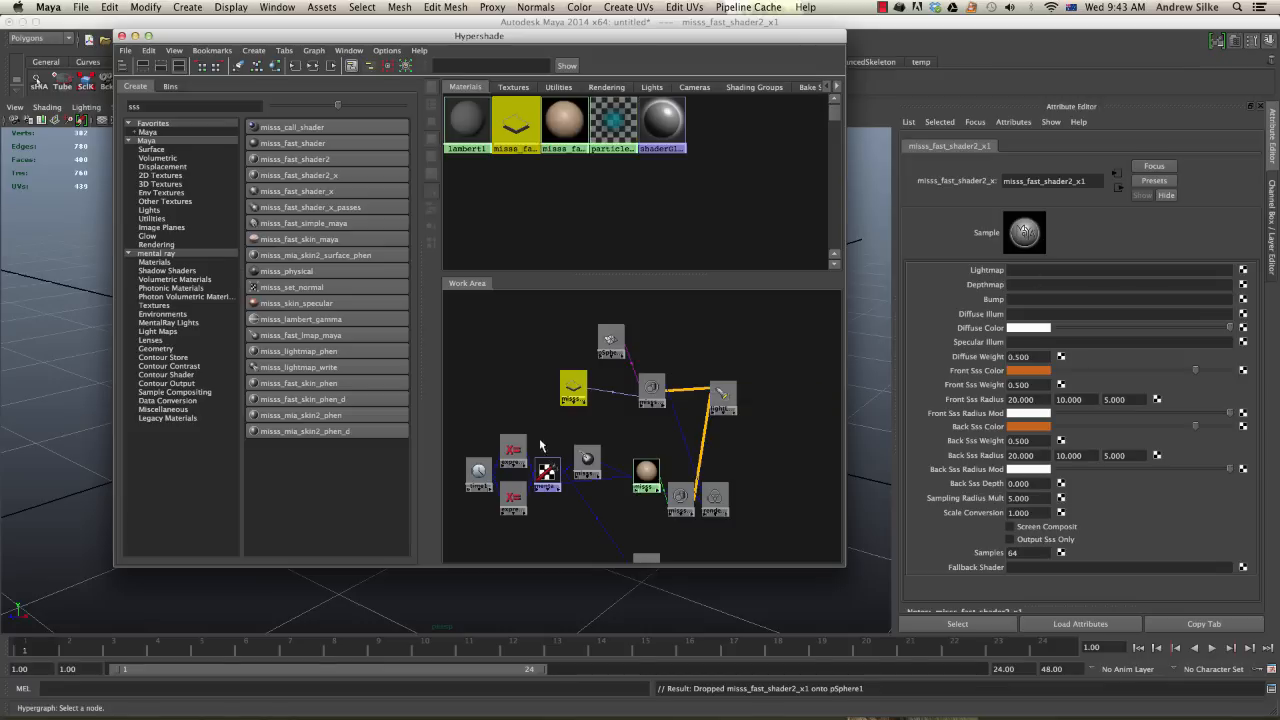
{"action": "mouse_move", "coordinate": [547, 473]}
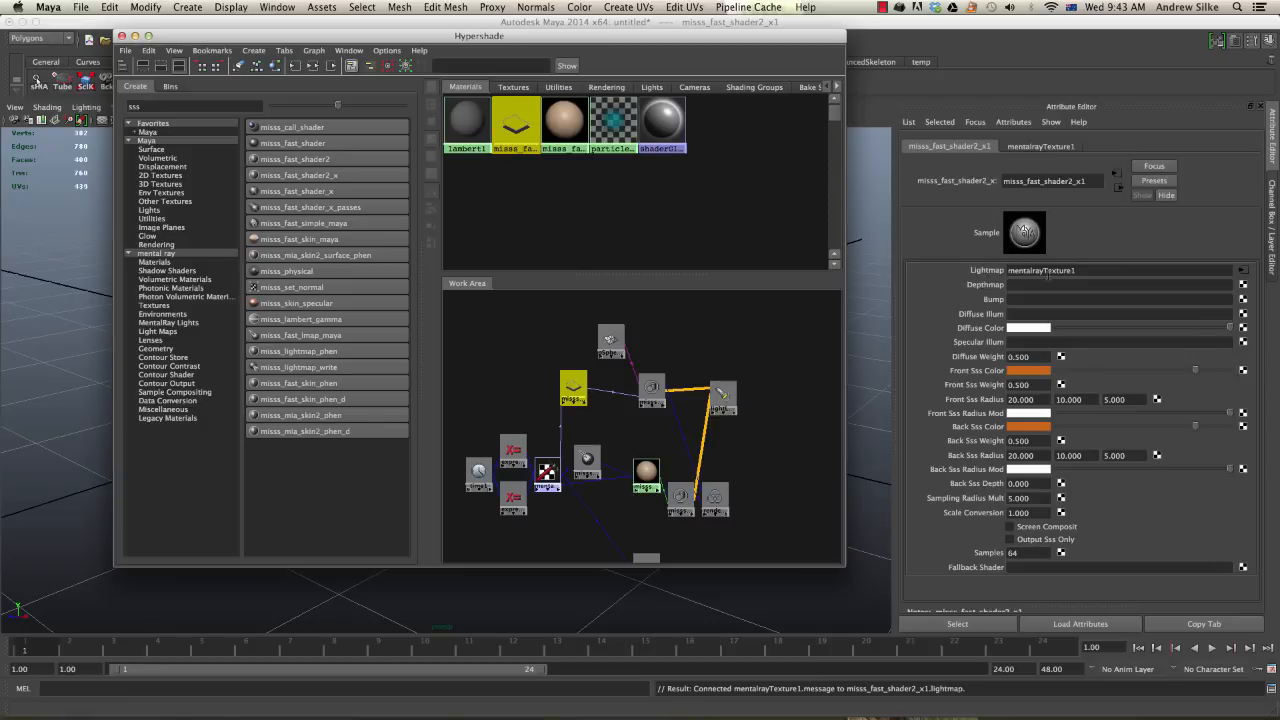
Step: Link mentalrayTexture1 as the lightmap and select the misss_fast_shader2_x1SG node
{"action": "left_click", "coordinate": [575, 390]}
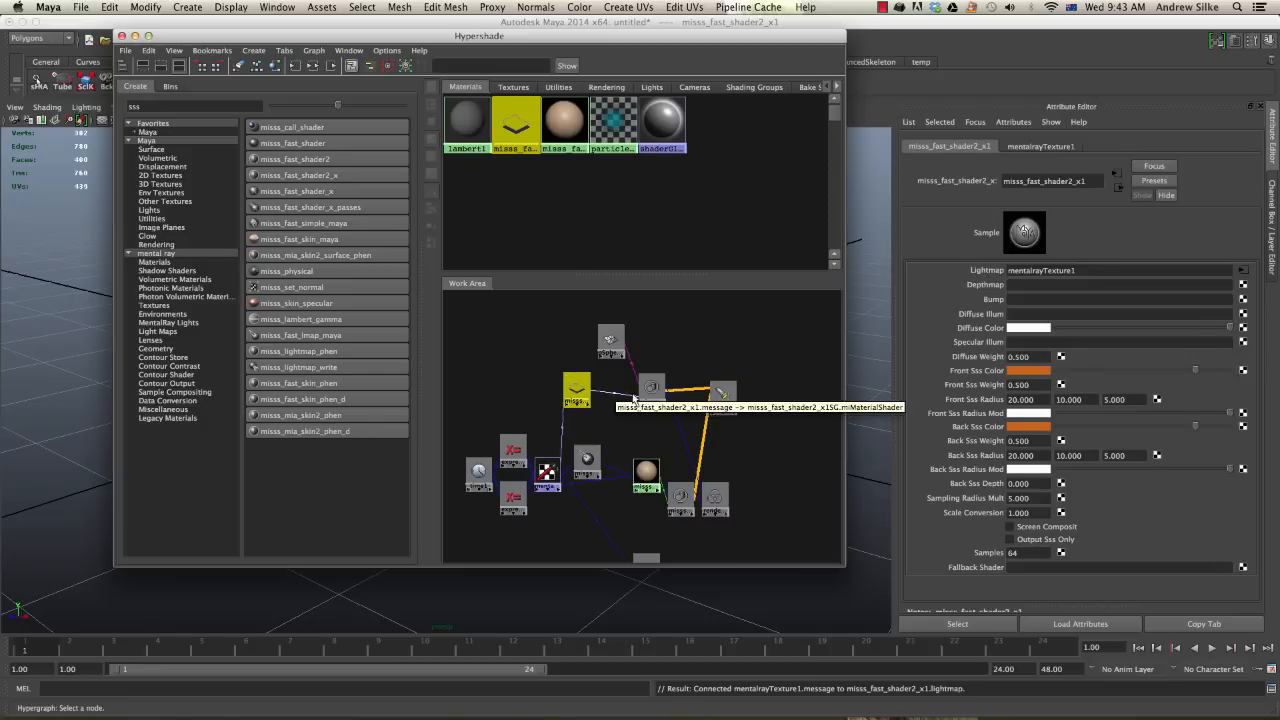
{"action": "left_click", "coordinate": [651, 389]}
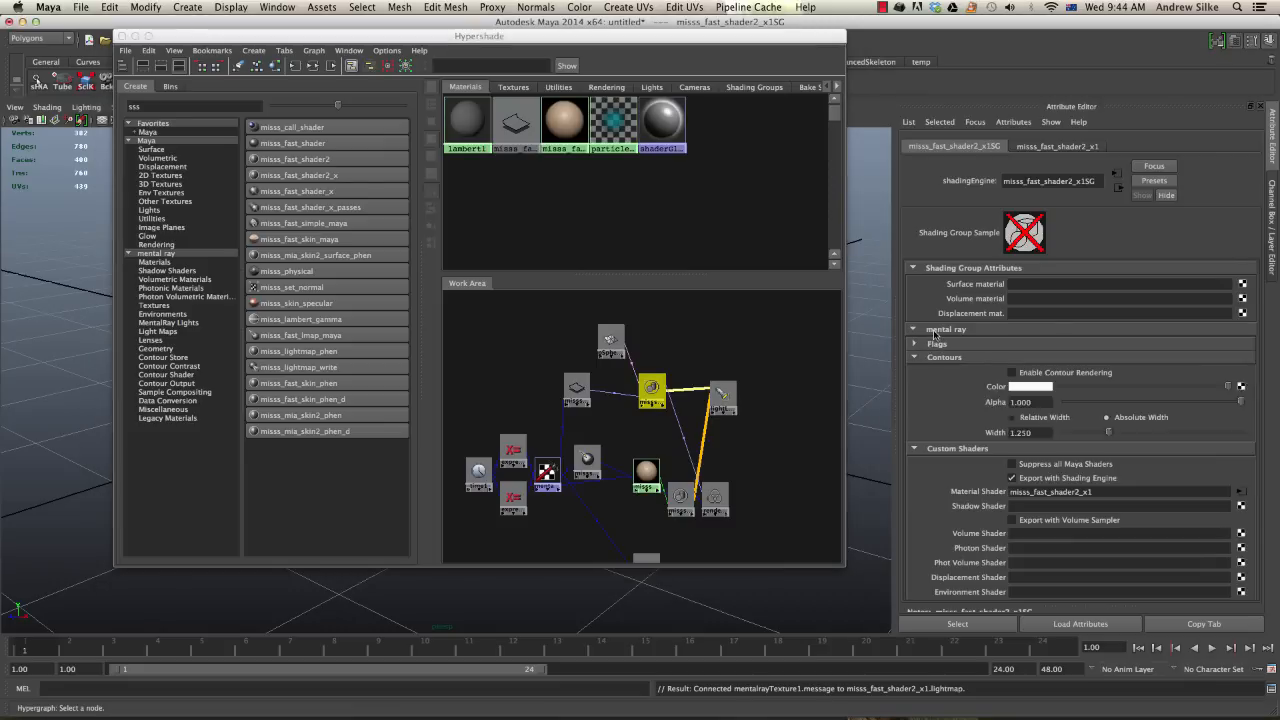
Step: Scroll down through the misss_fast_shader2_x1SG attributes before re-rendering
{"action": "scroll", "scroll_direction": "down", "scroll_amount": 3}
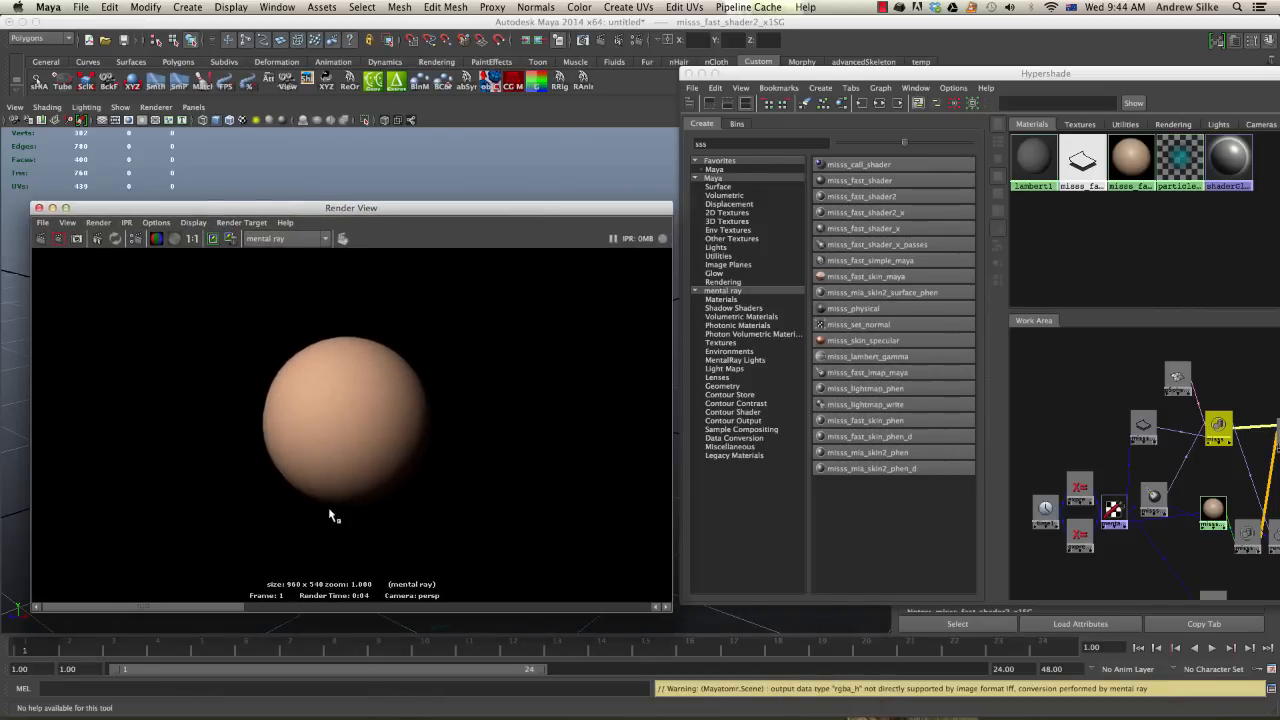
{"action": "mouse_move", "coordinate": [448, 480]}
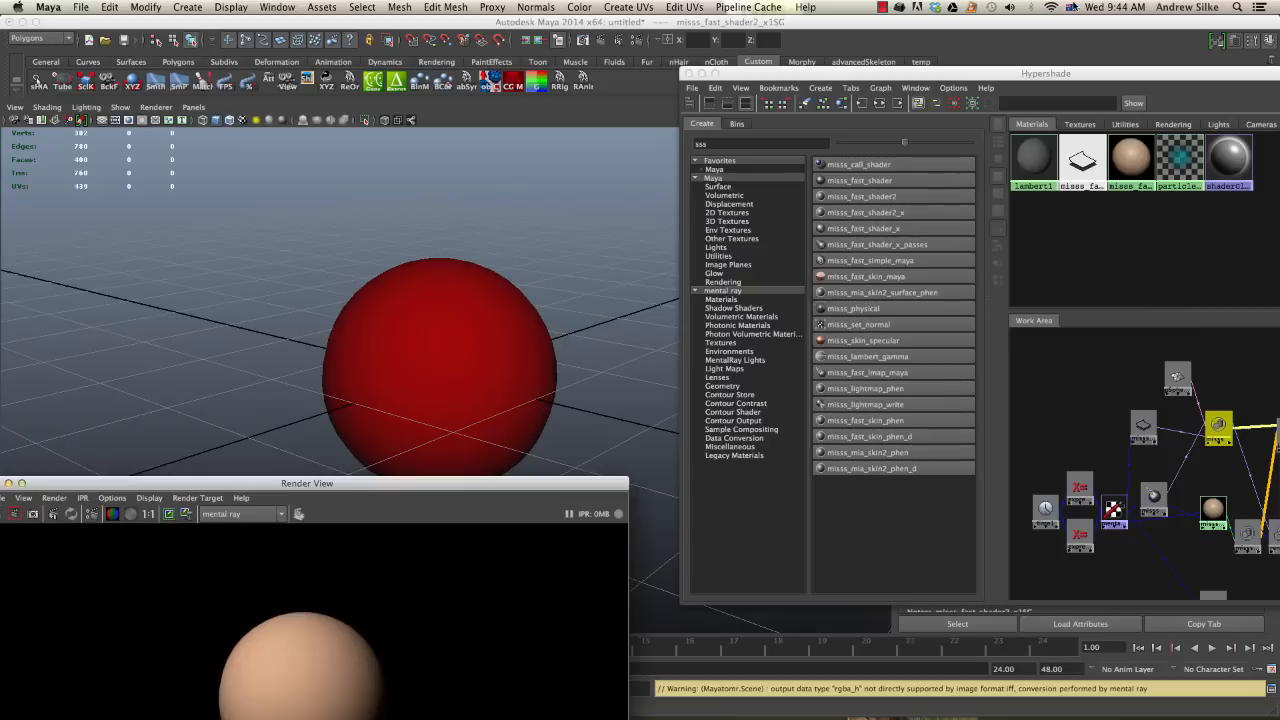
Step: Move the Render View window to the lower left of the screen
{"action": "left_click_drag", "start_coordinate": [1045, 73], "coordinate": [825, 48]}
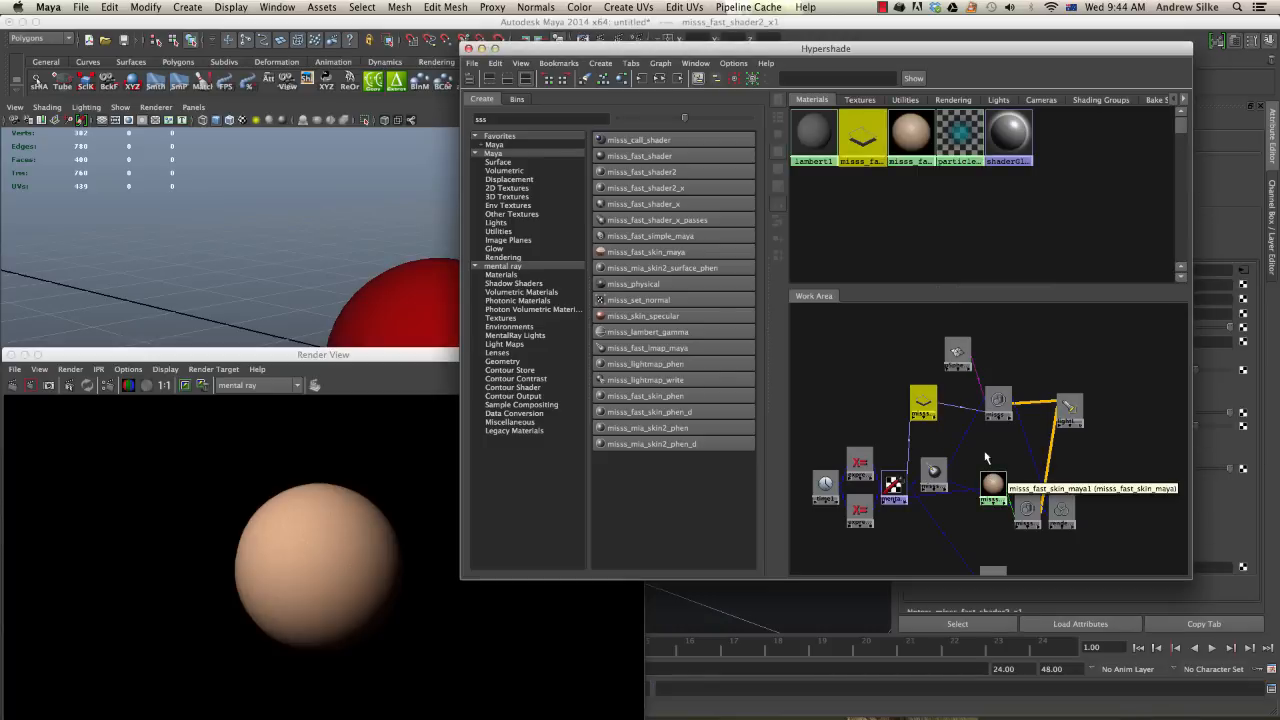
{"action": "mouse_move", "coordinate": [966, 438]}
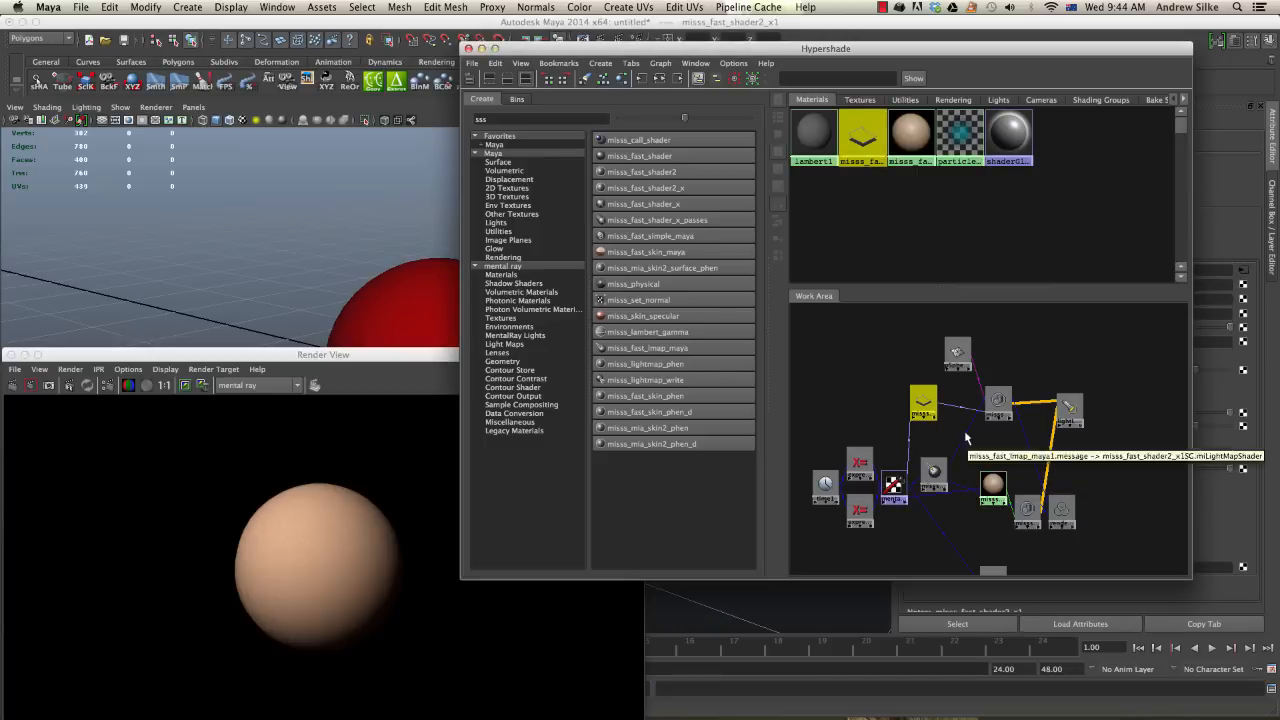
{"action": "mouse_move", "coordinate": [860, 465]}
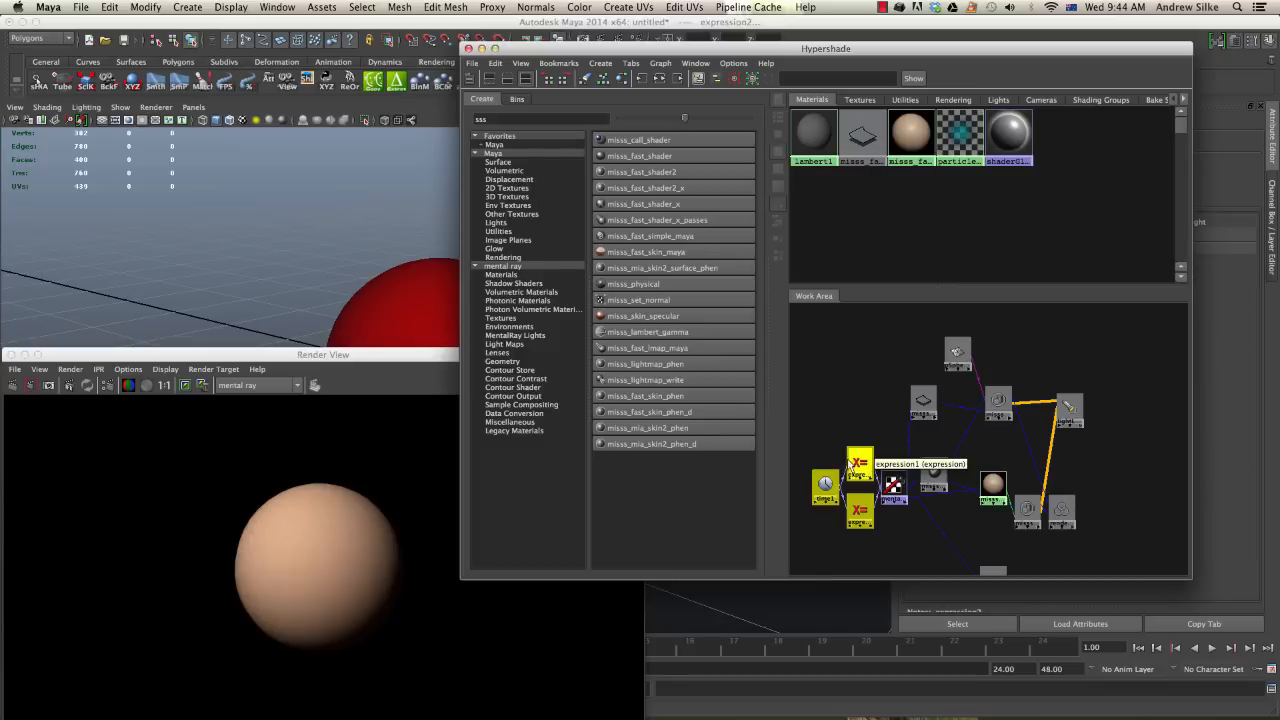
Step: Delete the misss_fast_skin_maya1 nodes and graph only the misss_fast_shader2_x1 network
{"action": "left_click", "coordinate": [893, 485]}
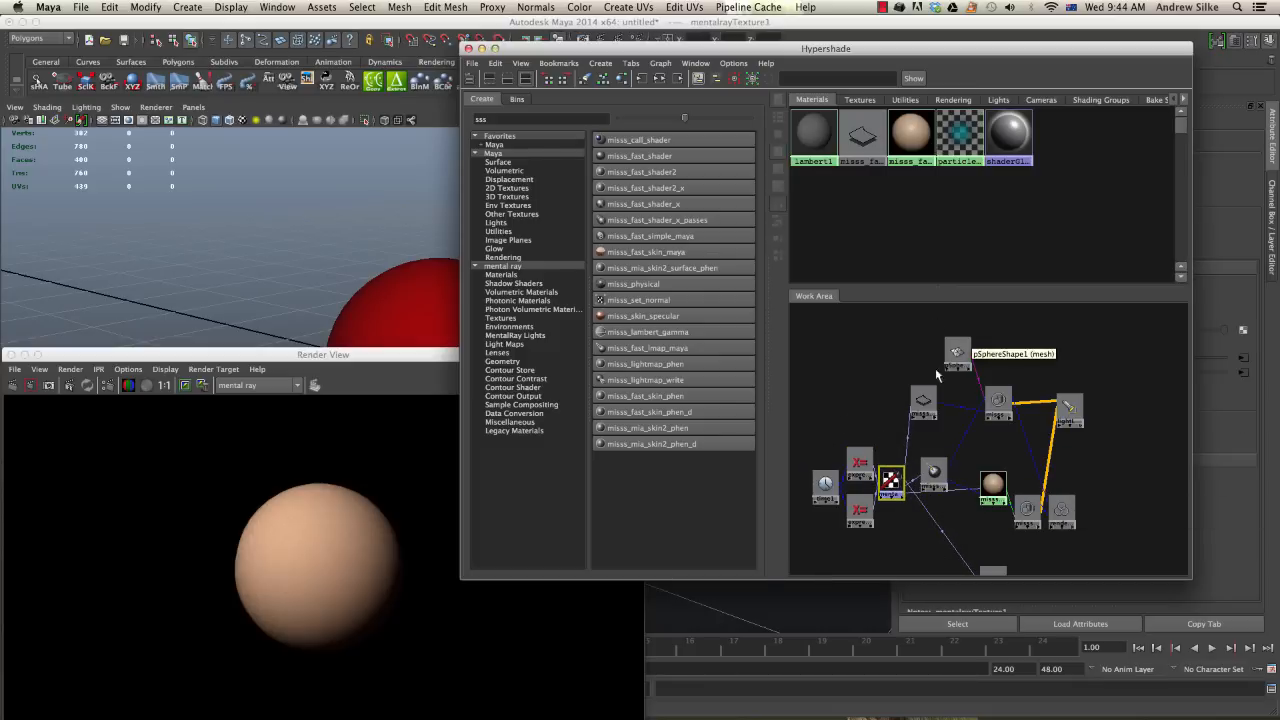
{"action": "left_click", "coordinate": [993, 485]}
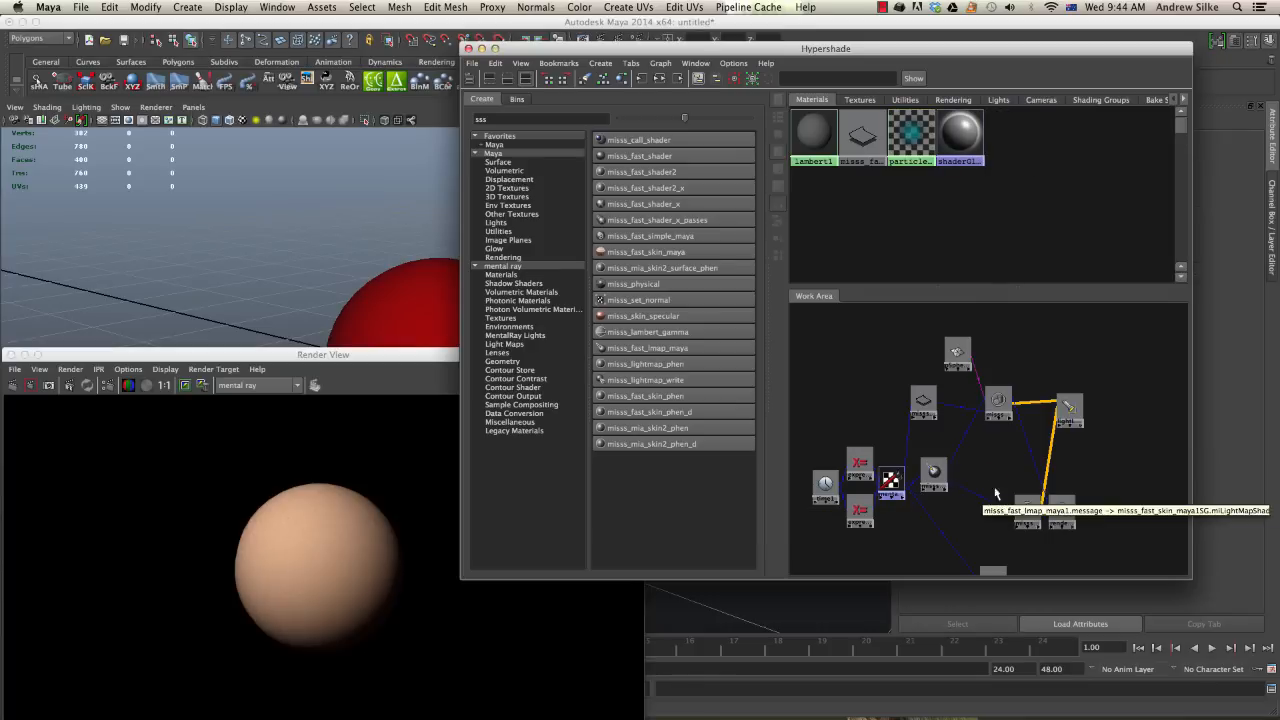
{"action": "left_click", "coordinate": [998, 400]}
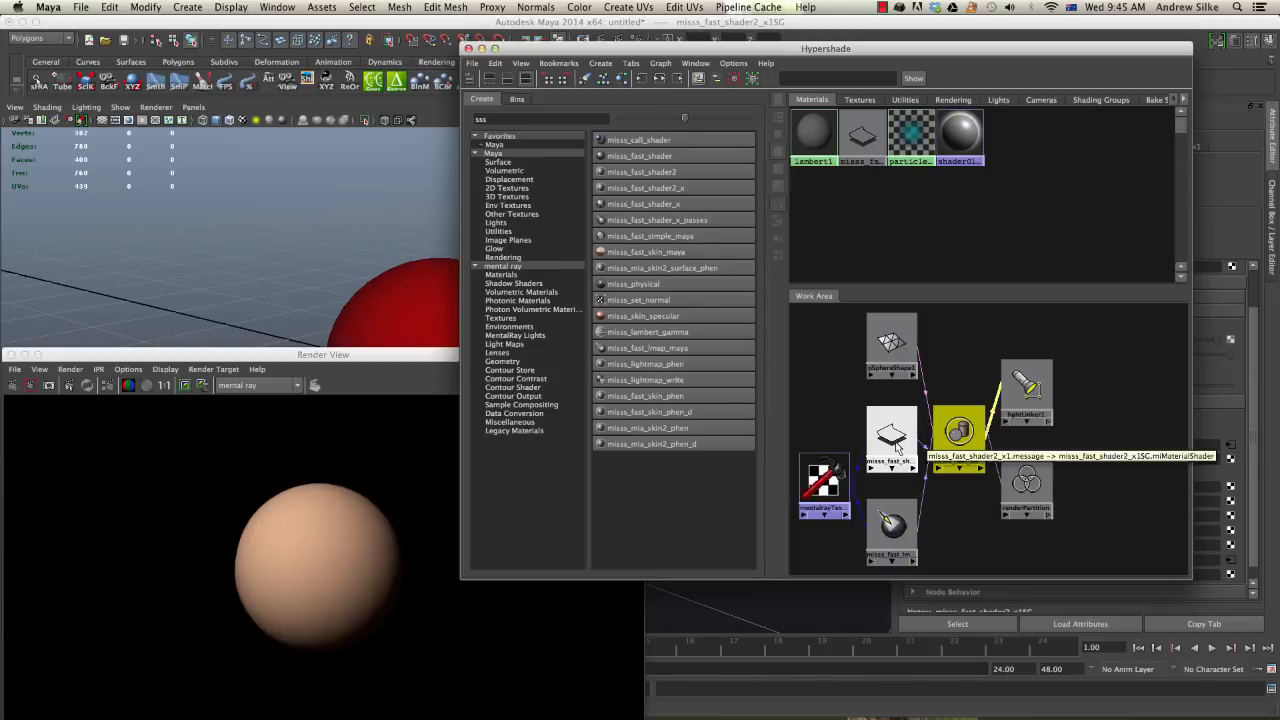
Step: Select the misss_fast_shader2_x1 node to load its attributes
{"action": "left_click", "coordinate": [890, 440]}
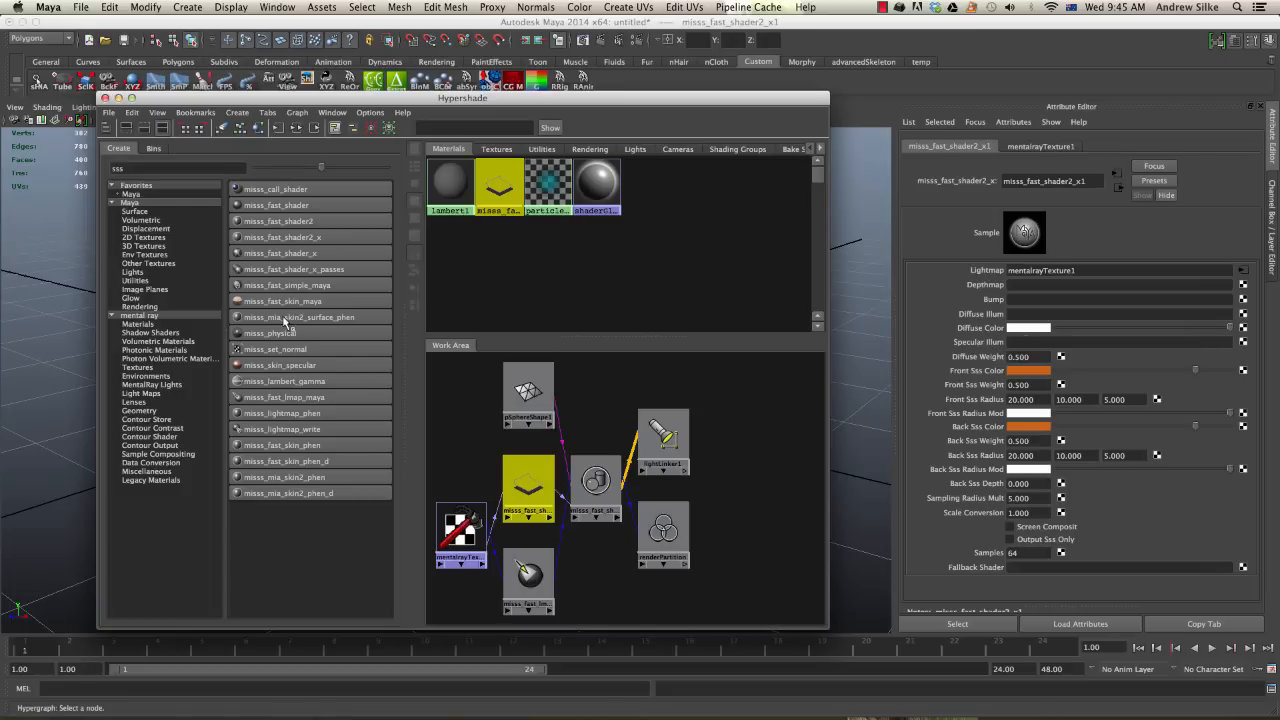
{"action": "mouse_move", "coordinate": [245, 373]}
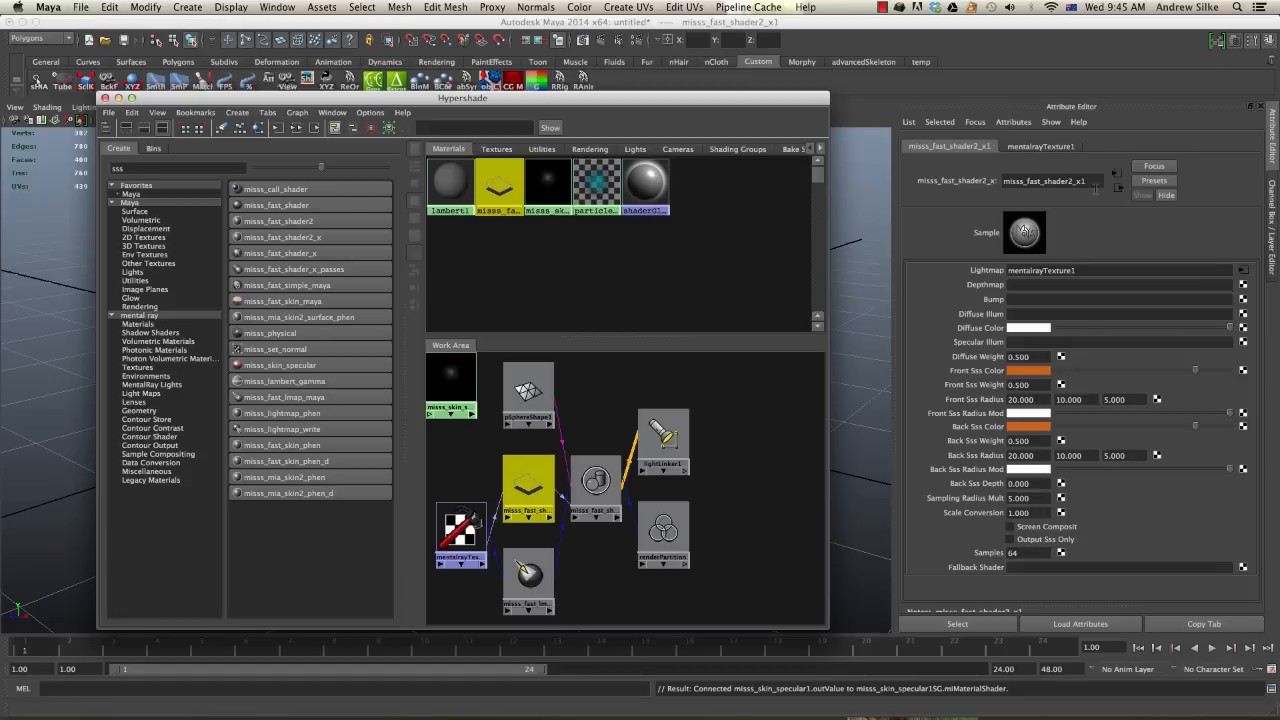
Step: Select misss_skin_specular1 and expand its specularity layer settings
{"action": "left_click", "coordinate": [1050, 181]}
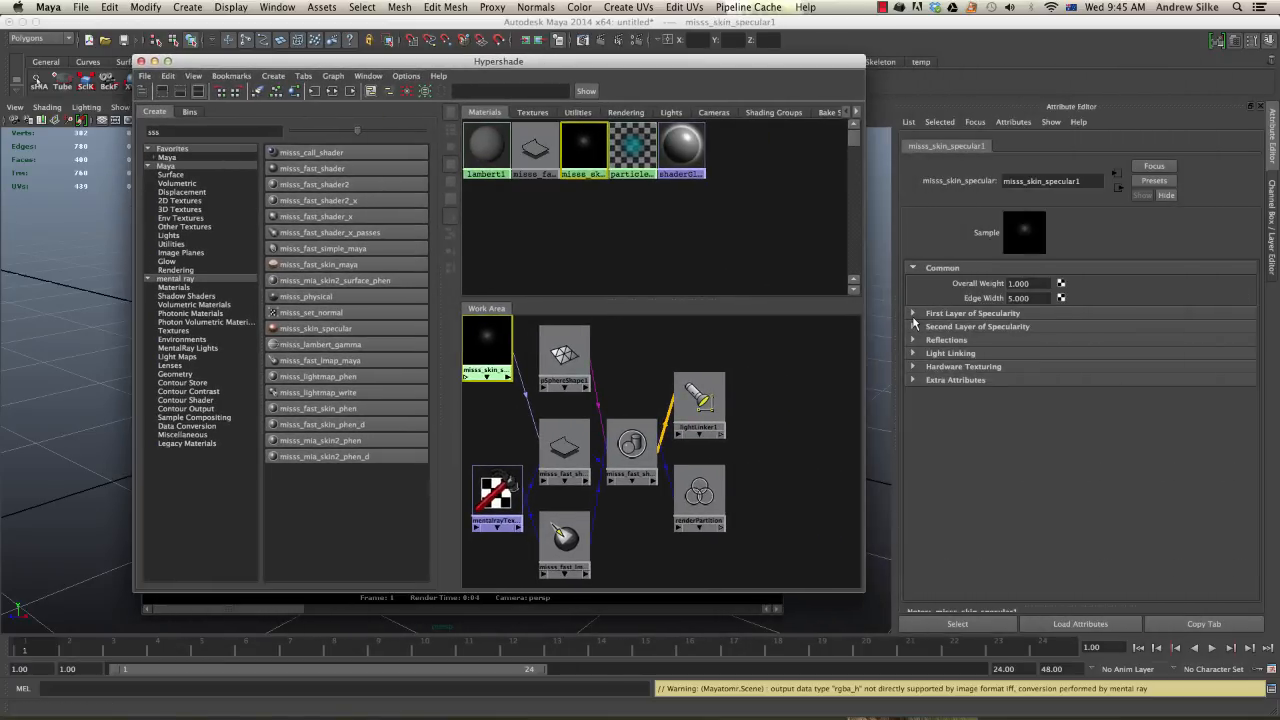
{"action": "left_click", "coordinate": [913, 313]}
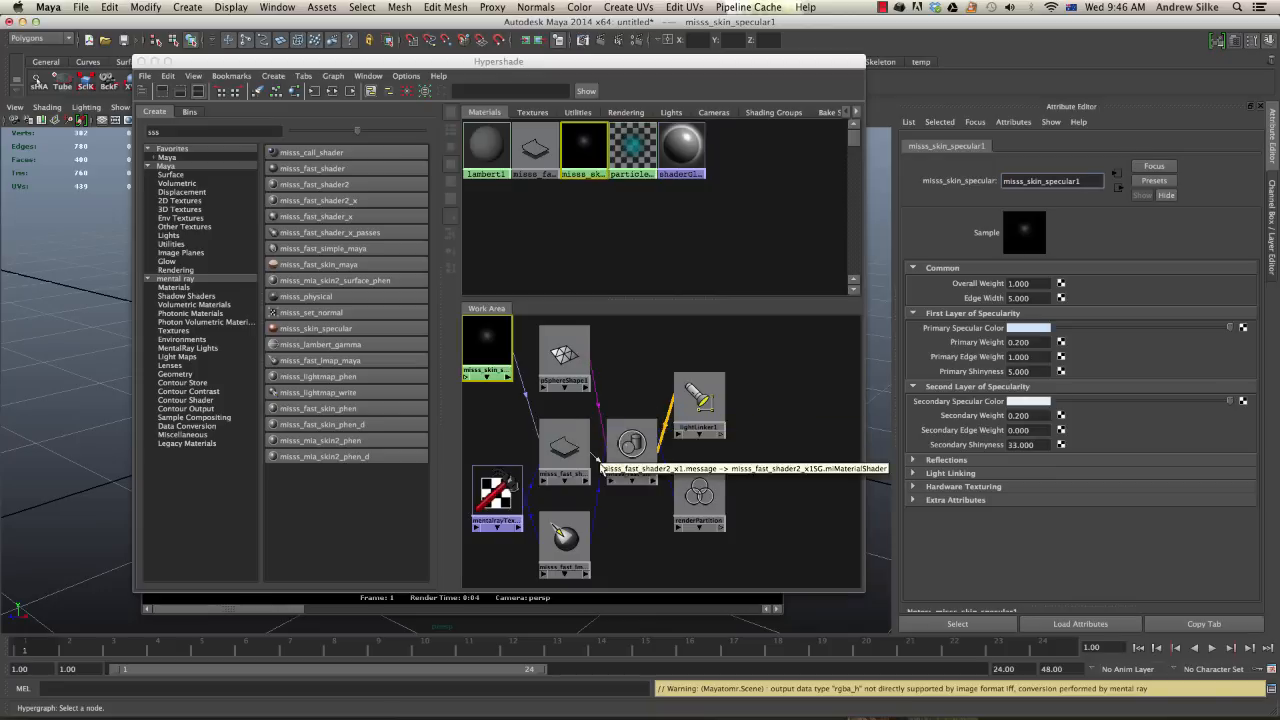
Step: Select the misss_fast_shader2_x1 node as the connection target for the specular shader
{"action": "left_click", "coordinate": [563, 445]}
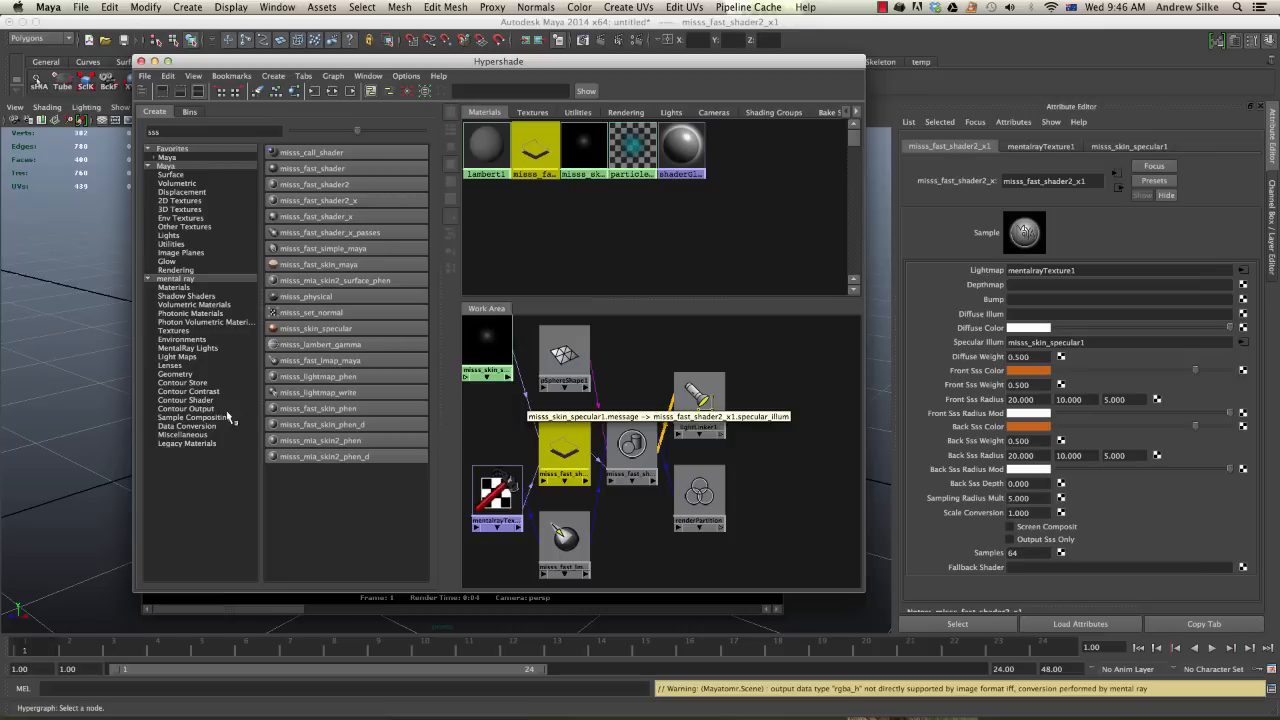
Step: Create a mib_illum_lambert material from mental ray's Legacy Materials in Hypershade
{"action": "left_click", "coordinate": [187, 443]}
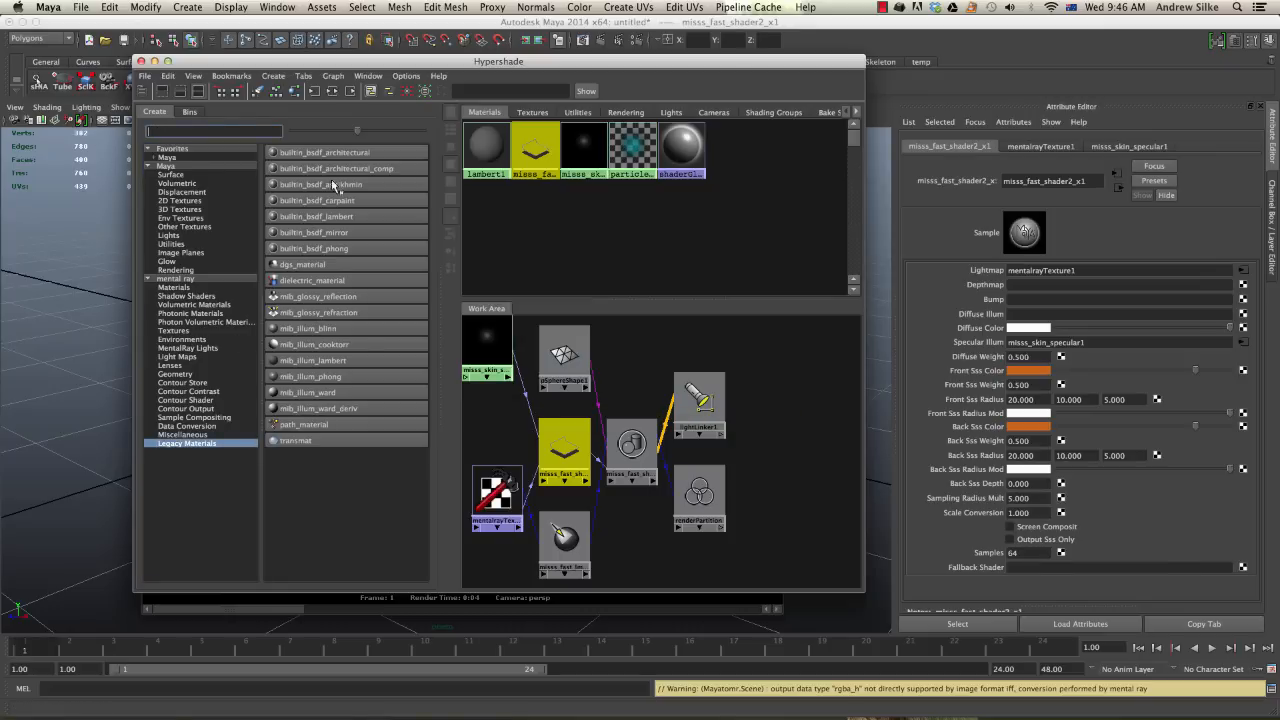
{"action": "mouse_move", "coordinate": [318, 312]}
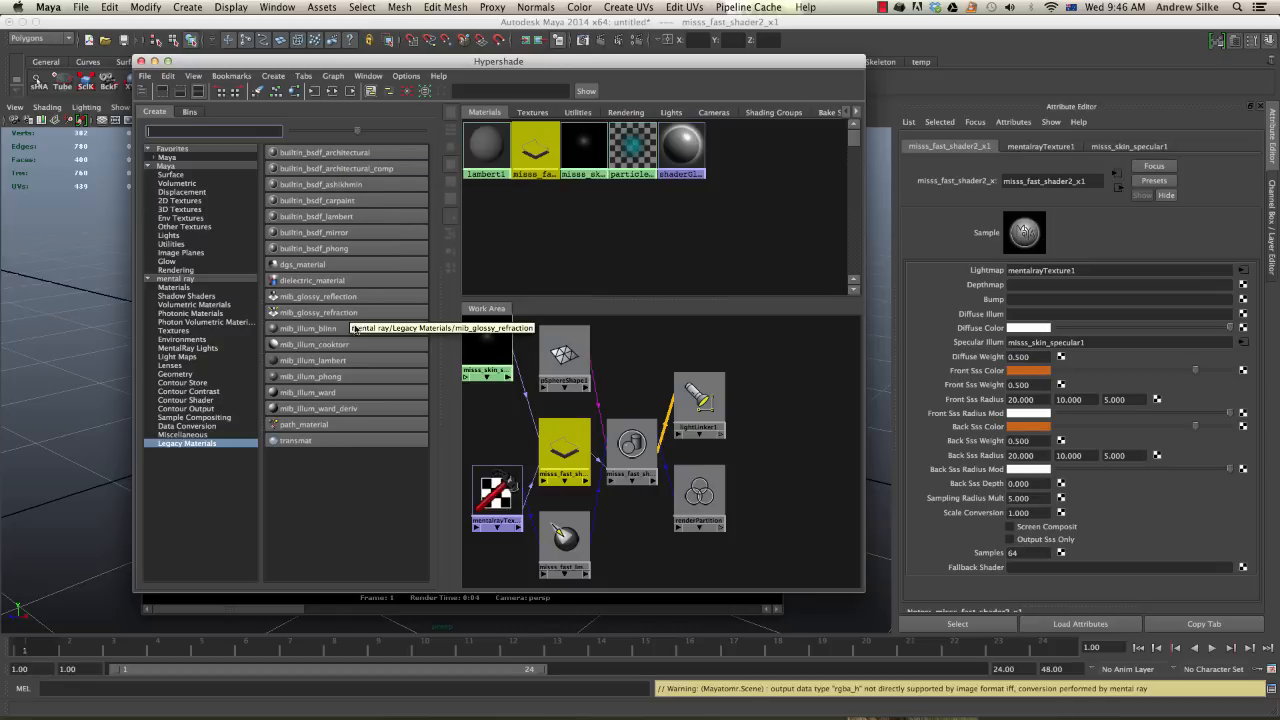
{"action": "mouse_move", "coordinate": [313, 360]}
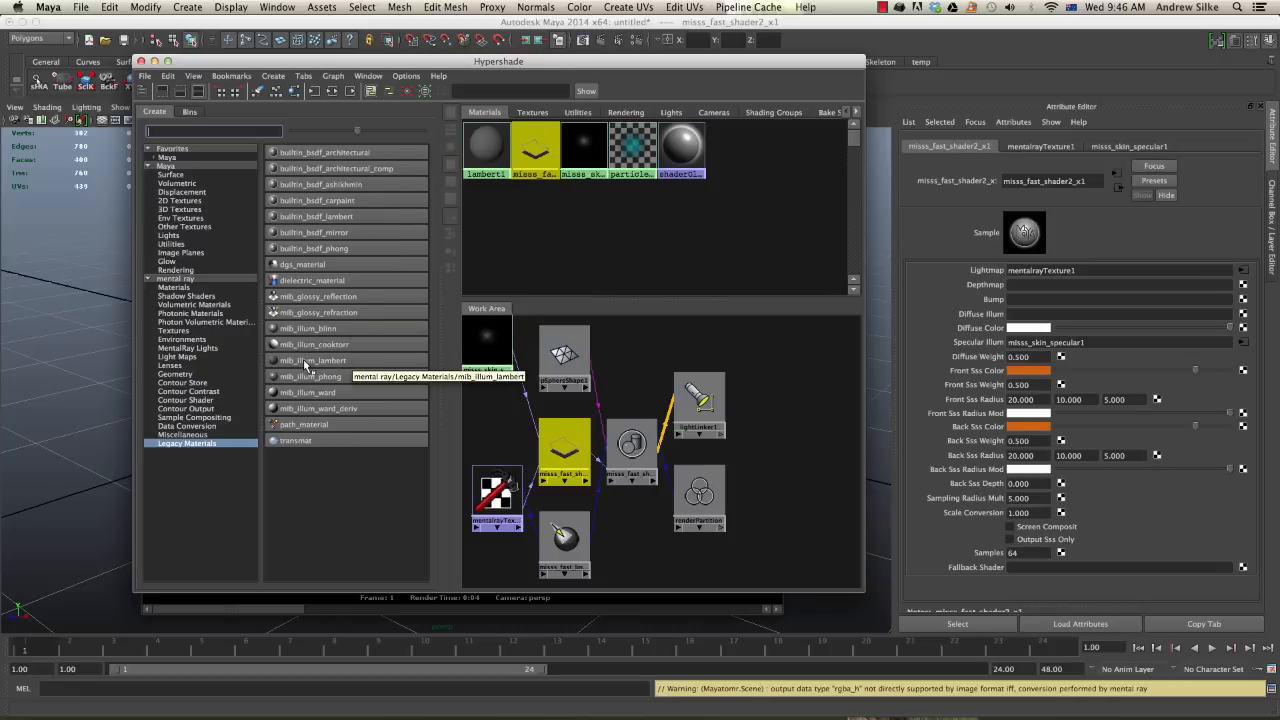
{"action": "left_click", "coordinate": [487, 415]}
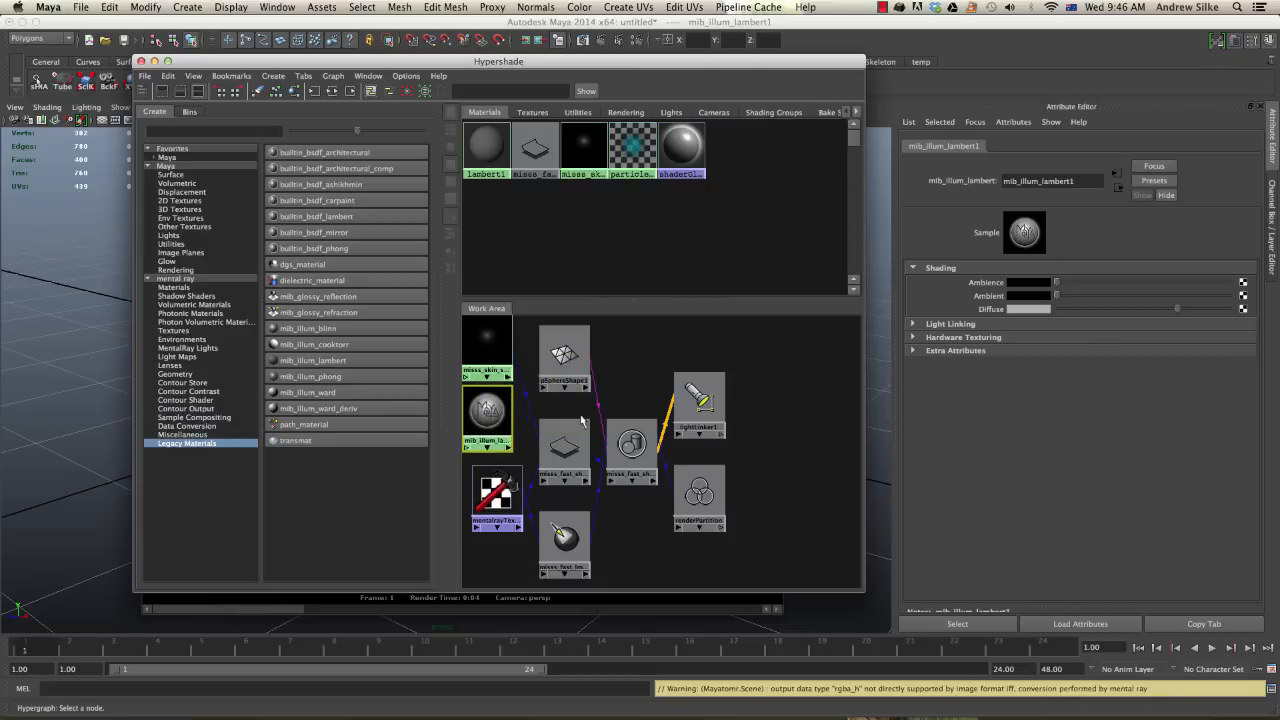
Step: Make mib_illum_lambert1's diffuse green, connect it to Diffuse Illum, and render the sphere
{"action": "left_click", "coordinate": [563, 447]}
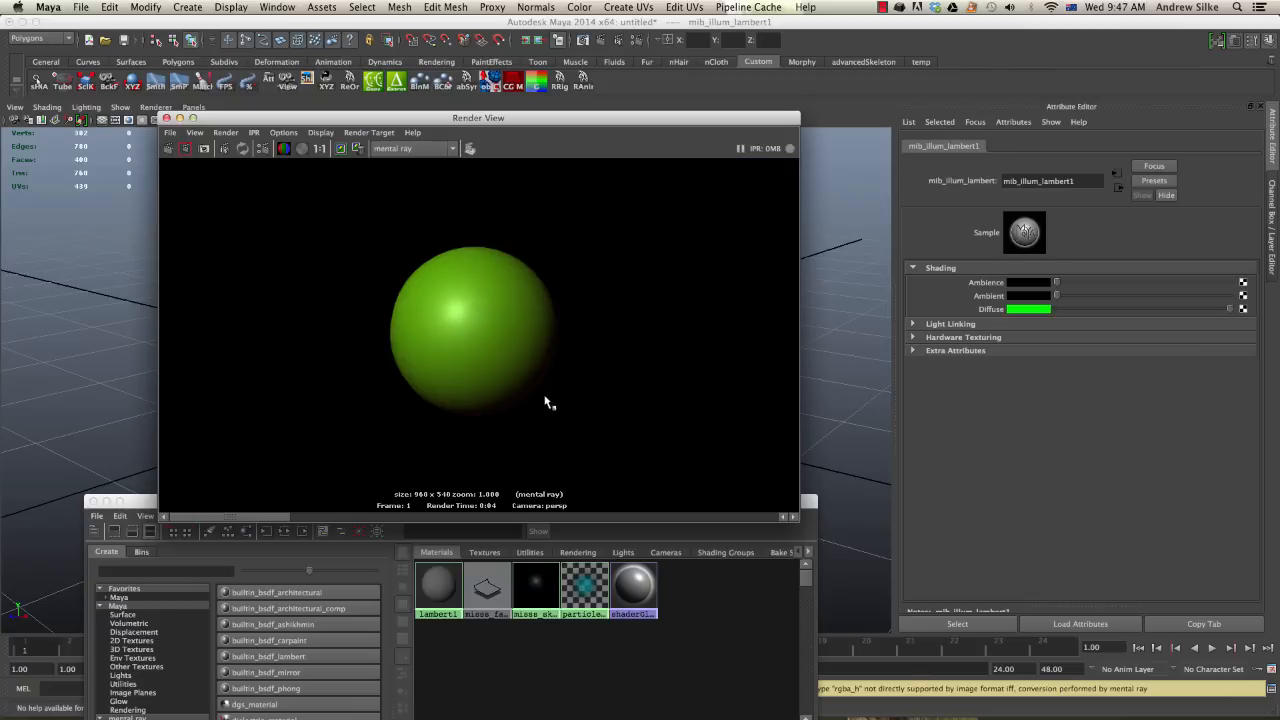
{"action": "mouse_move", "coordinate": [481, 435]}
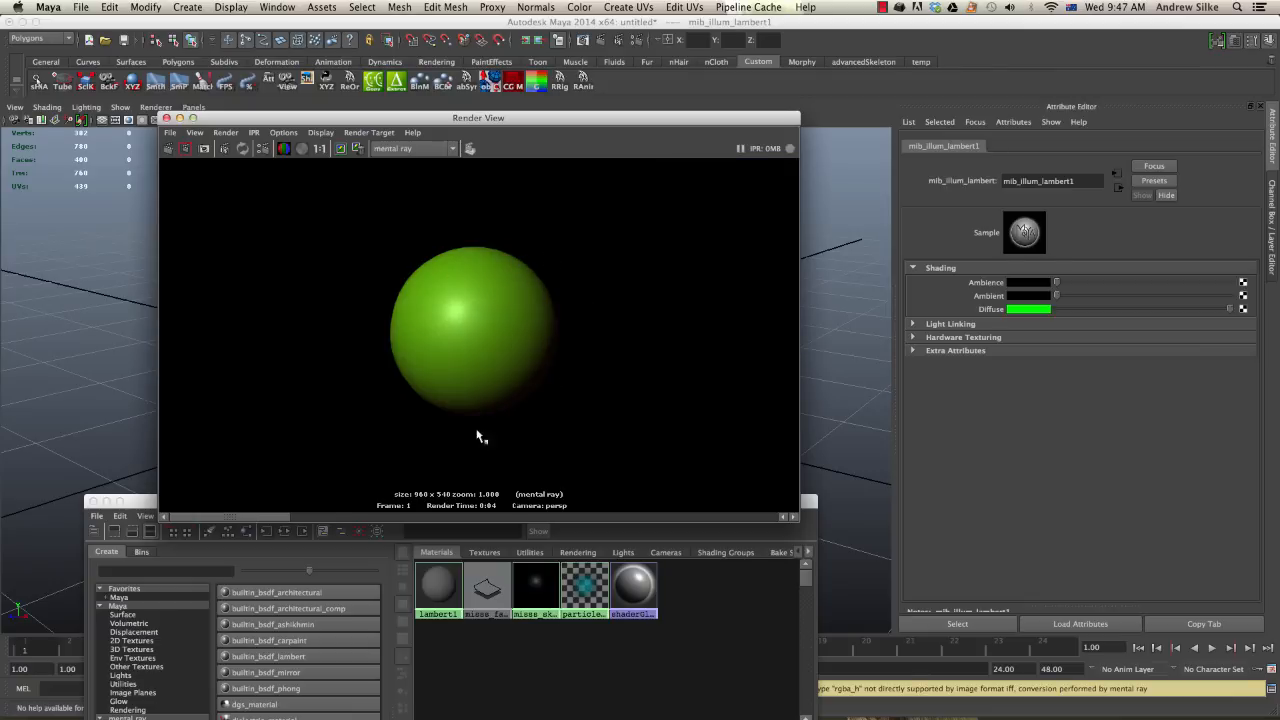
{"action": "mouse_move", "coordinate": [547, 107]}
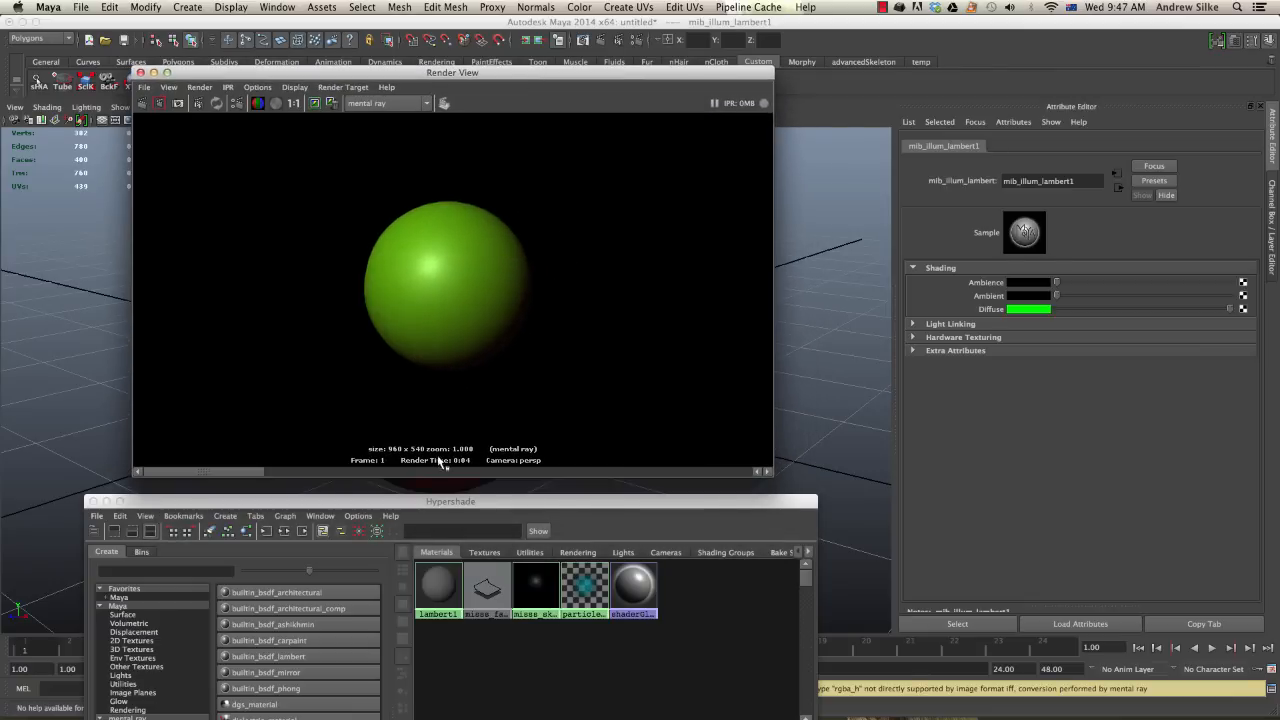
{"action": "left_click_drag", "start_coordinate": [450, 501], "coordinate": [459, 294]}
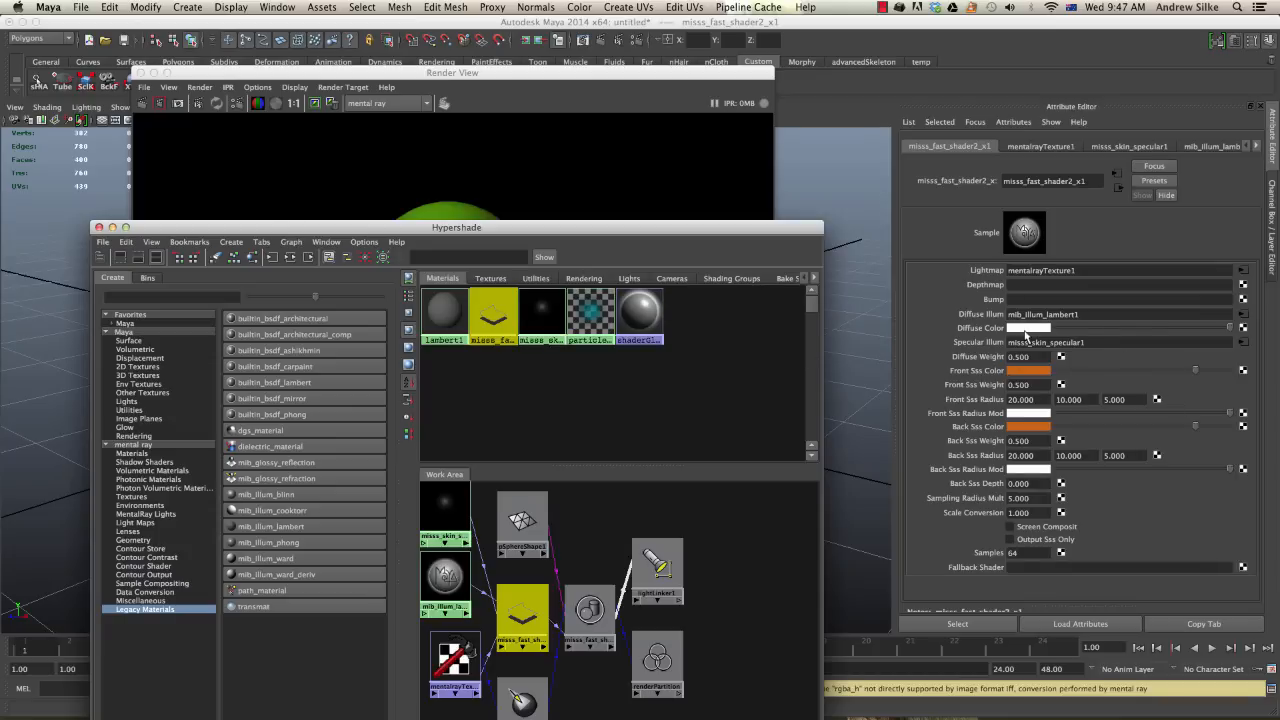
{"action": "mouse_move", "coordinate": [1030, 333]}
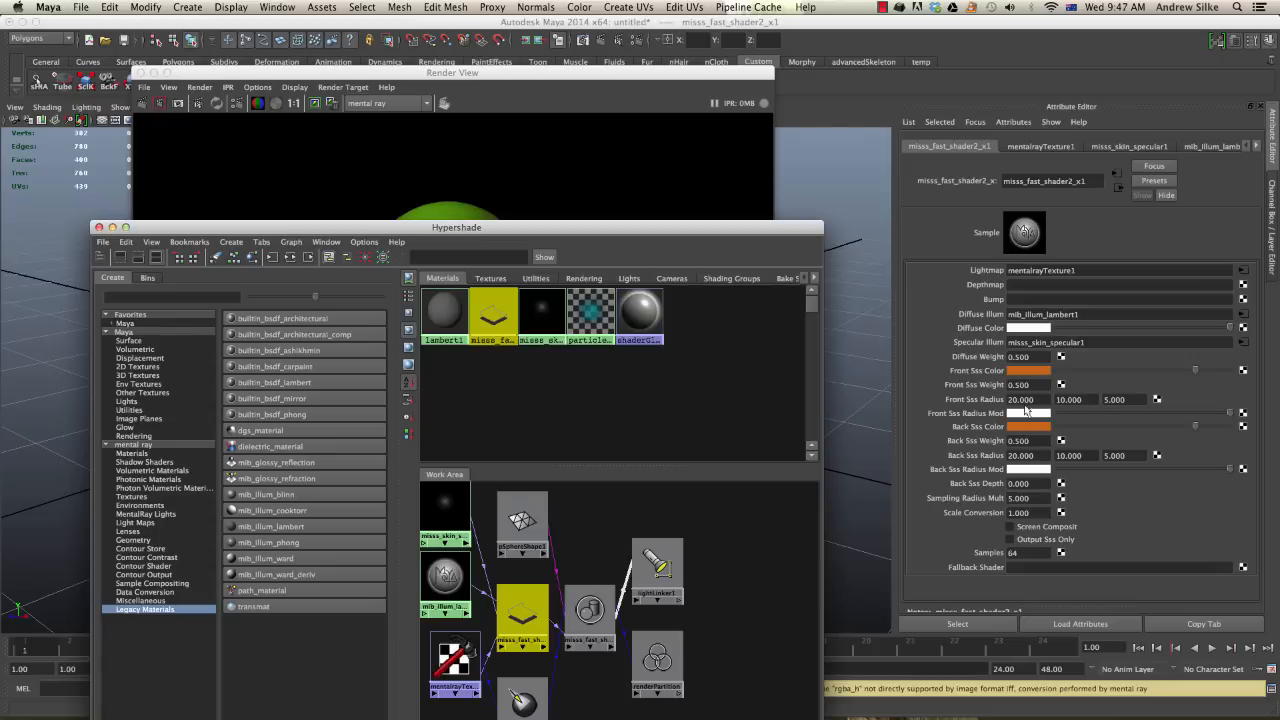
{"action": "mouse_move", "coordinate": [860, 283]}
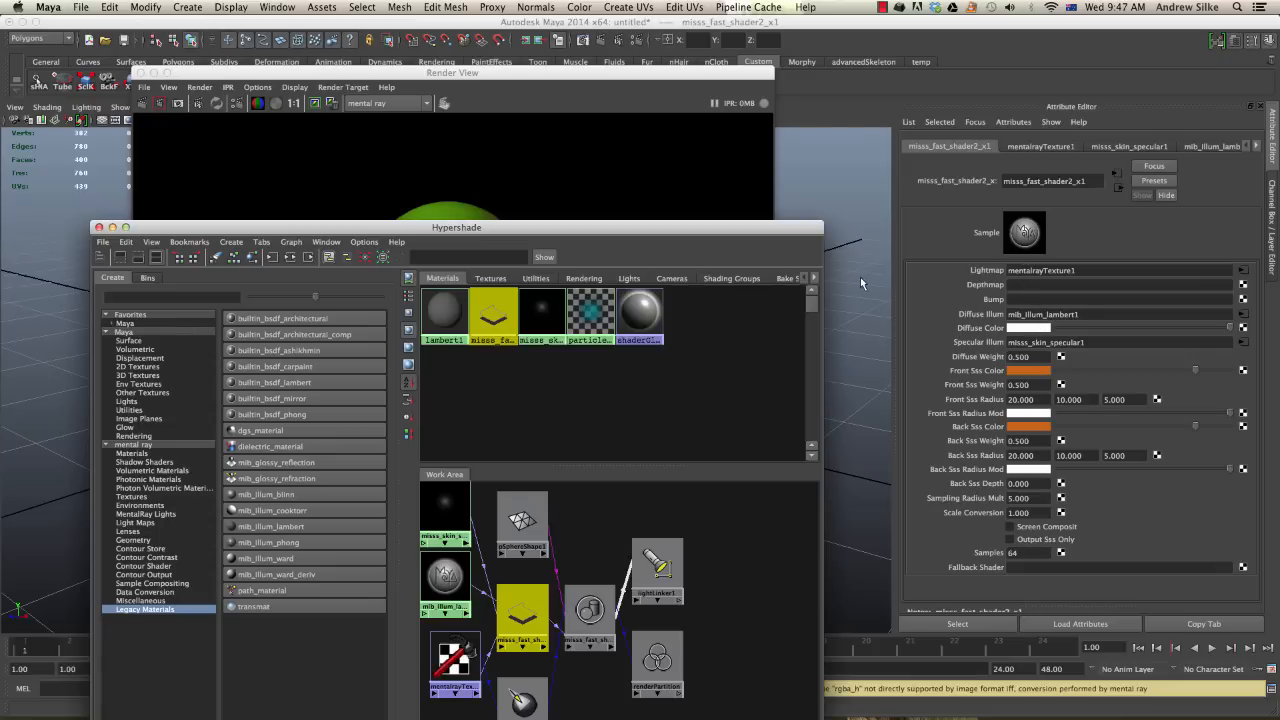
{"action": "left_click_drag", "start_coordinate": [457, 227], "coordinate": [405, 167]}
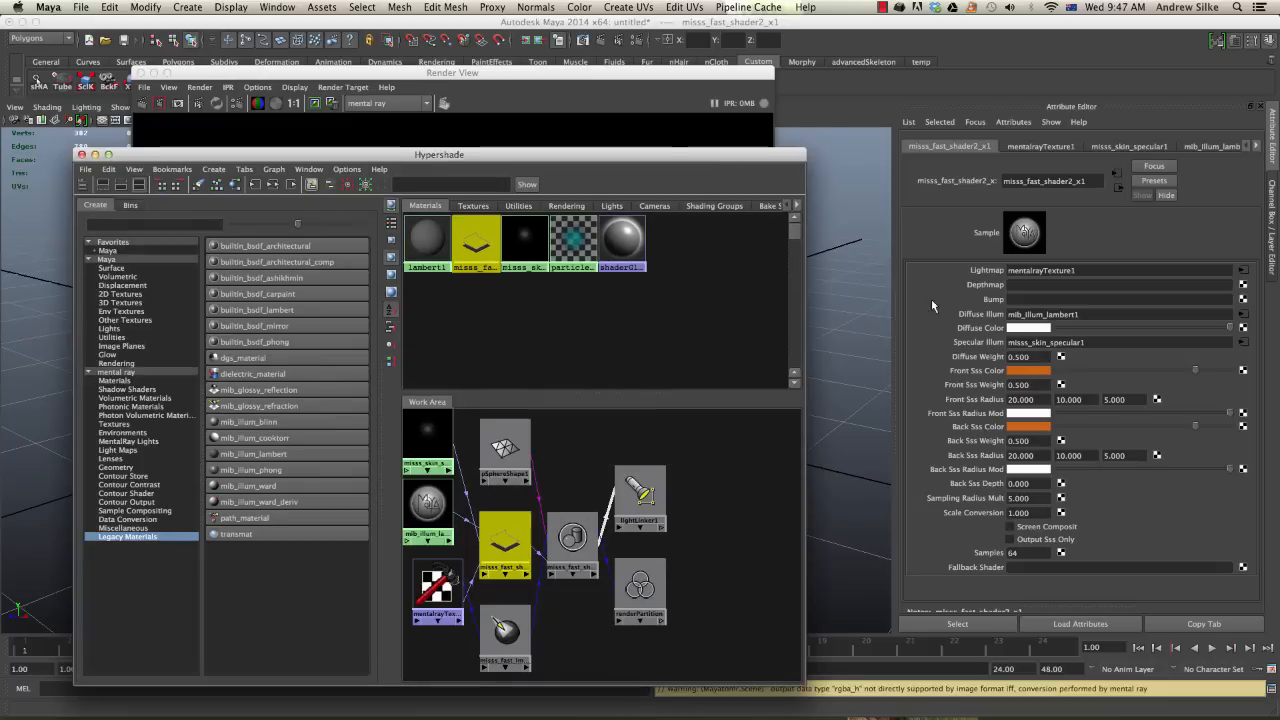
{"action": "mouse_move", "coordinate": [1013, 382]}
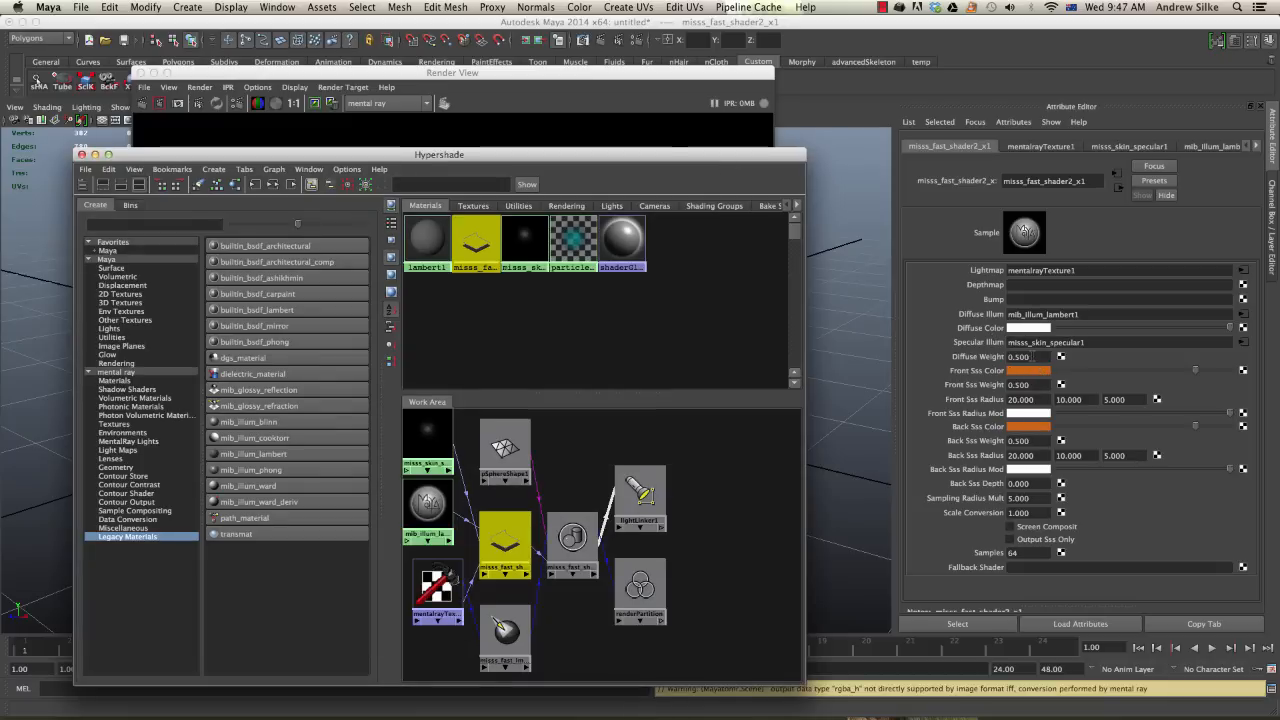
{"action": "mouse_move", "coordinate": [1050, 392]}
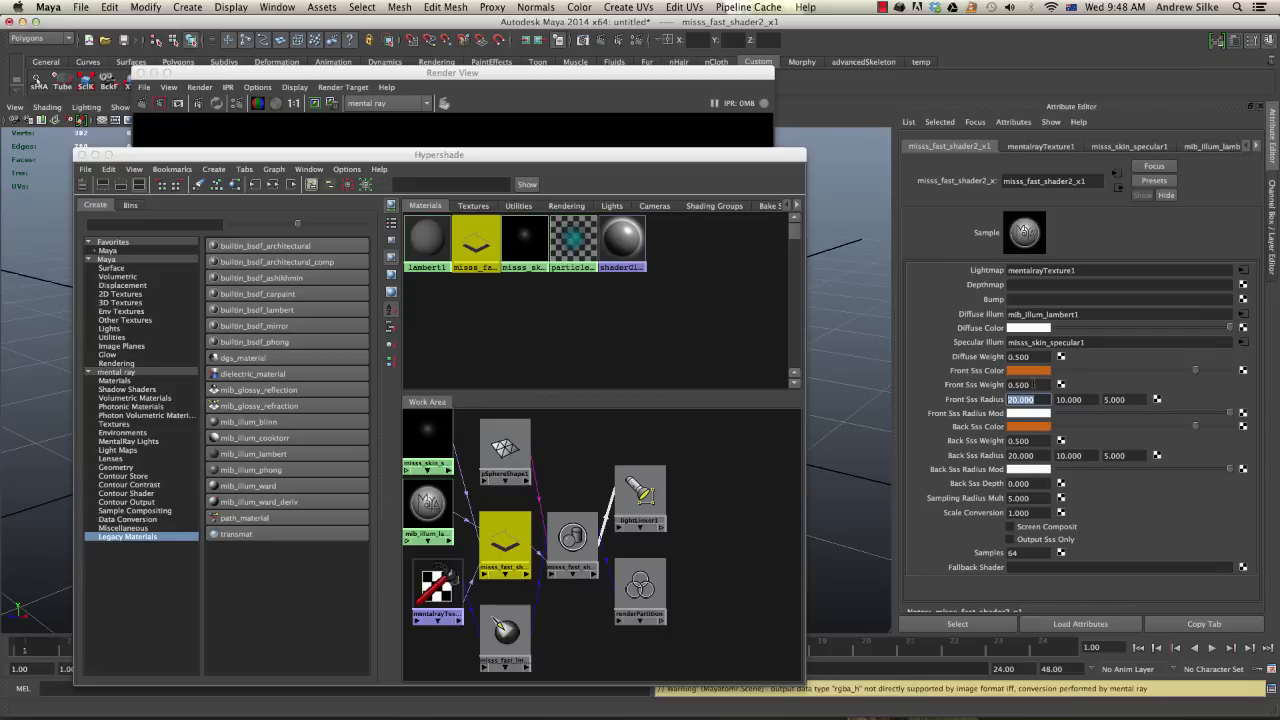
Step: Set Diffuse Weight to 1 and zero the Front and Back Sss Weights on misss_fast_shader2_x1
{"action": "left_click", "coordinate": [1025, 357]}
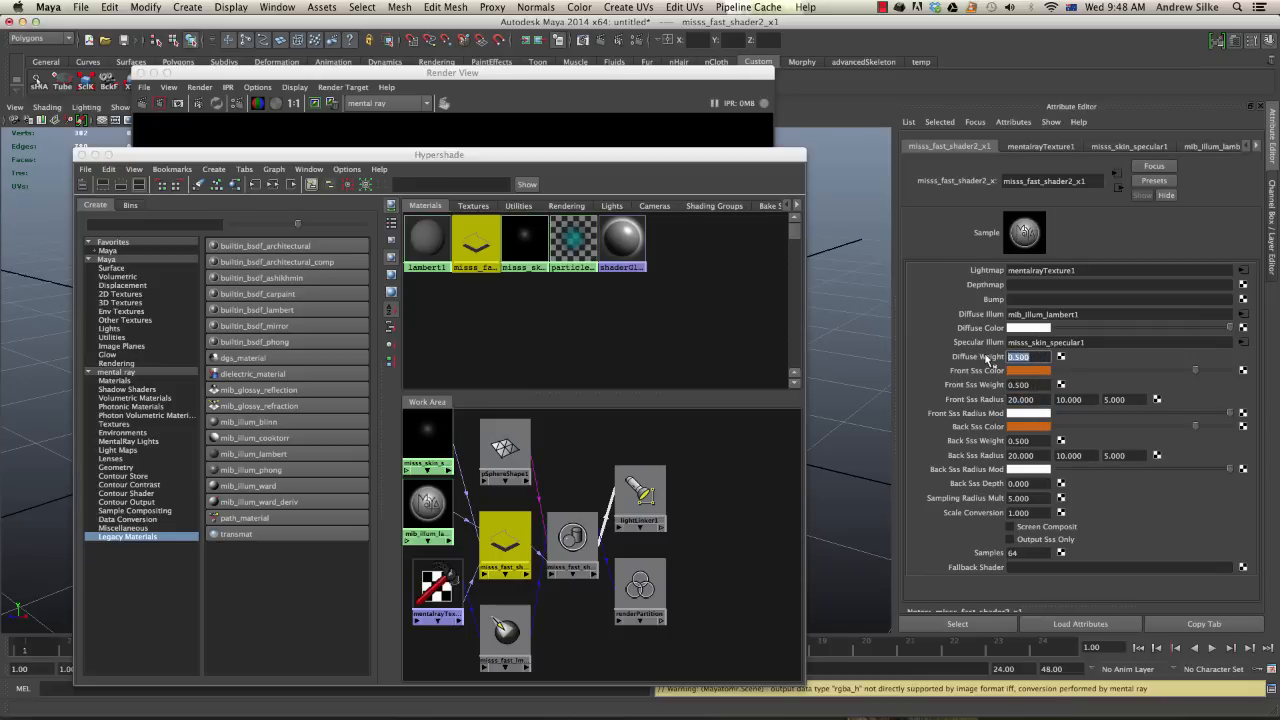
{"action": "type", "text": "1.000"}
{"action": "left_click", "coordinate": [1031, 384]}
{"action": "type", "text": "0.000"}
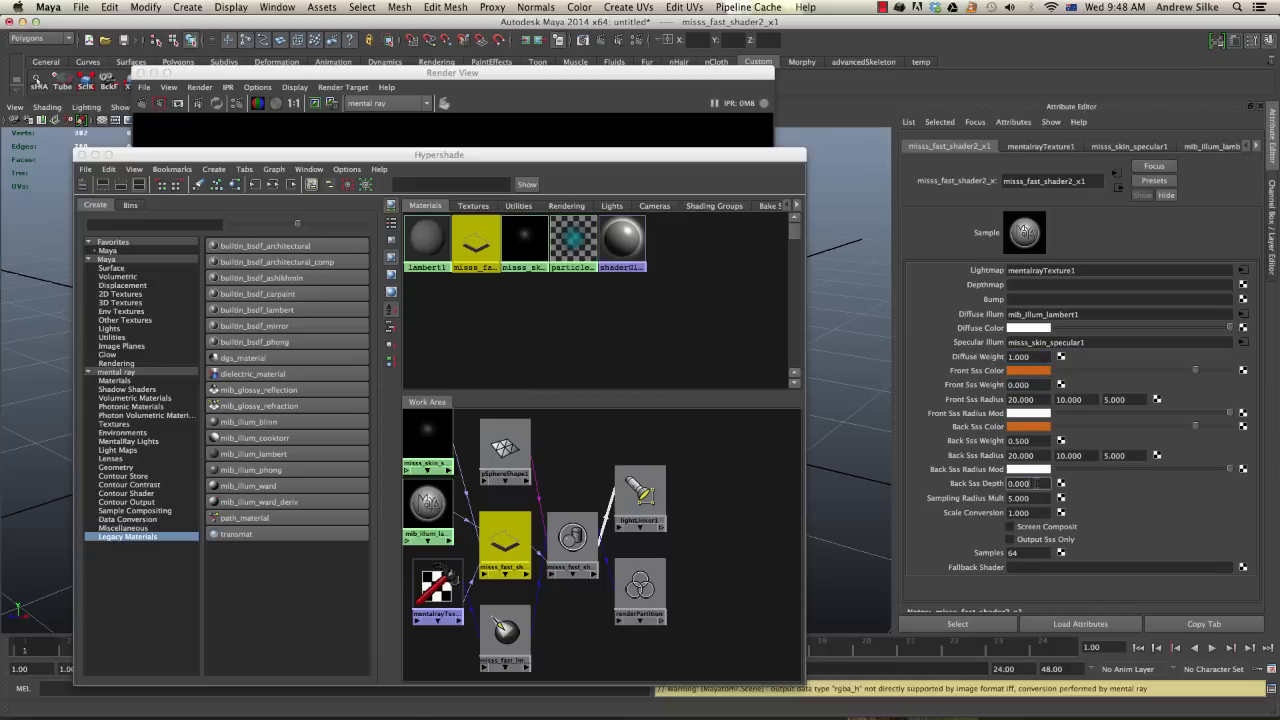
{"action": "left_click", "coordinate": [1020, 483]}
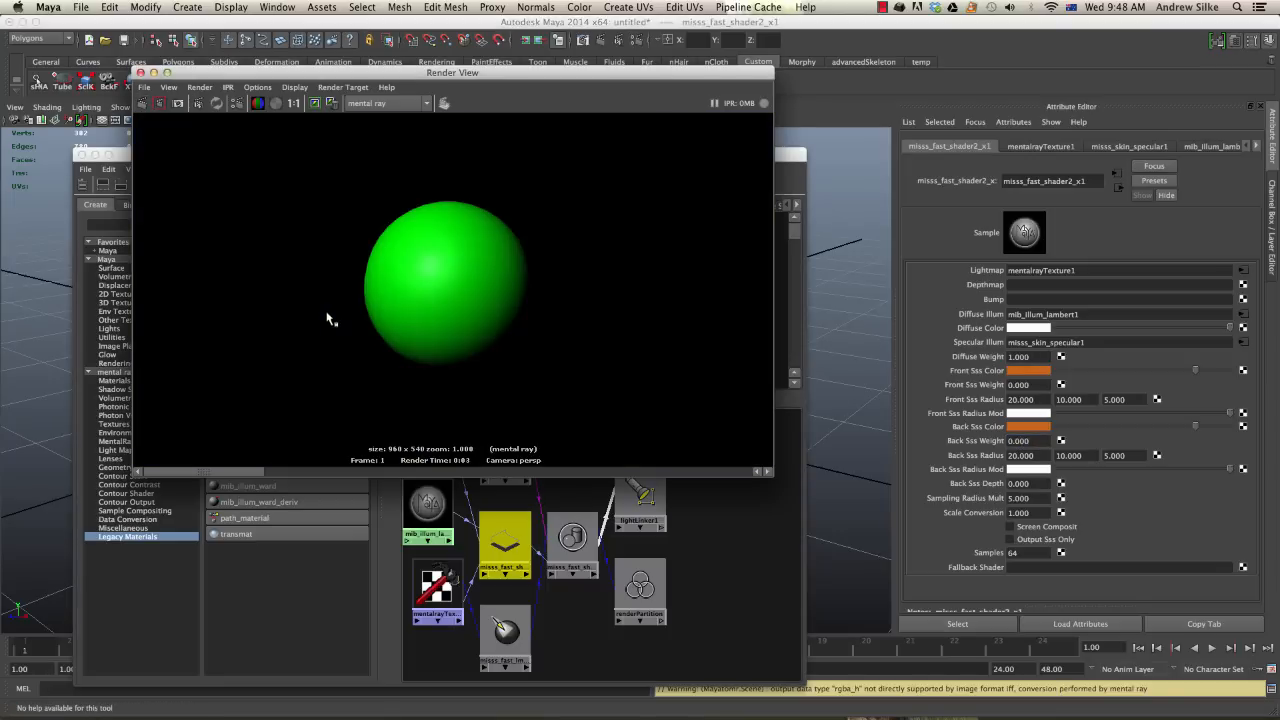
{"action": "mouse_move", "coordinate": [432, 335]}
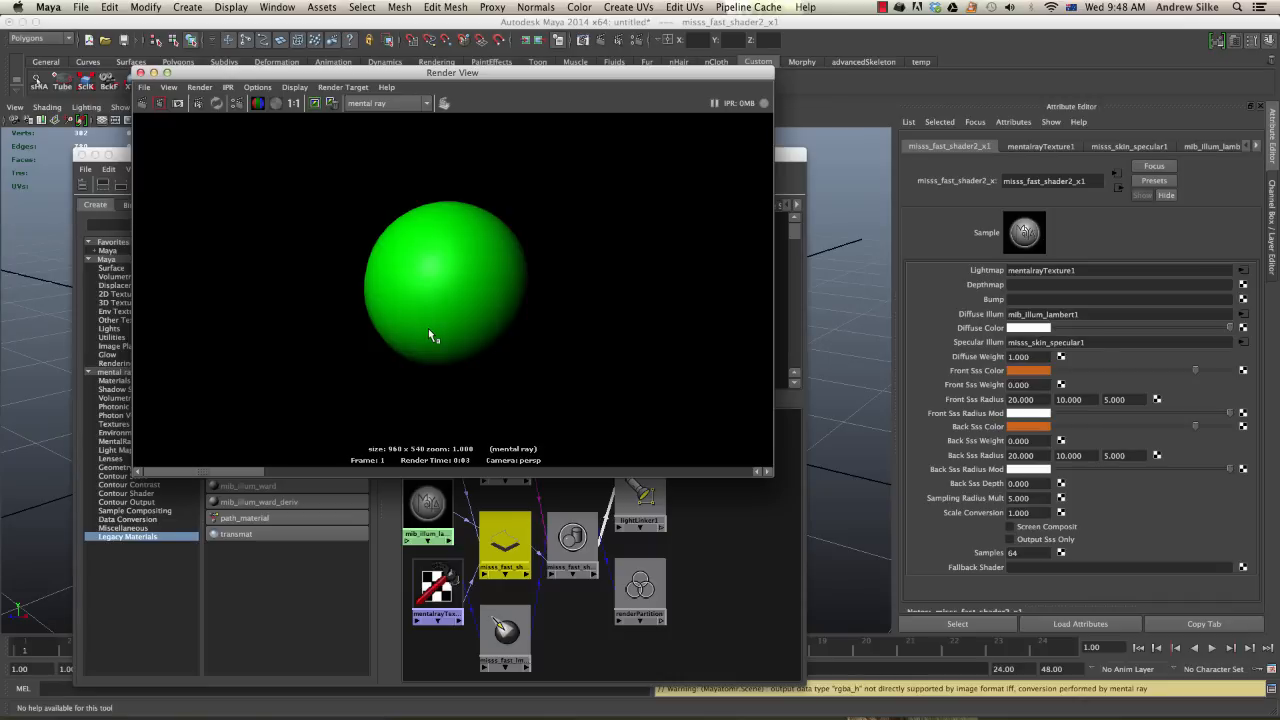
{"action": "mouse_move", "coordinate": [430, 315]}
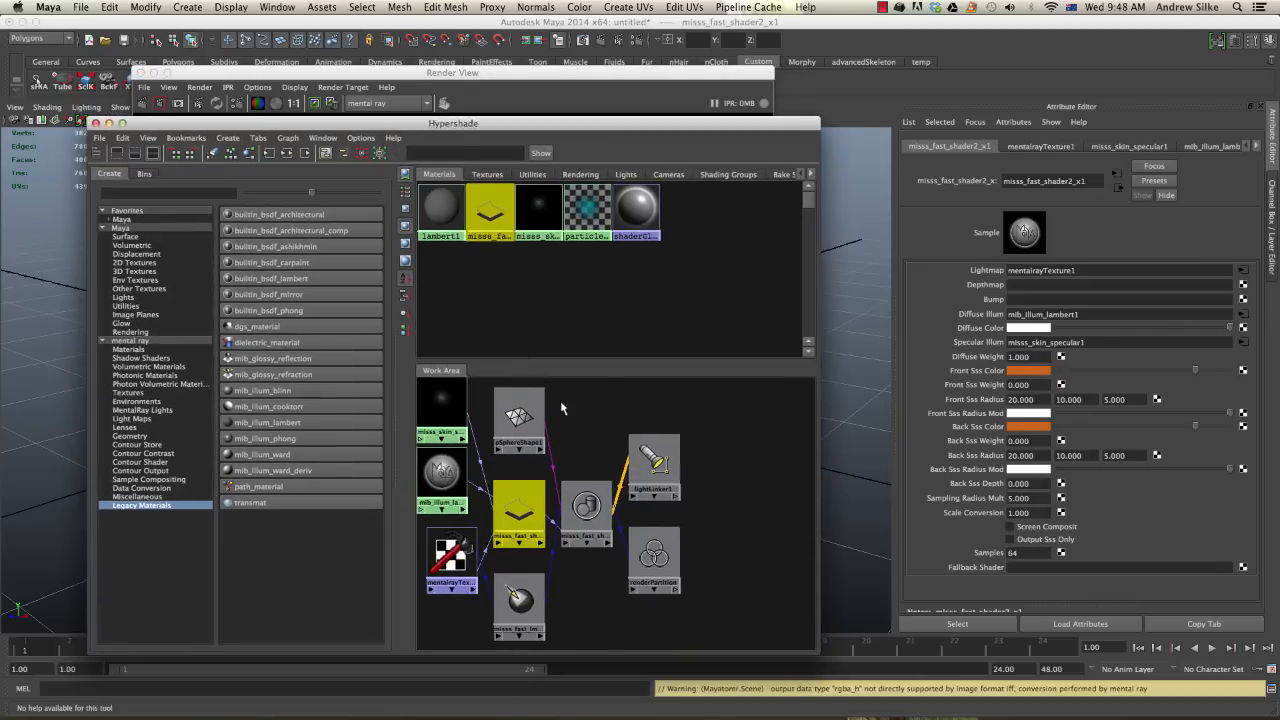
Step: Set misss_skin_specular1 Overall Weight to 0 and misss_fast_shader2_x1 Diffuse Weight to 0
{"action": "left_click", "coordinate": [538, 210]}
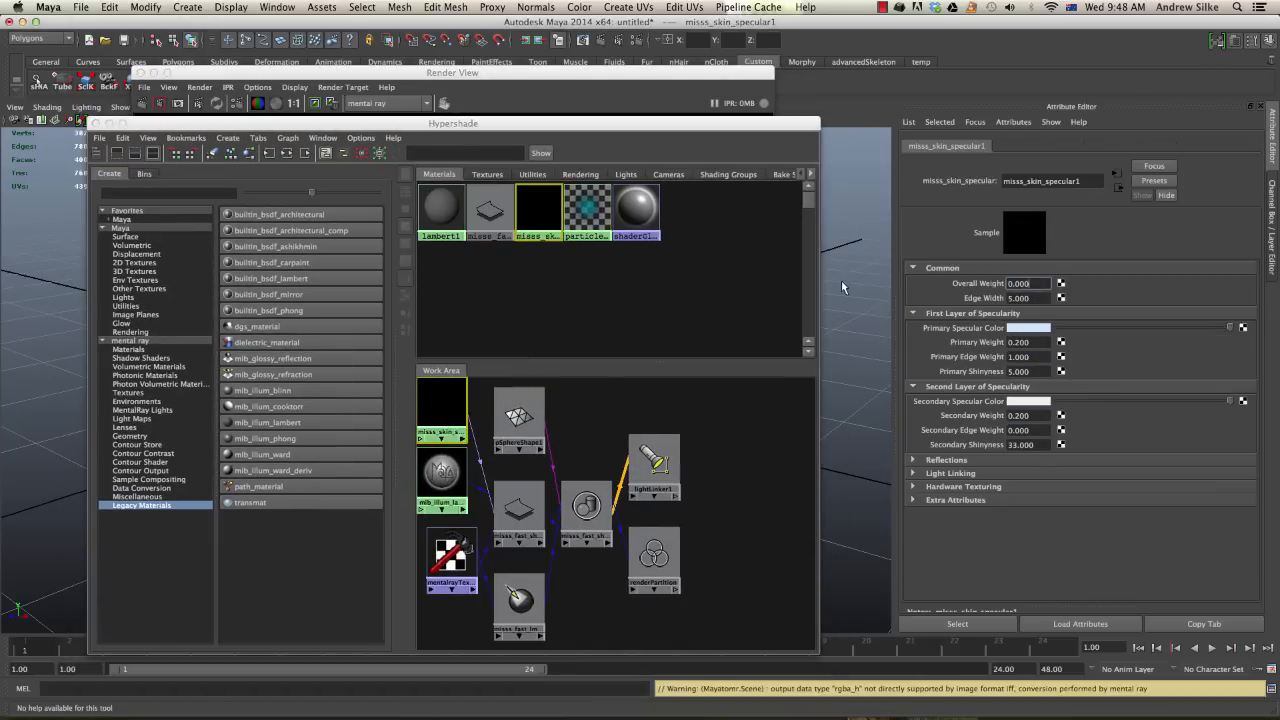
{"action": "left_click", "coordinate": [178, 103]}
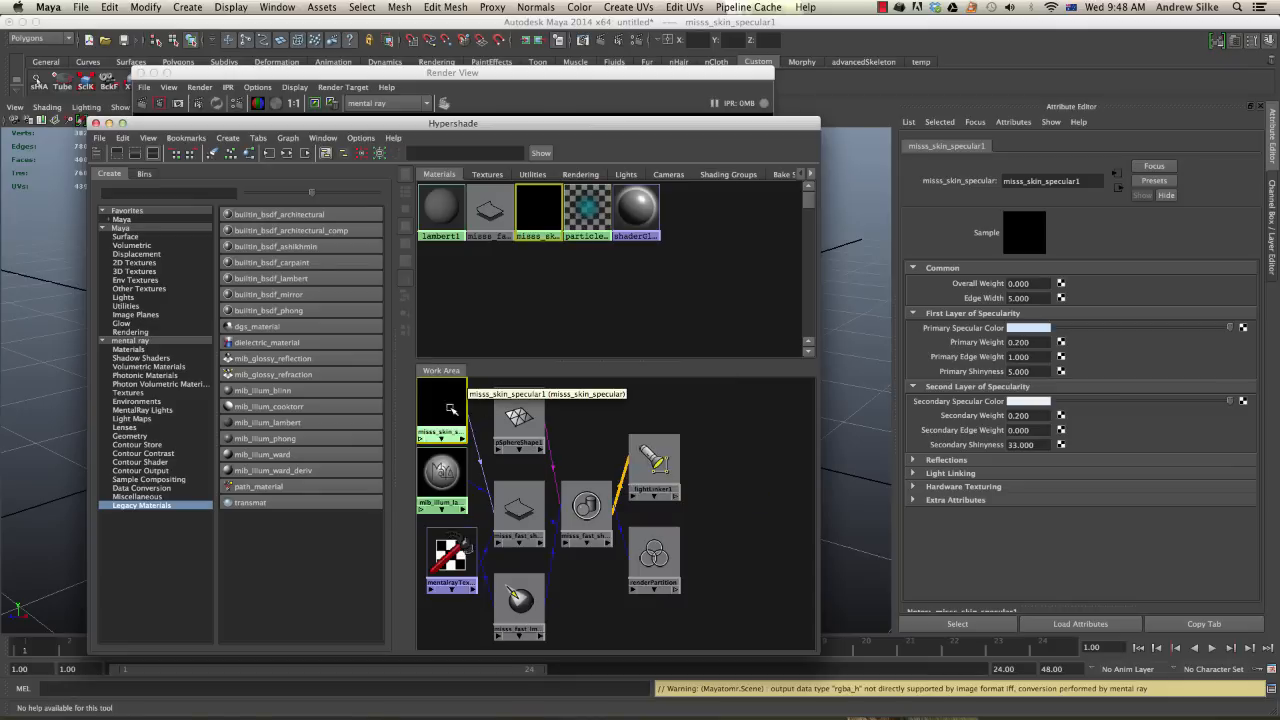
{"action": "left_click", "coordinate": [518, 515]}
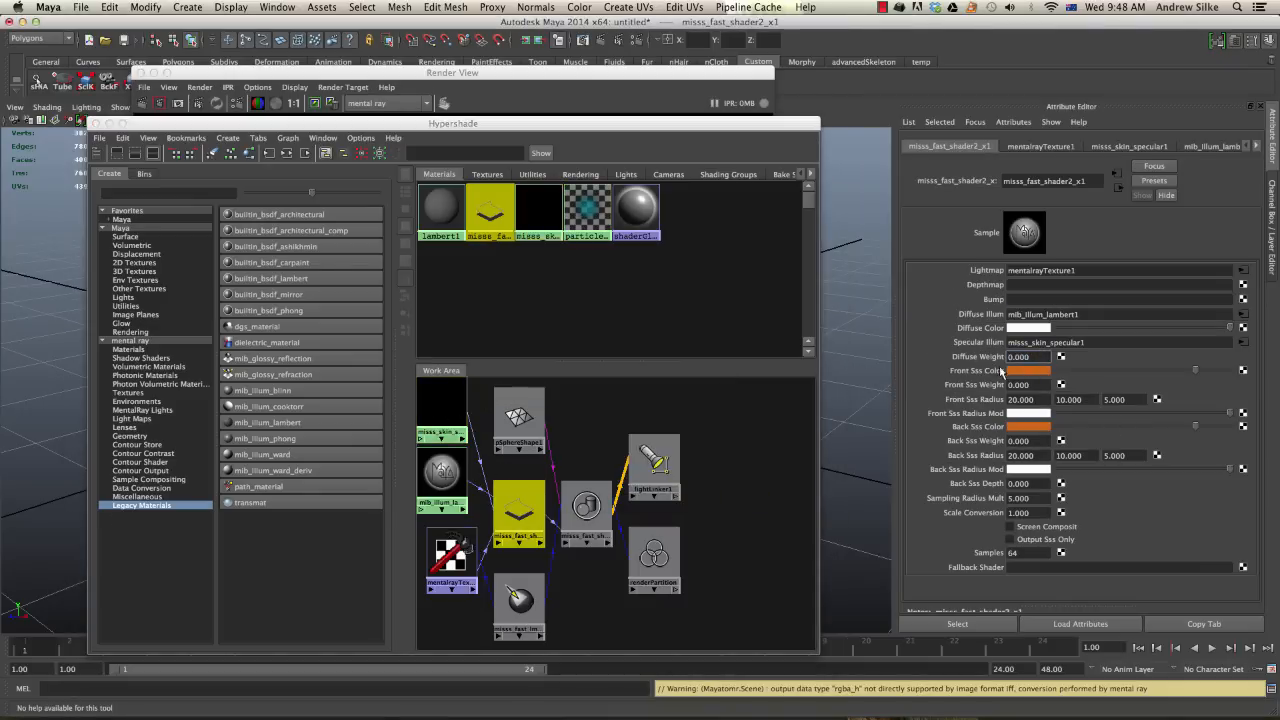
Step: Set Front Sss Weight to 1 and render an orange scattered sphere
{"action": "left_click", "coordinate": [1025, 384]}
{"action": "type", "text": "1.000"}
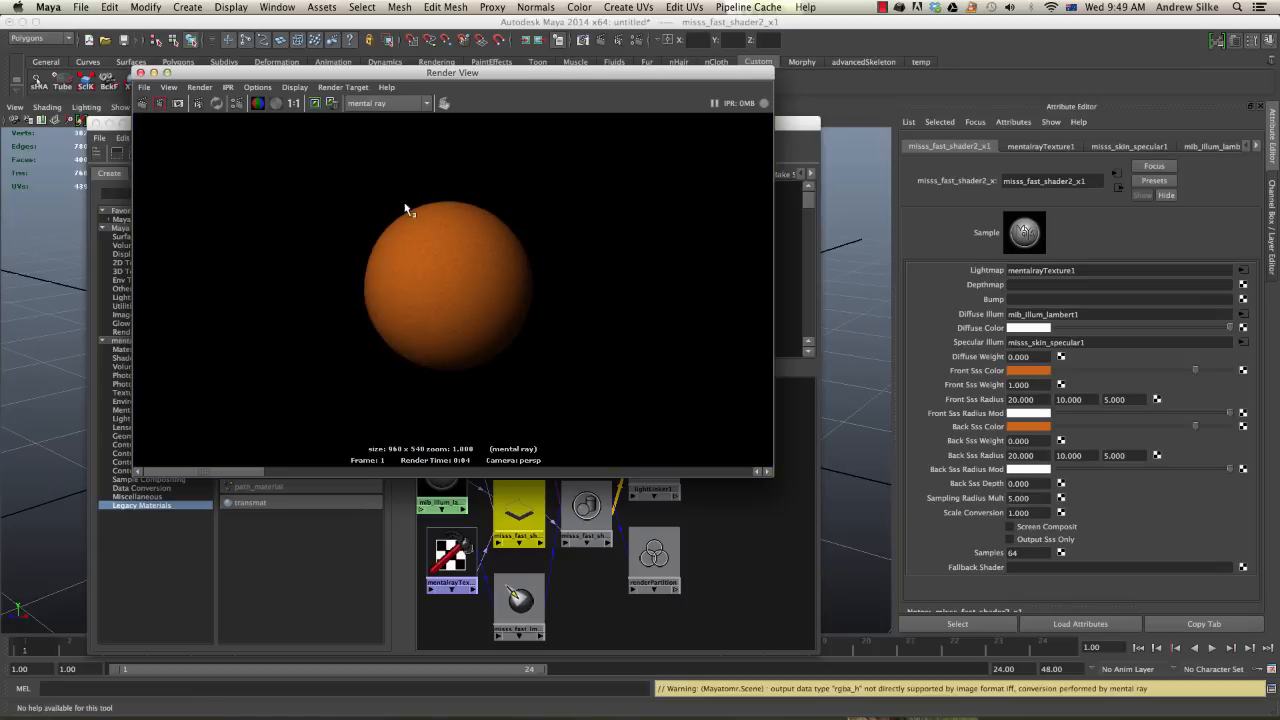
{"action": "mouse_move", "coordinate": [436, 222]}
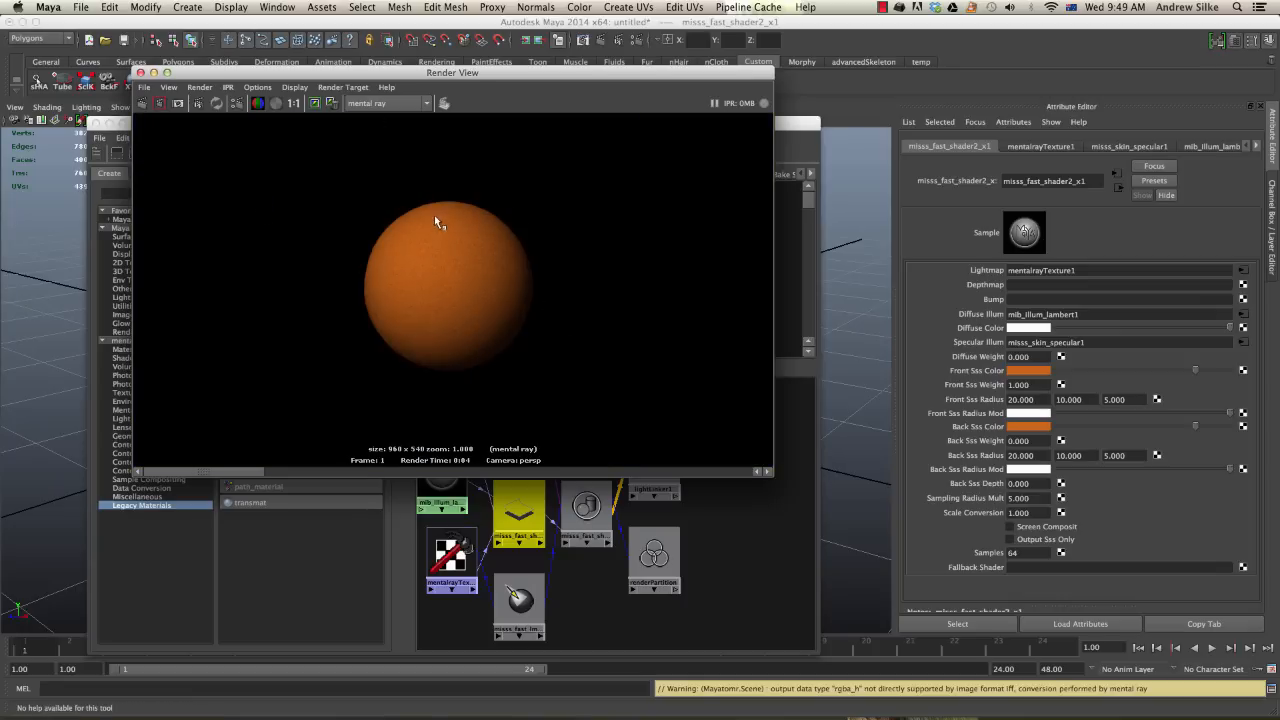
{"action": "mouse_move", "coordinate": [358, 318]}
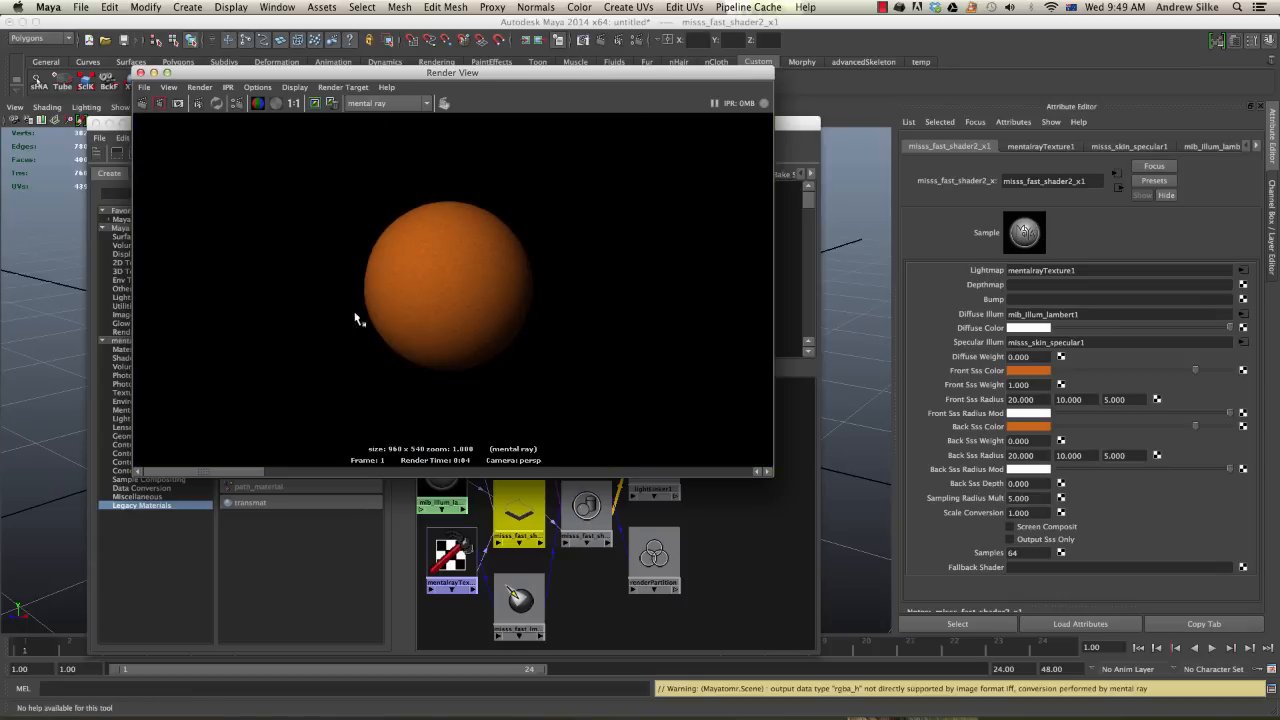
{"action": "mouse_move", "coordinate": [425, 240]}
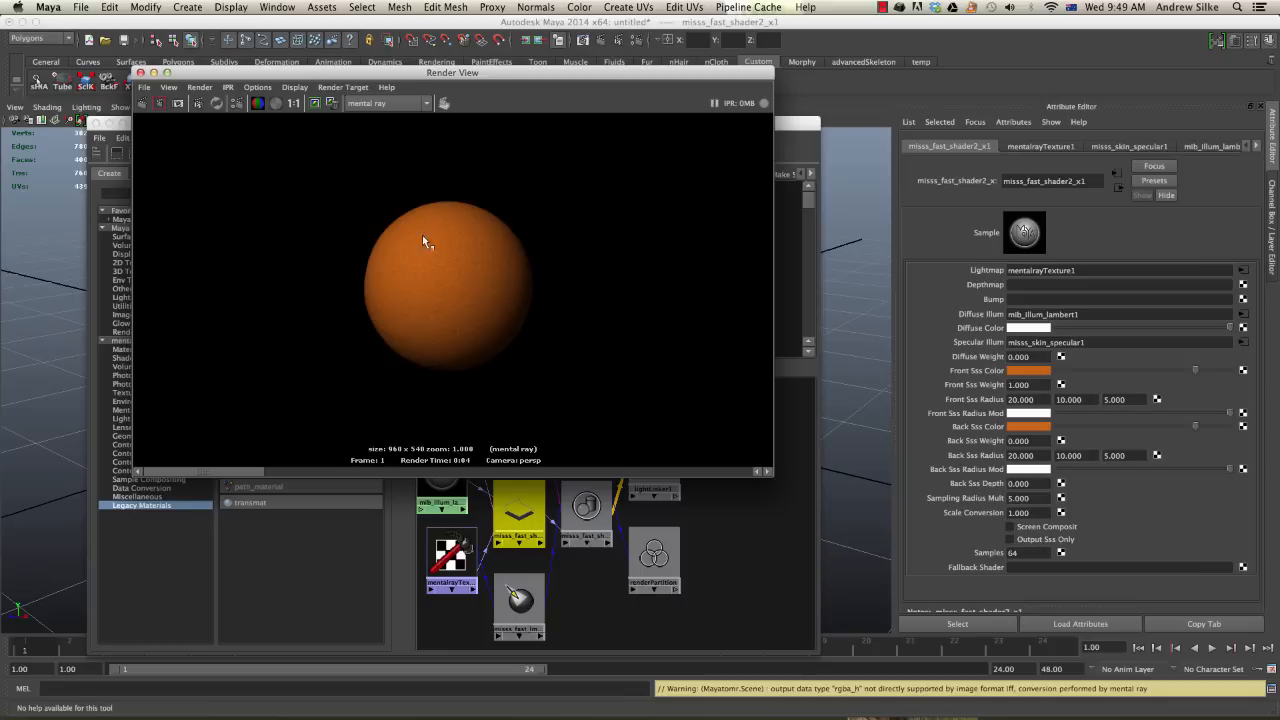
{"action": "mouse_move", "coordinate": [360, 218]}
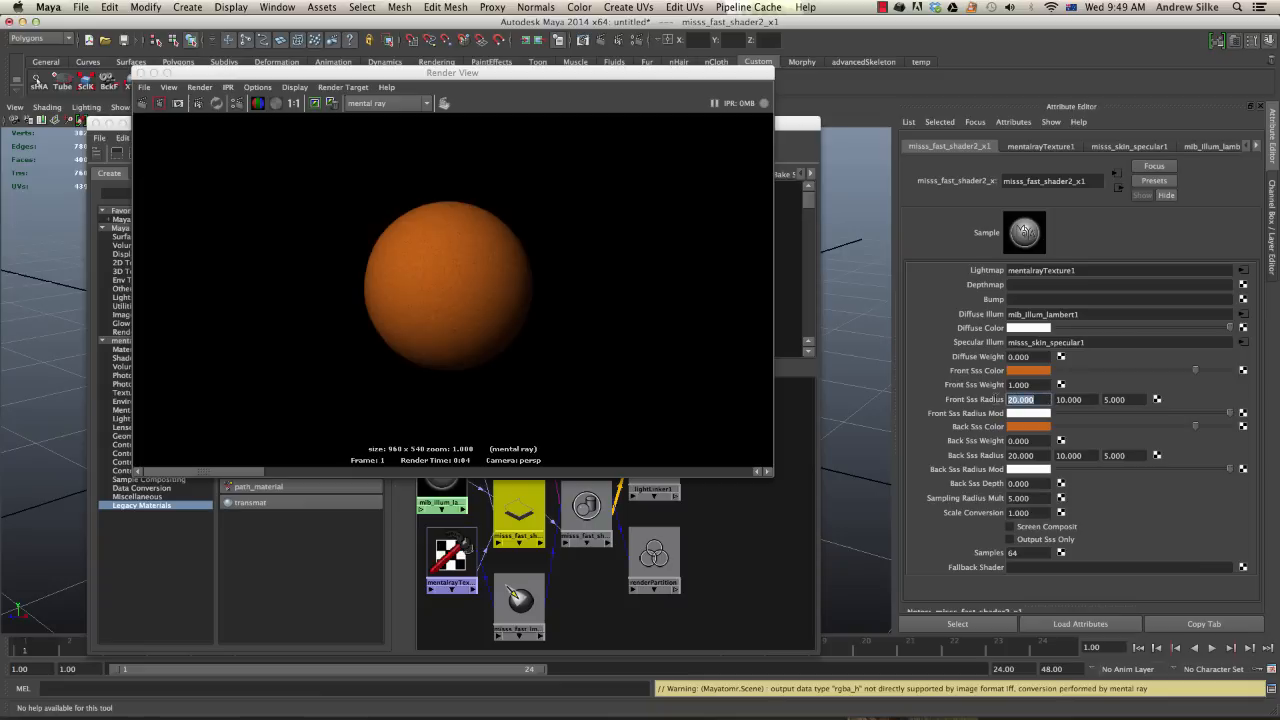
{"action": "mouse_move", "coordinate": [357, 197]}
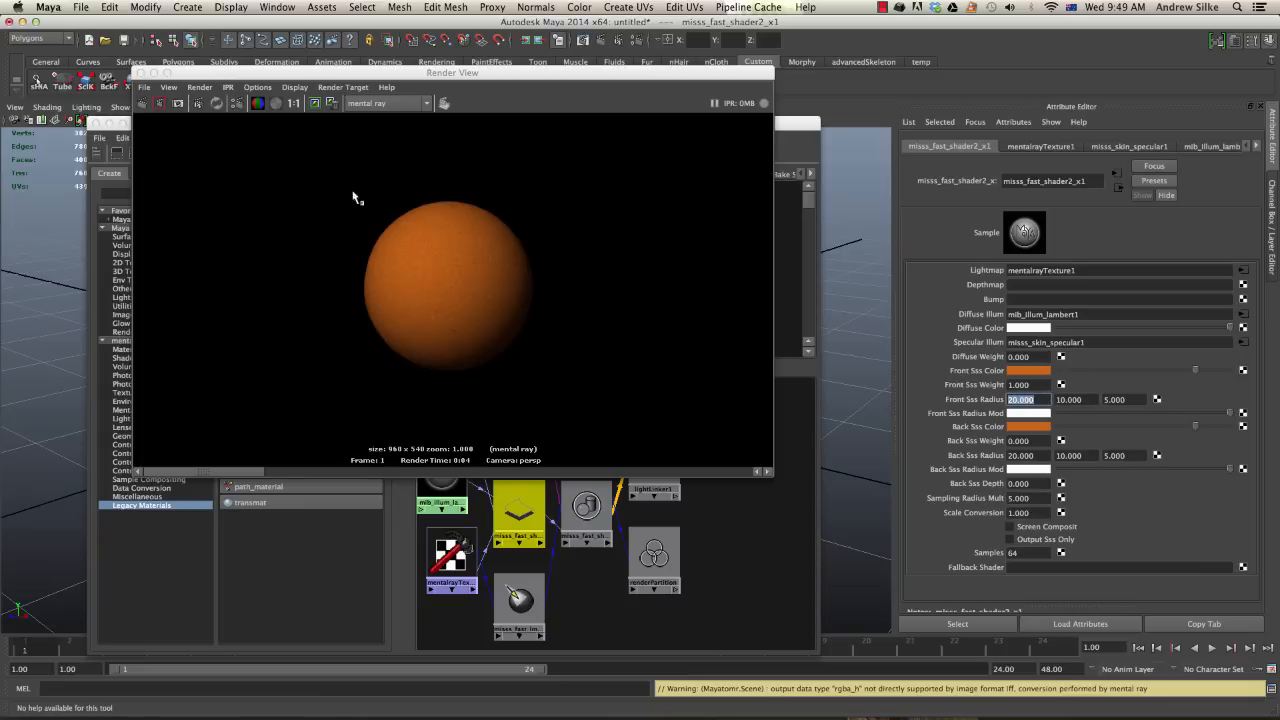
Step: Change Front Sss Radius from 20, 10, 5 to 2.000, 1.000 and 0.500
{"action": "left_click", "coordinate": [1009, 539]}
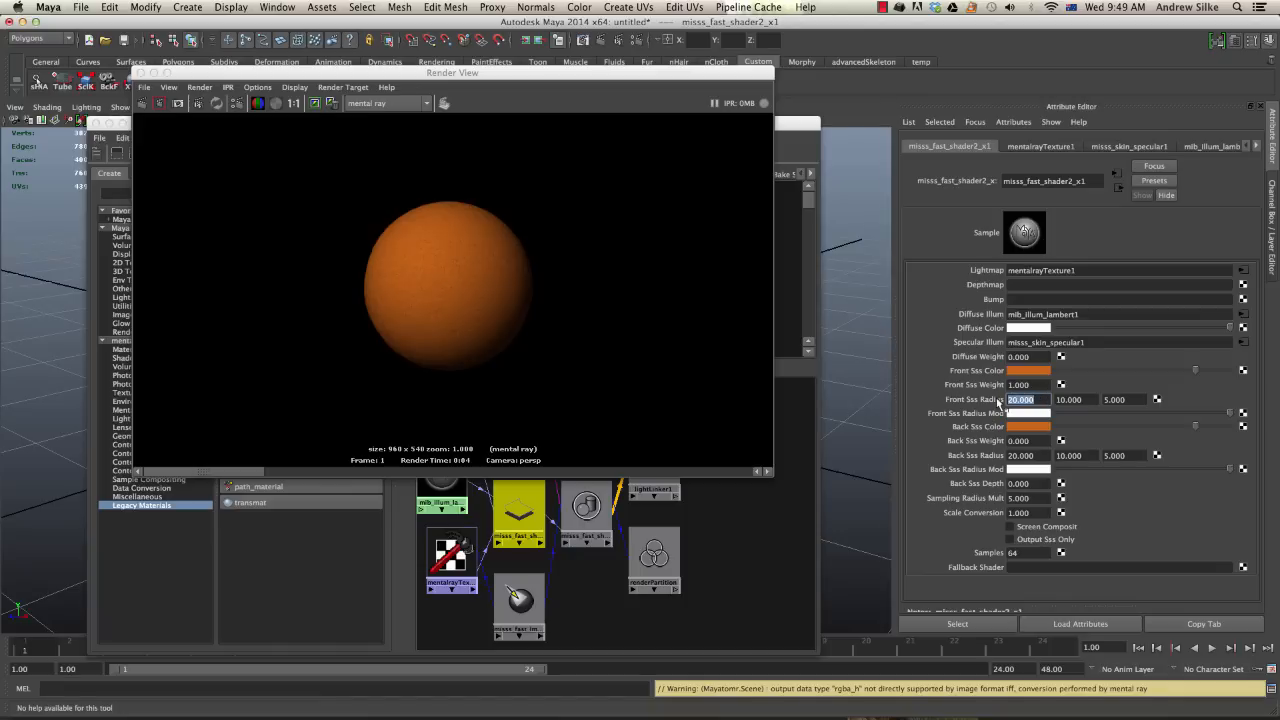
{"action": "type", "text": "2.000"}
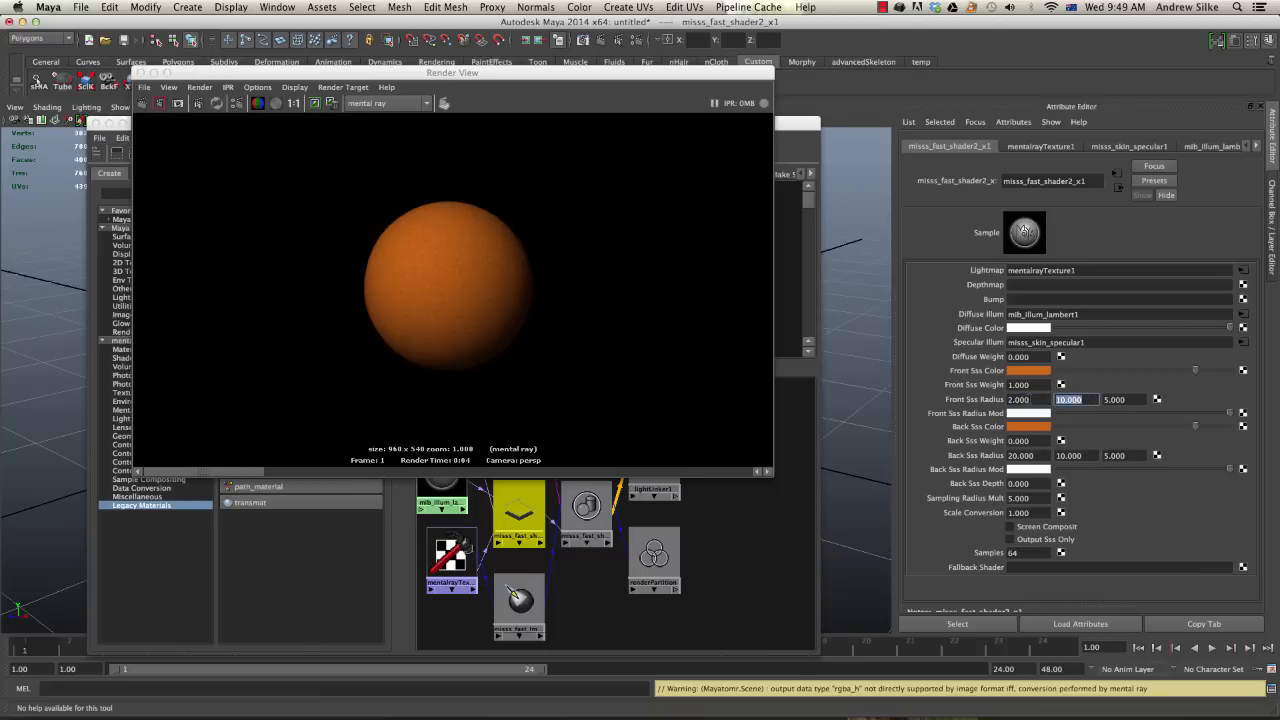
{"action": "type", "text": "1.000"}
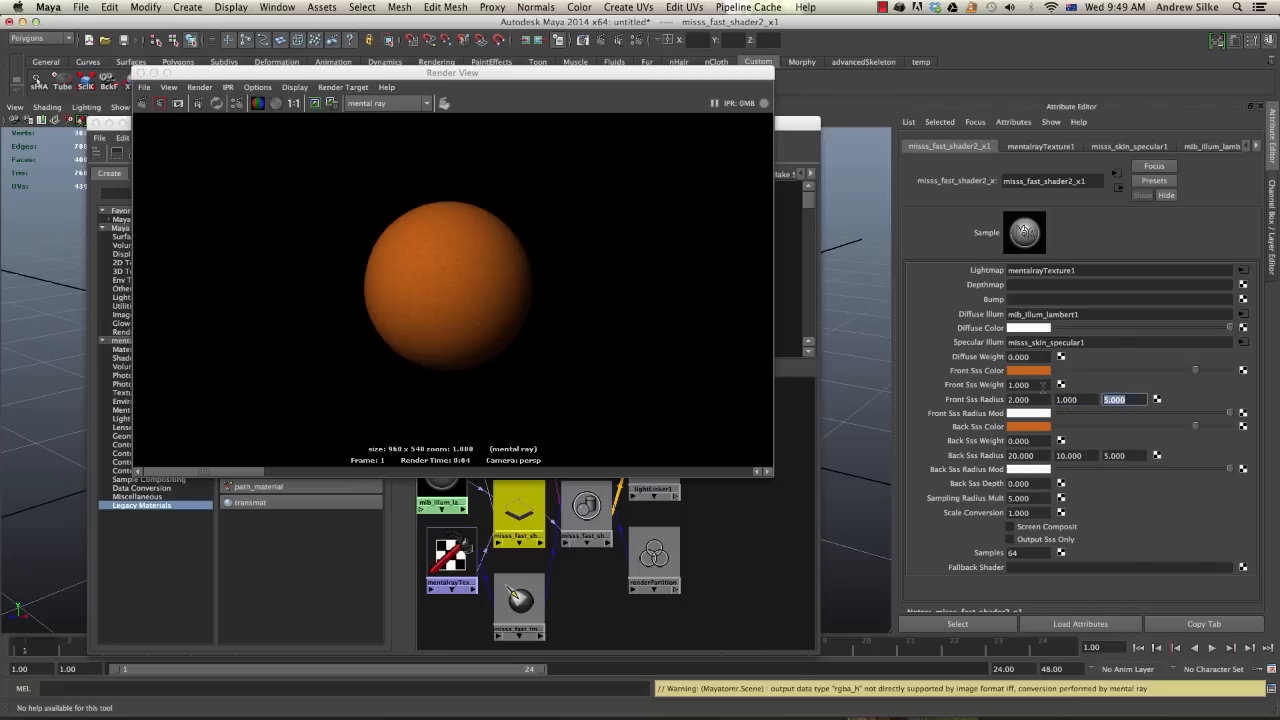
{"action": "type", "text": "0.500"}
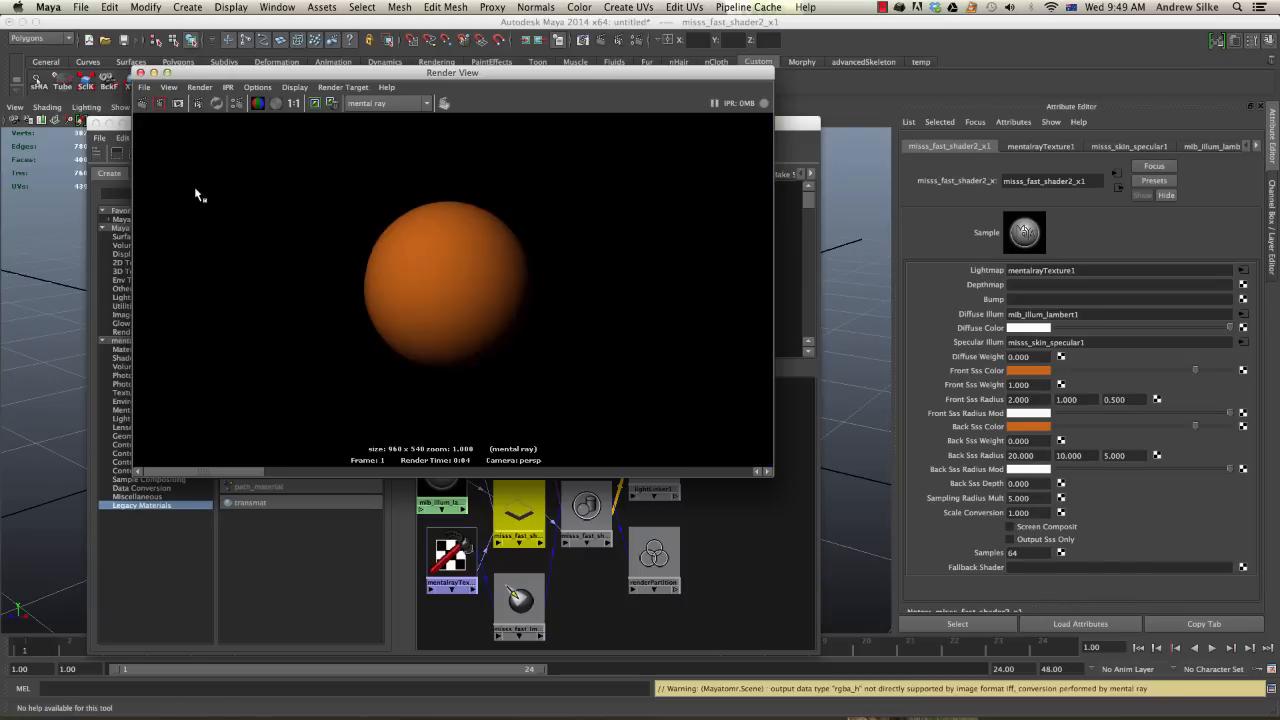
{"action": "mouse_move", "coordinate": [351, 345]}
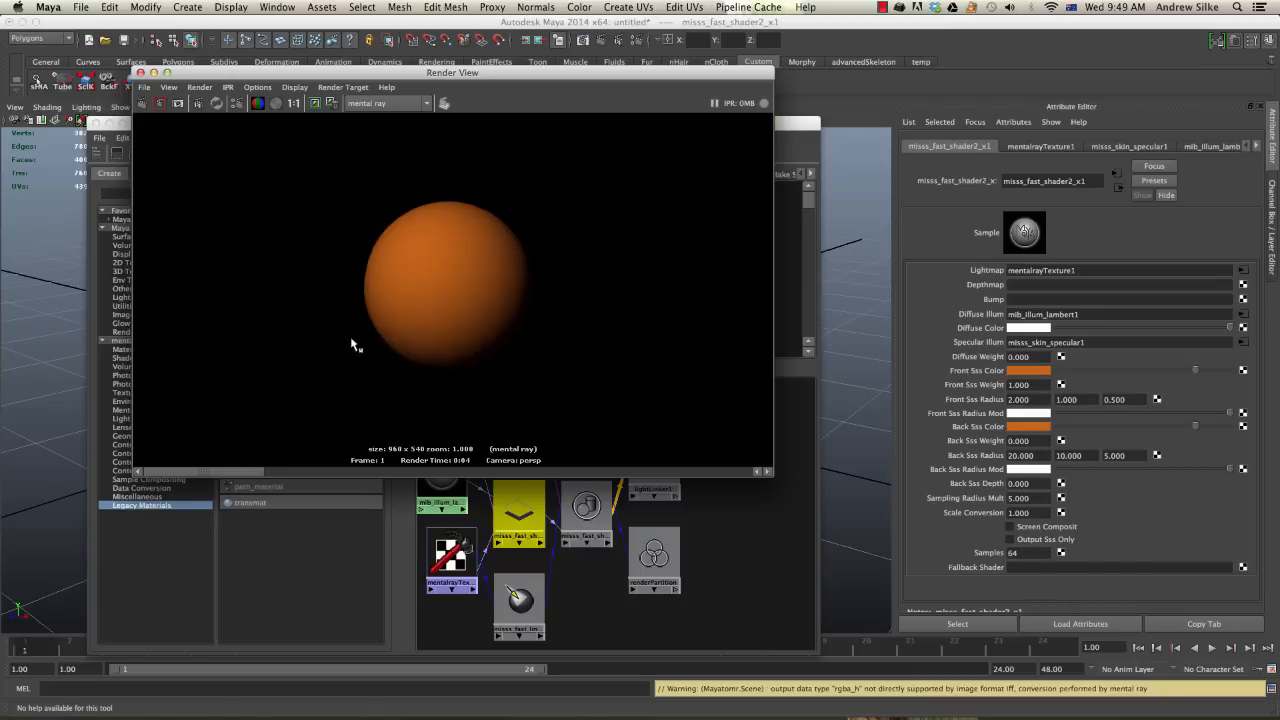
{"action": "mouse_move", "coordinate": [974, 601]}
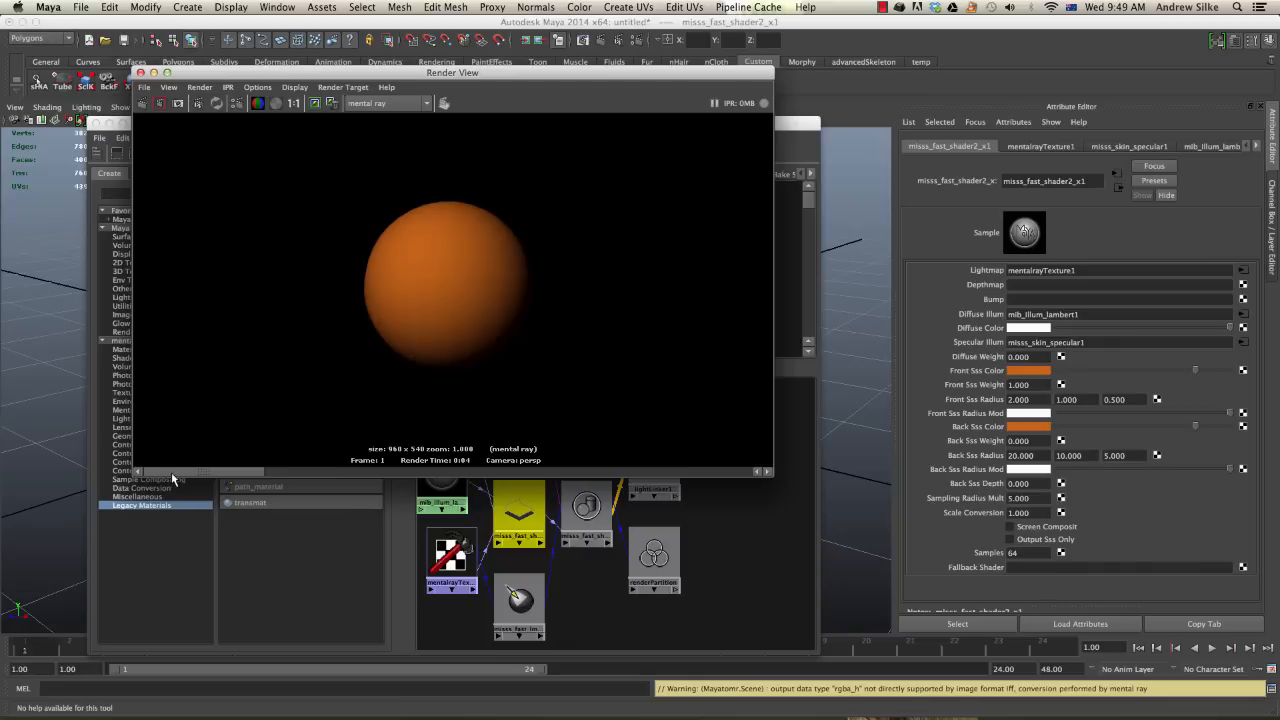
{"action": "mouse_move", "coordinate": [490, 297]}
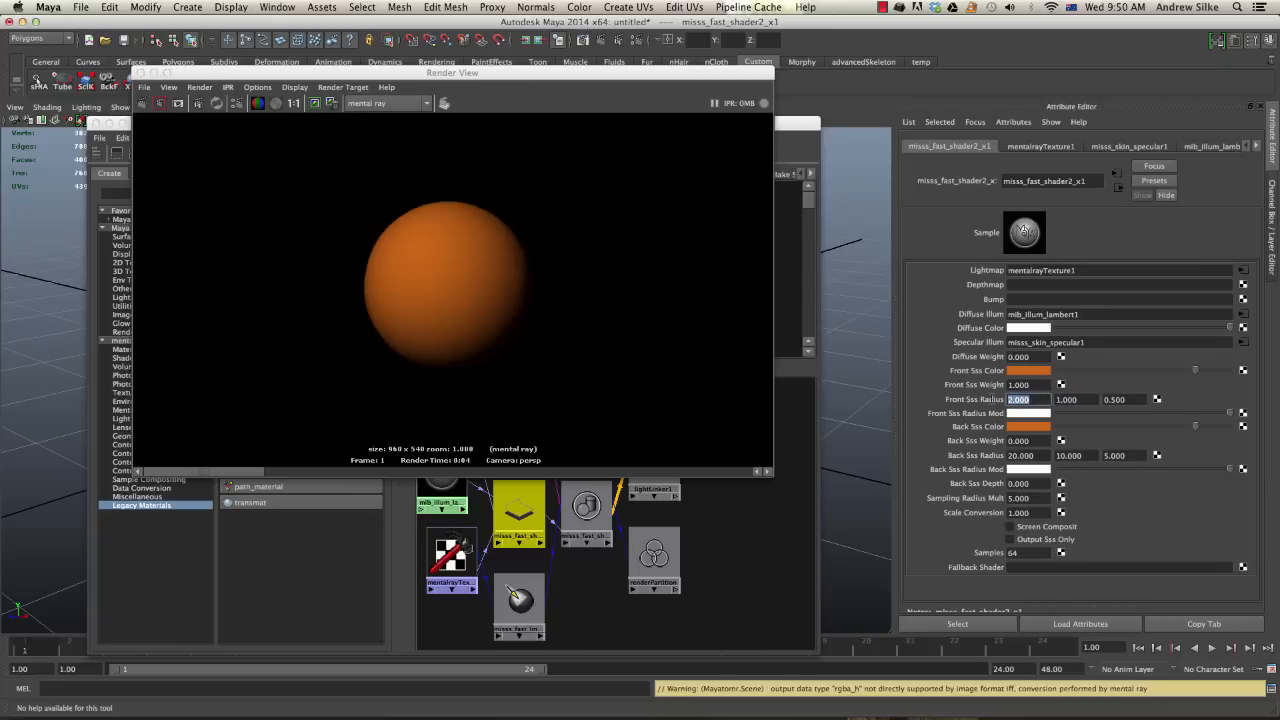
{"action": "mouse_move", "coordinate": [498, 312]}
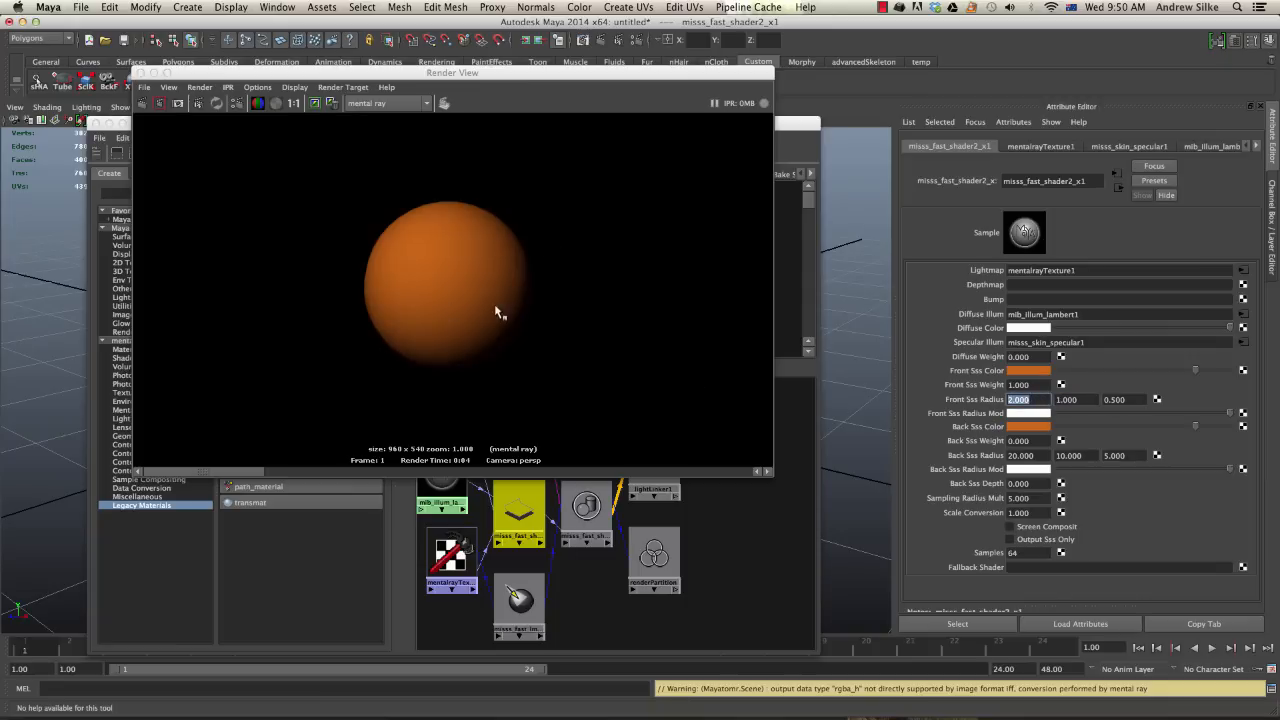
{"action": "mouse_move", "coordinate": [463, 348]}
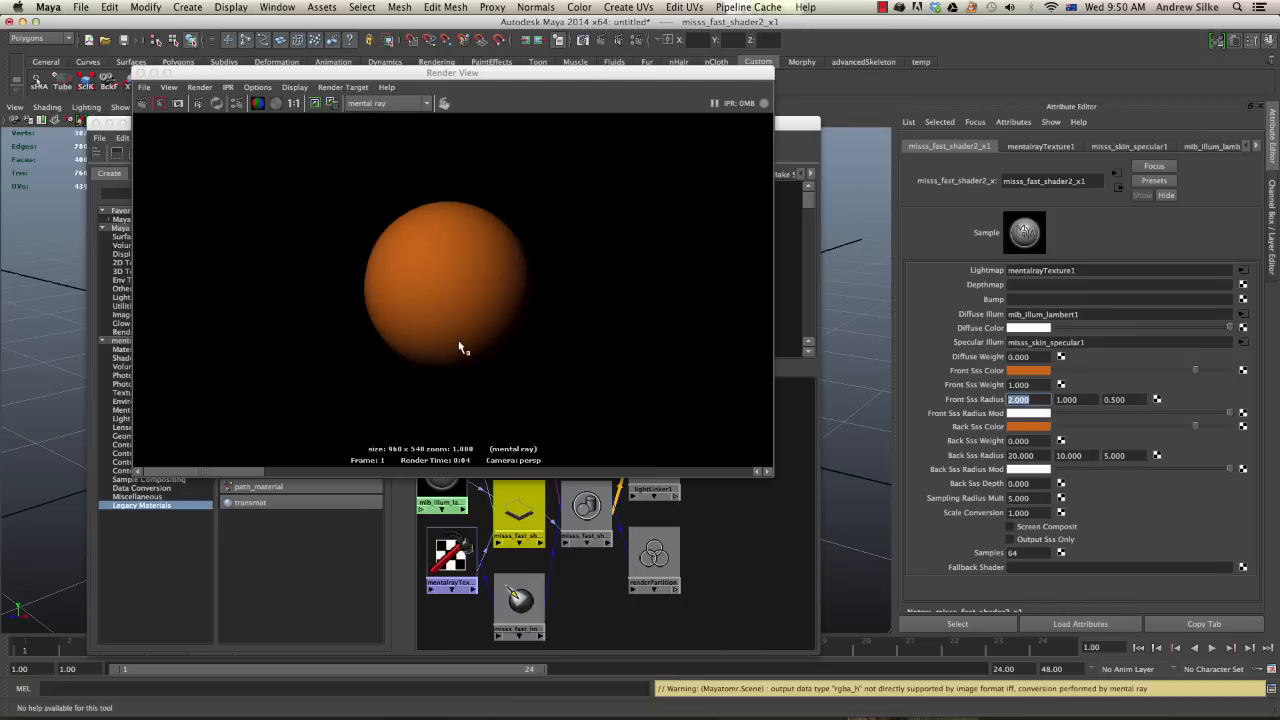
{"action": "mouse_move", "coordinate": [480, 348]}
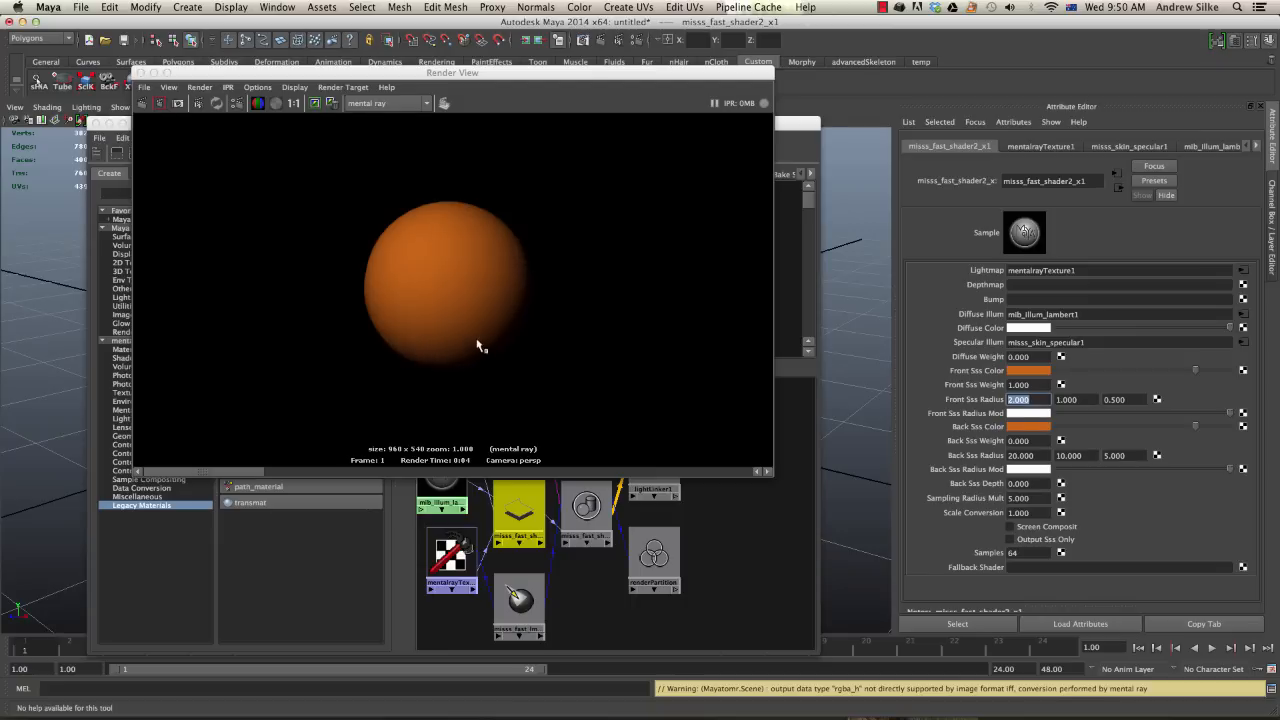
{"action": "mouse_move", "coordinate": [443, 300]}
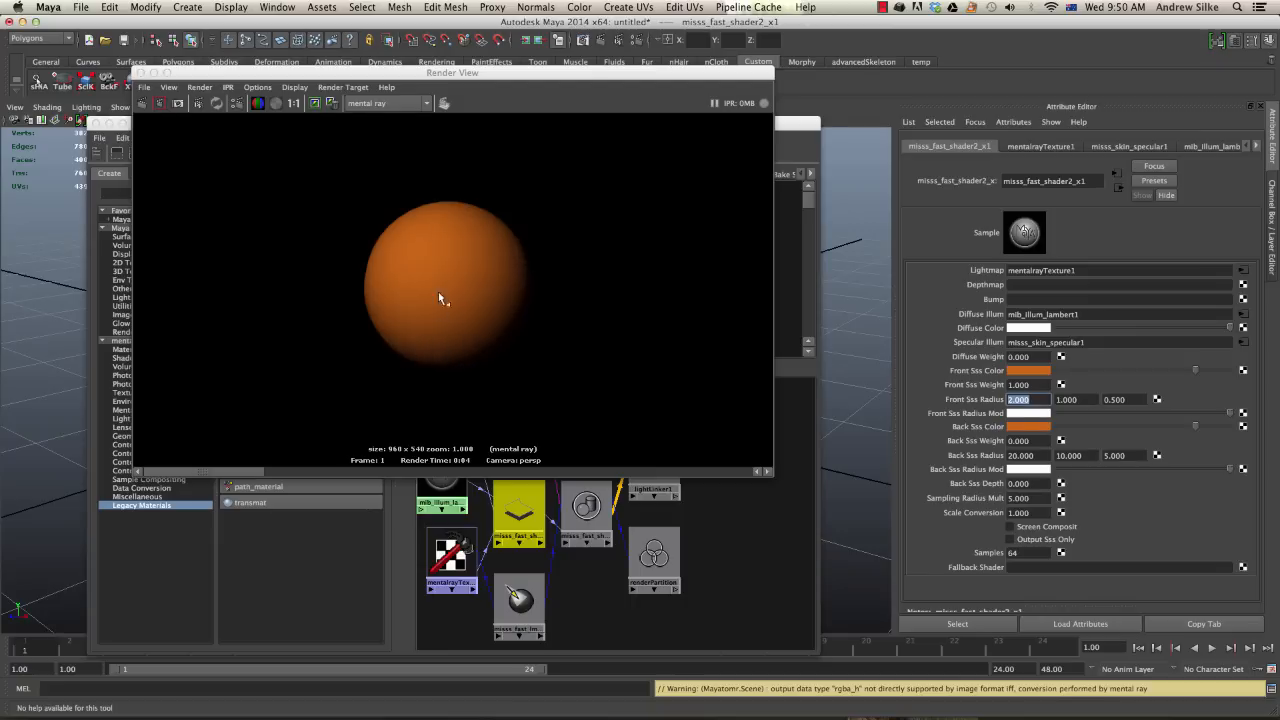
{"action": "mouse_move", "coordinate": [420, 314]}
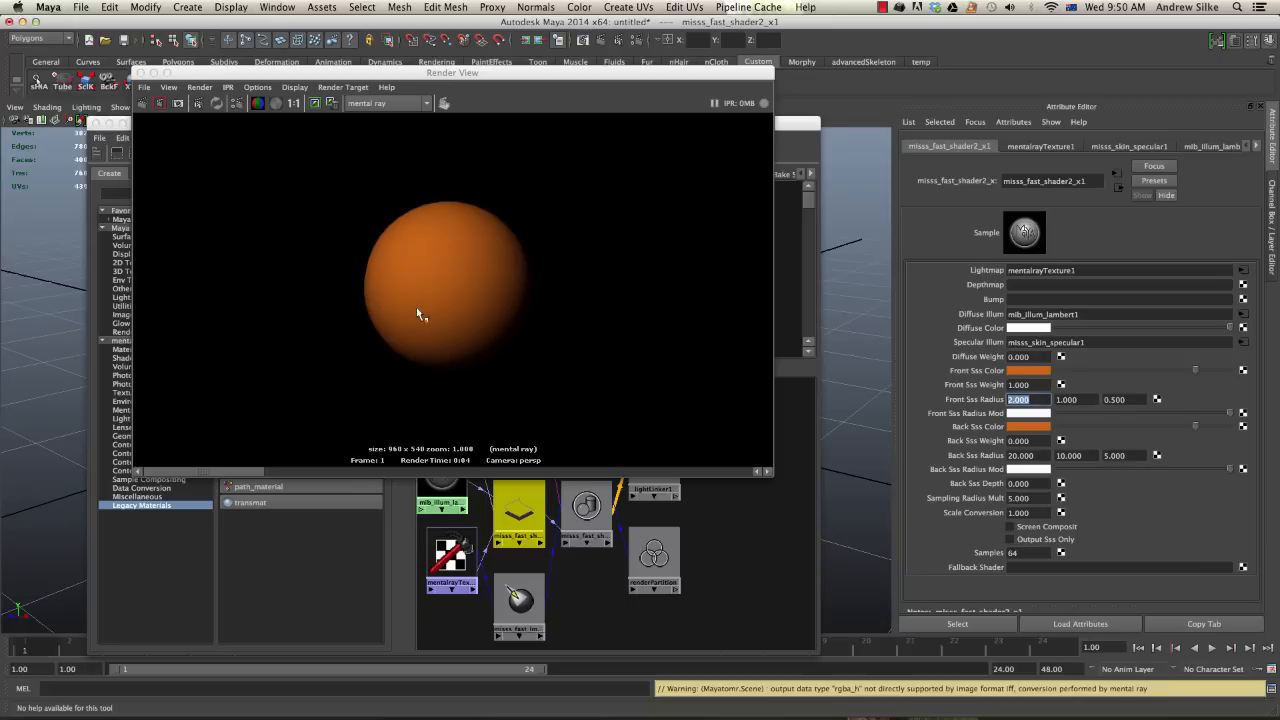
{"action": "mouse_move", "coordinate": [490, 337]}
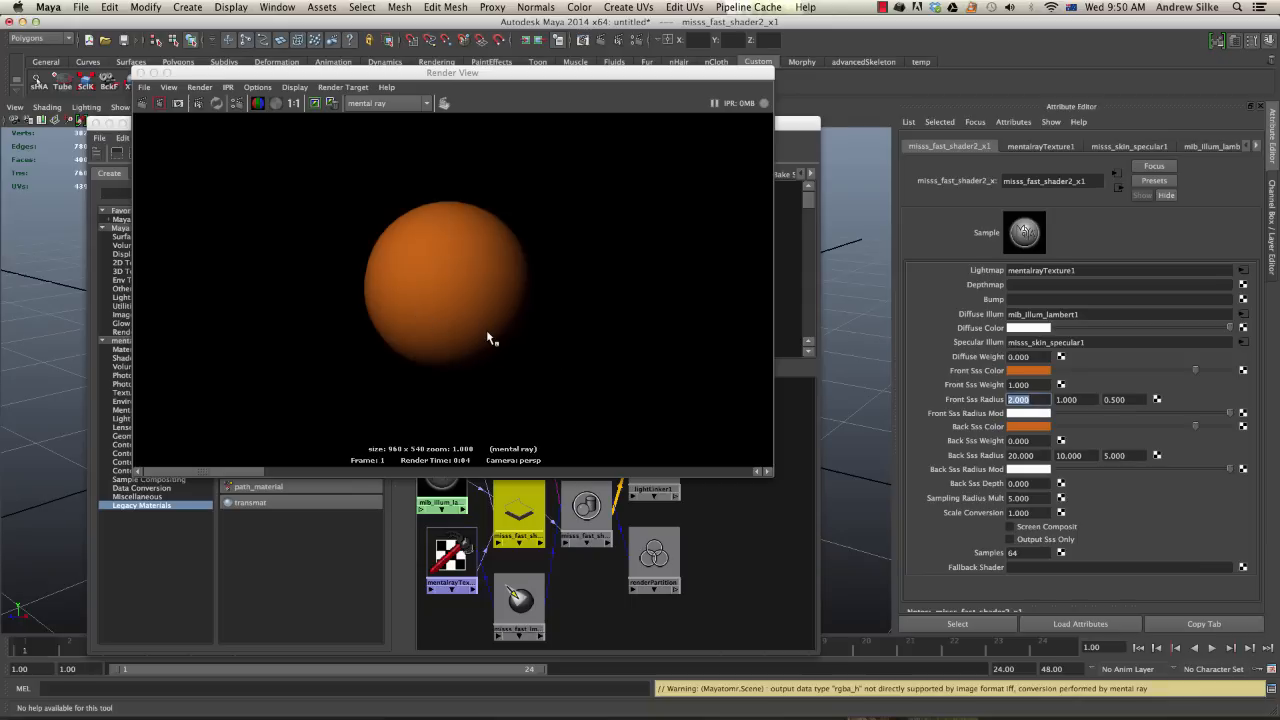
{"action": "mouse_move", "coordinate": [451, 263]}
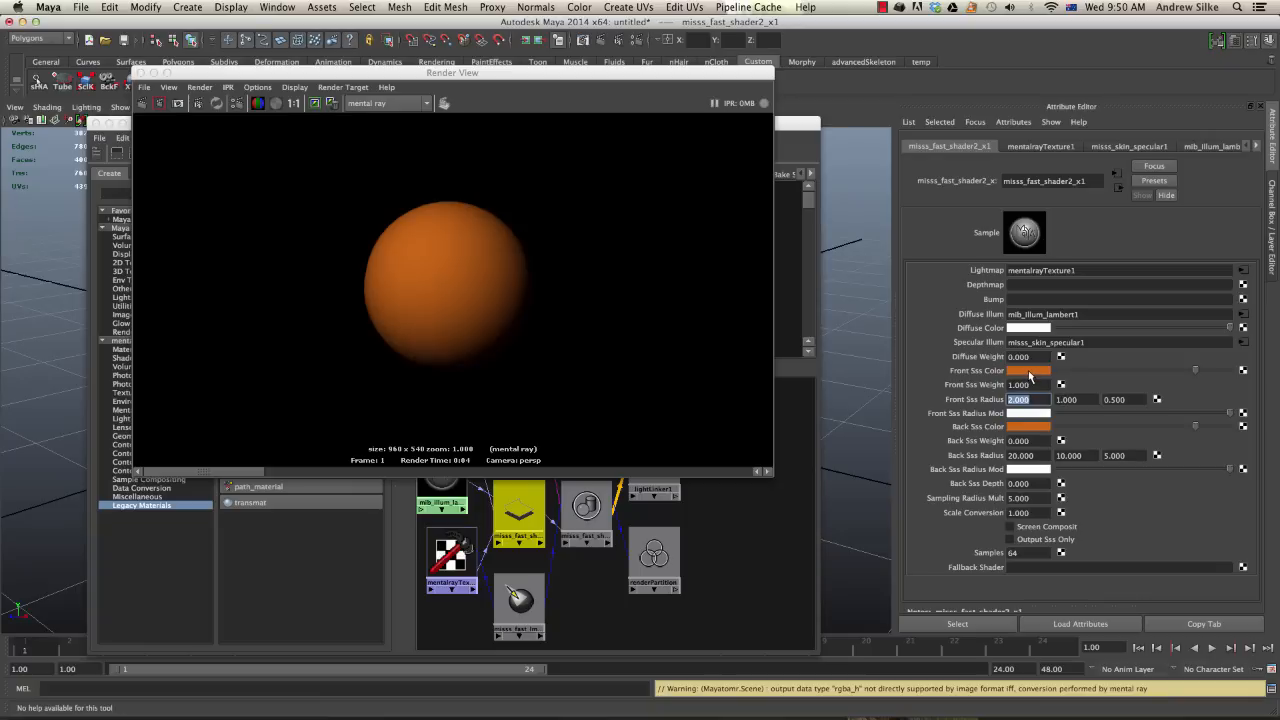
Step: Shift Front Sss Color to yellow and redo the render to show a yellow sphere
{"action": "left_click", "coordinate": [1028, 370]}
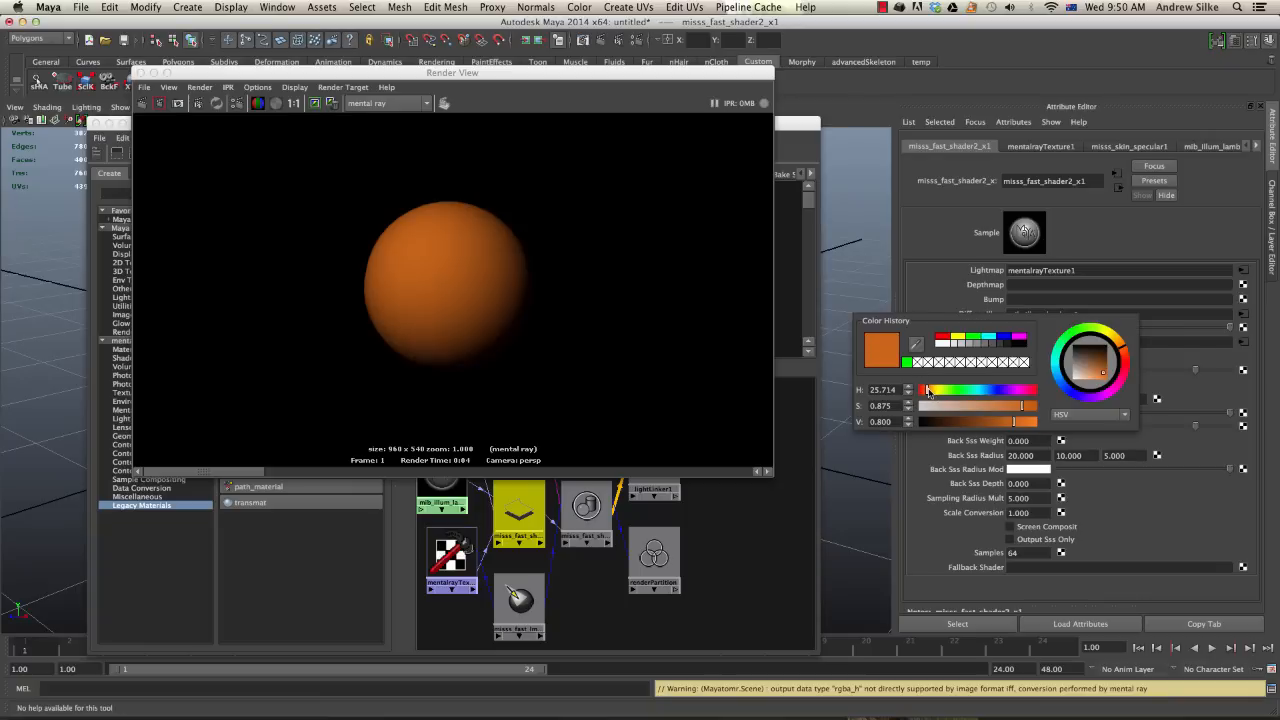
{"action": "left_click", "coordinate": [937, 389]}
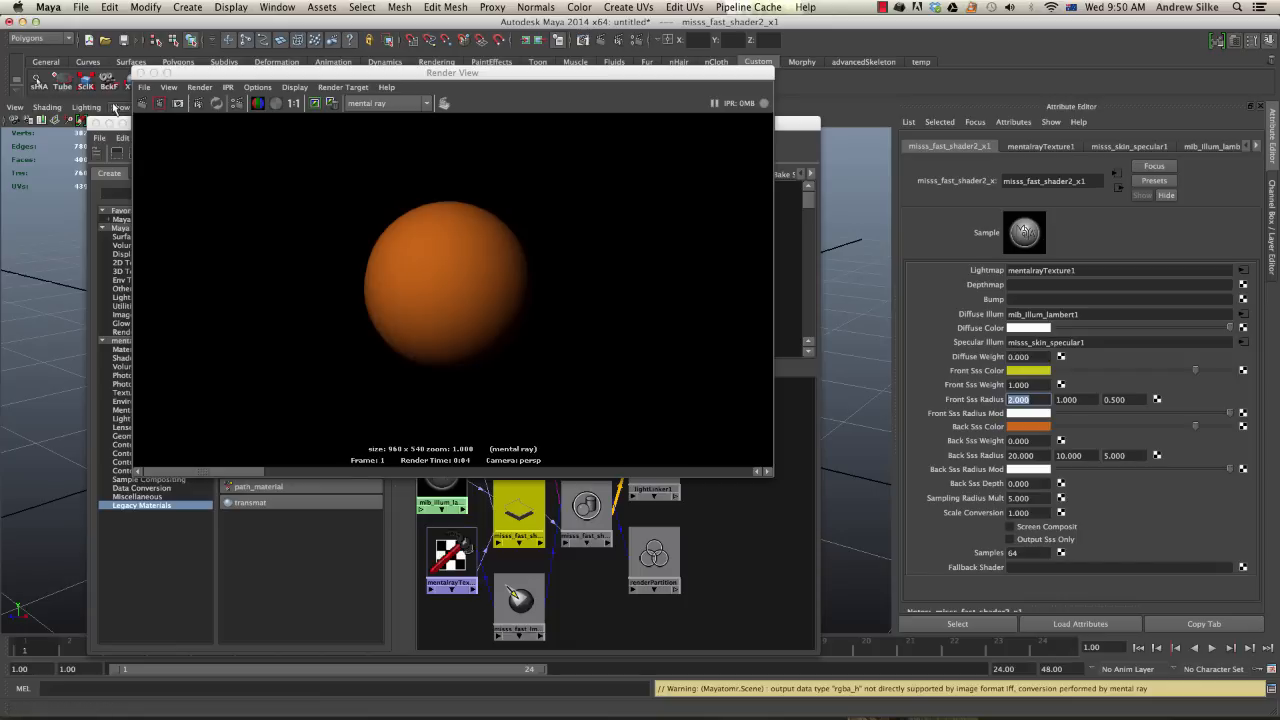
{"action": "left_click", "coordinate": [142, 103]}
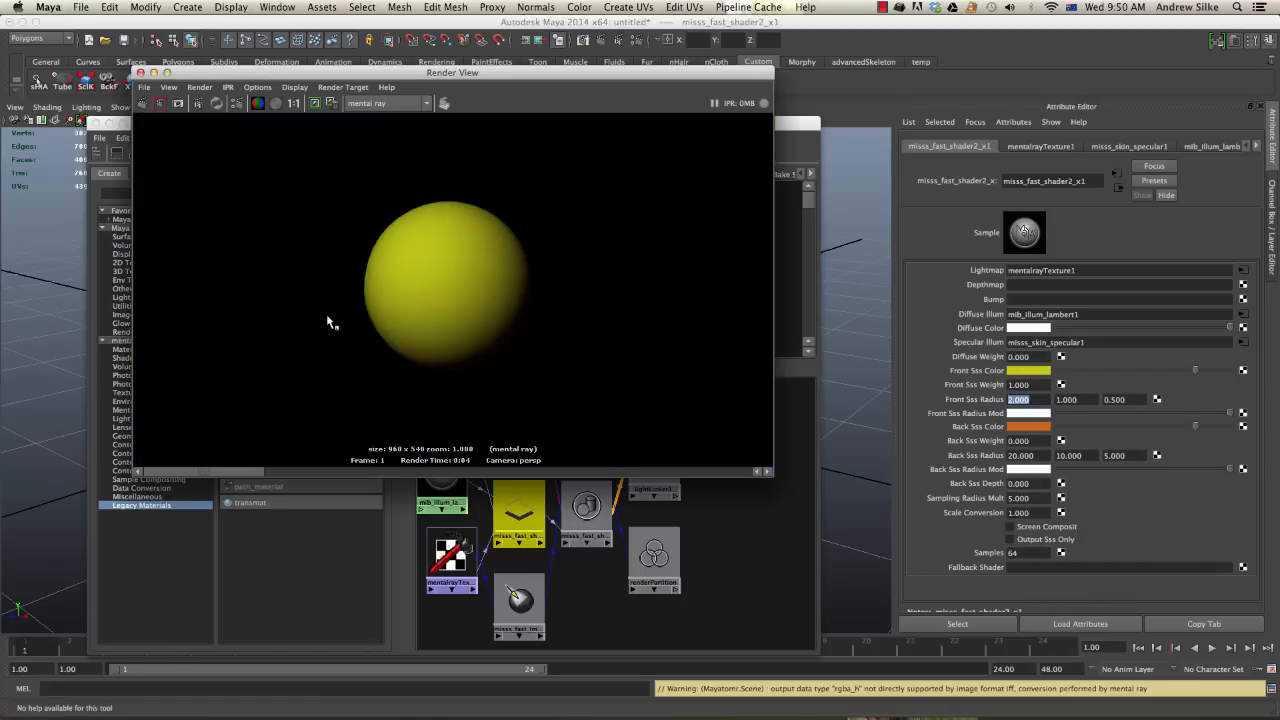
{"action": "mouse_move", "coordinate": [415, 362]}
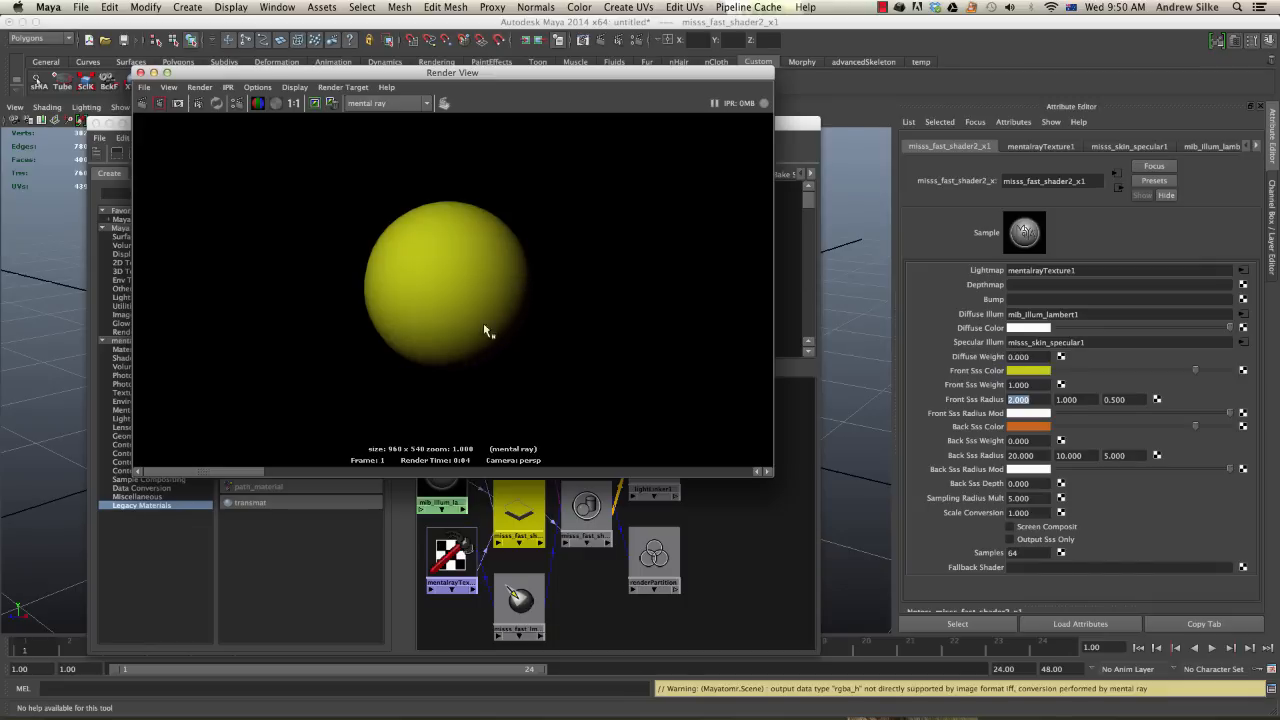
{"action": "mouse_move", "coordinate": [470, 313]}
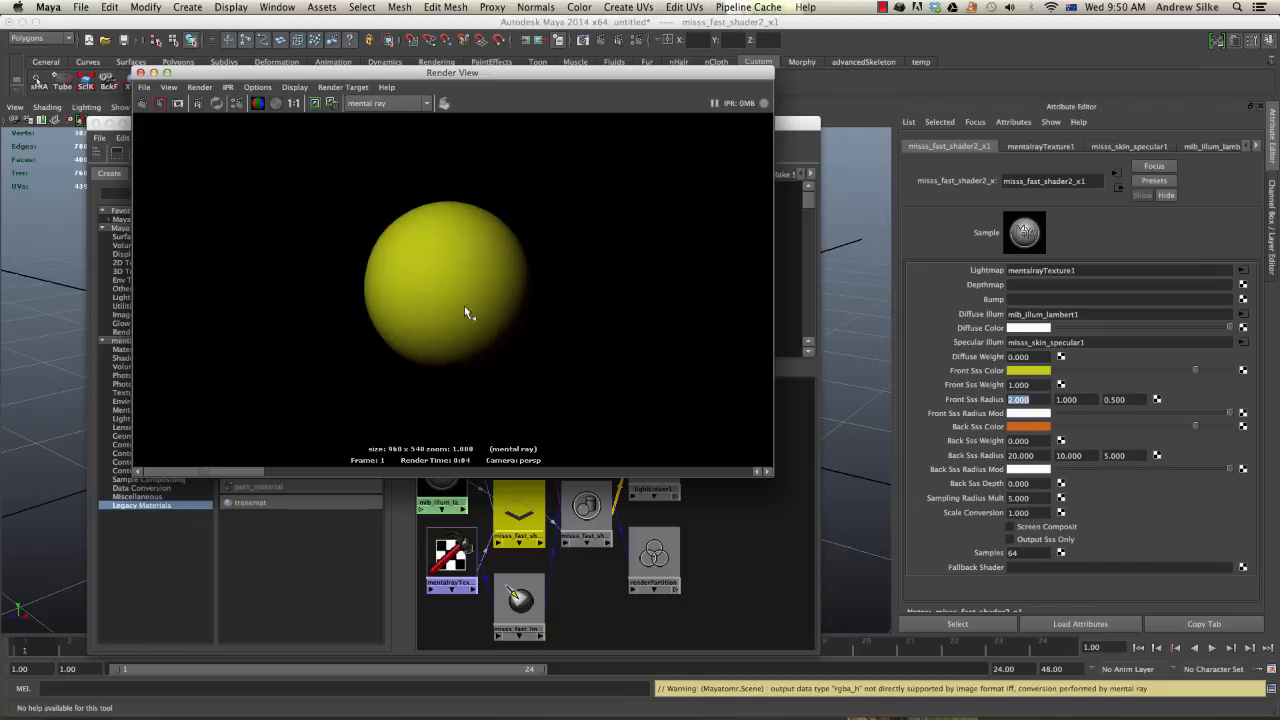
{"action": "mouse_move", "coordinate": [517, 335]}
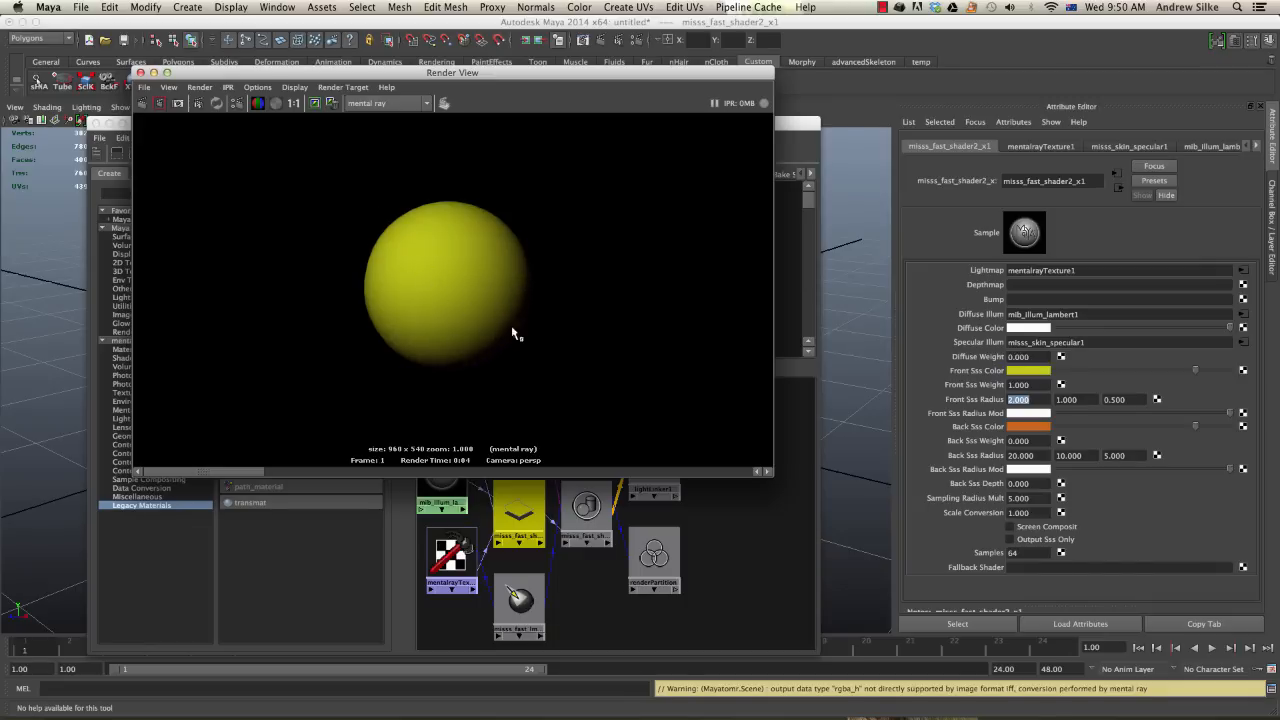
{"action": "mouse_move", "coordinate": [465, 362]}
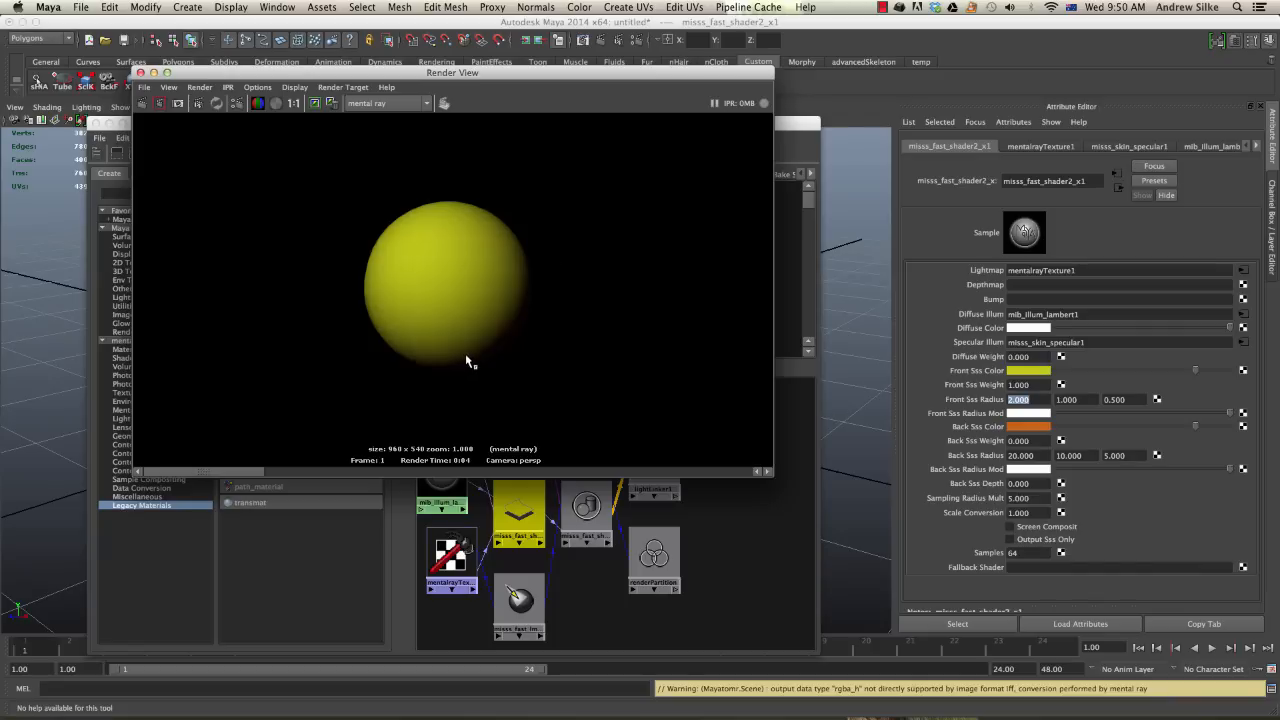
{"action": "mouse_move", "coordinate": [503, 323]}
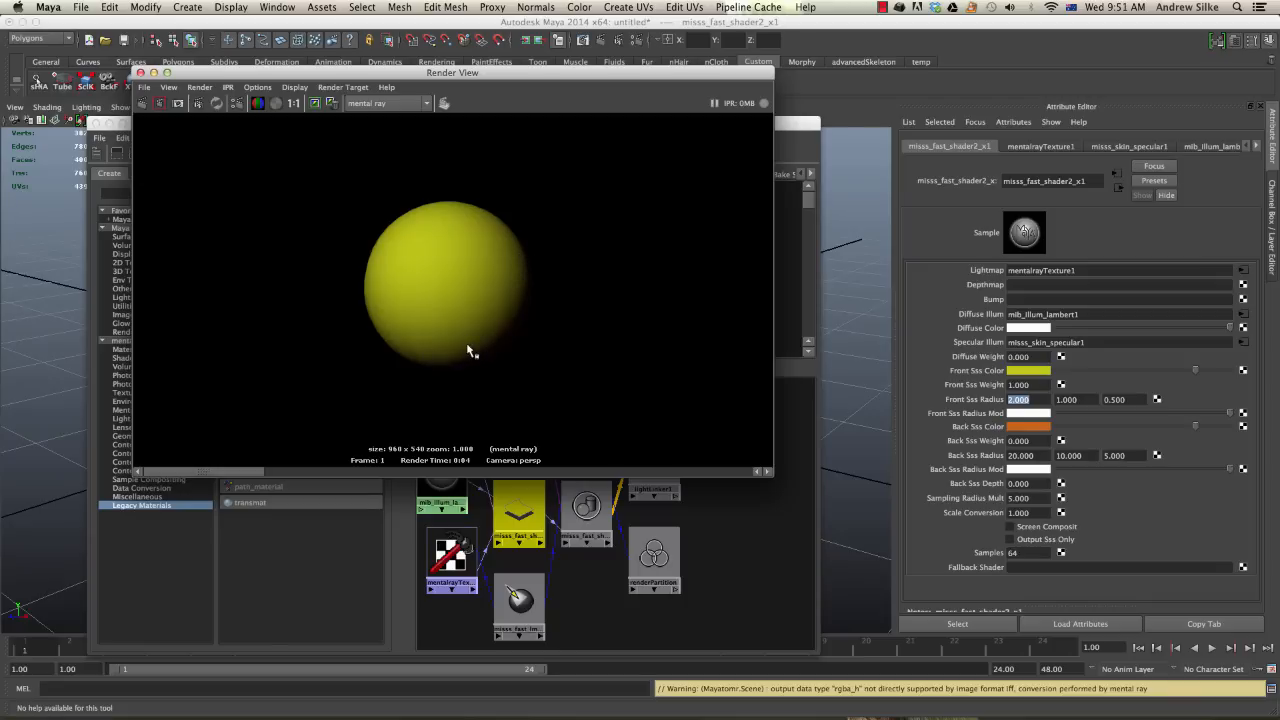
{"action": "mouse_move", "coordinate": [1085, 420]}
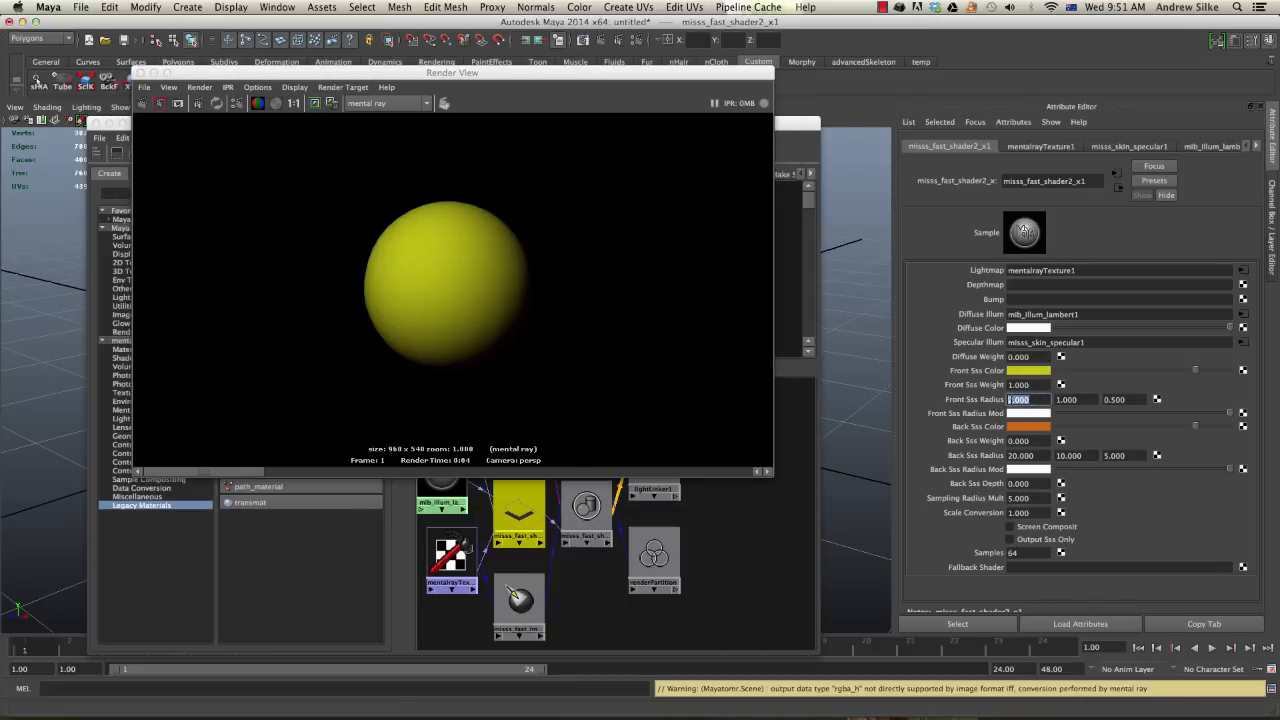
Step: Change the first two Back Sss Radius values from 20 and 10 to 2.000 and 1.000
{"action": "type", "text": "2.000"}
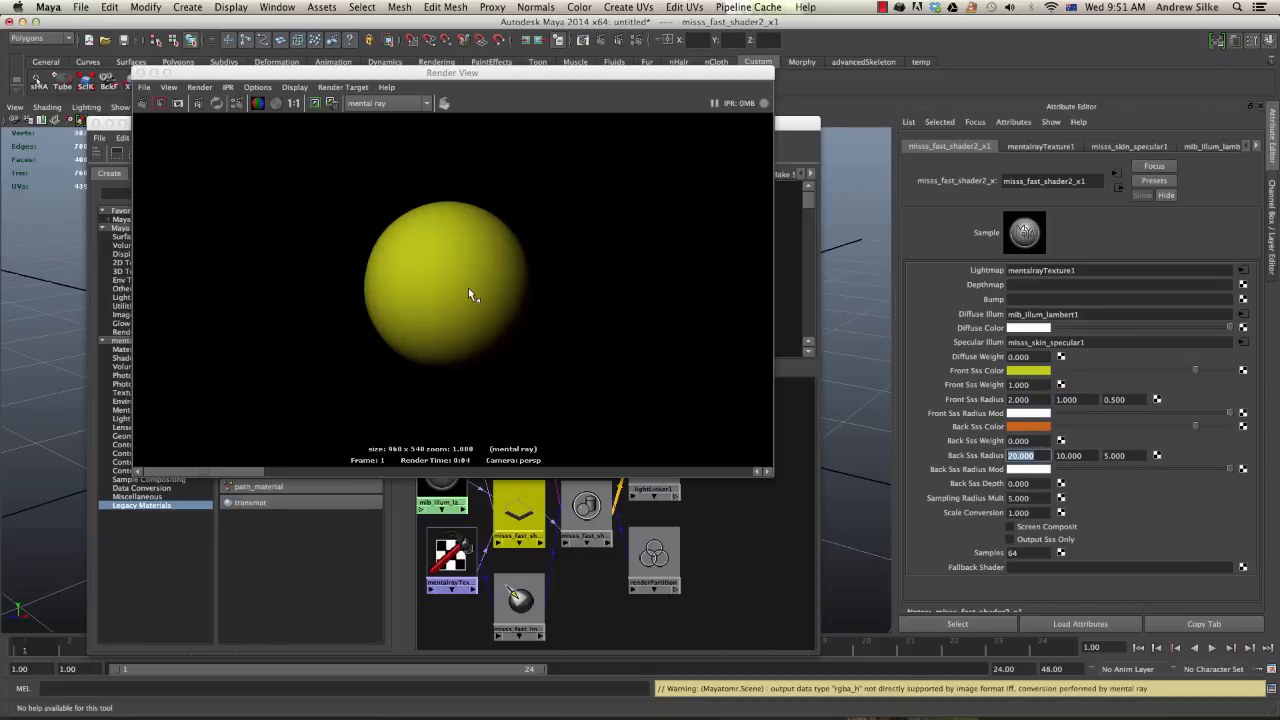
{"action": "type", "text": "2.000"}
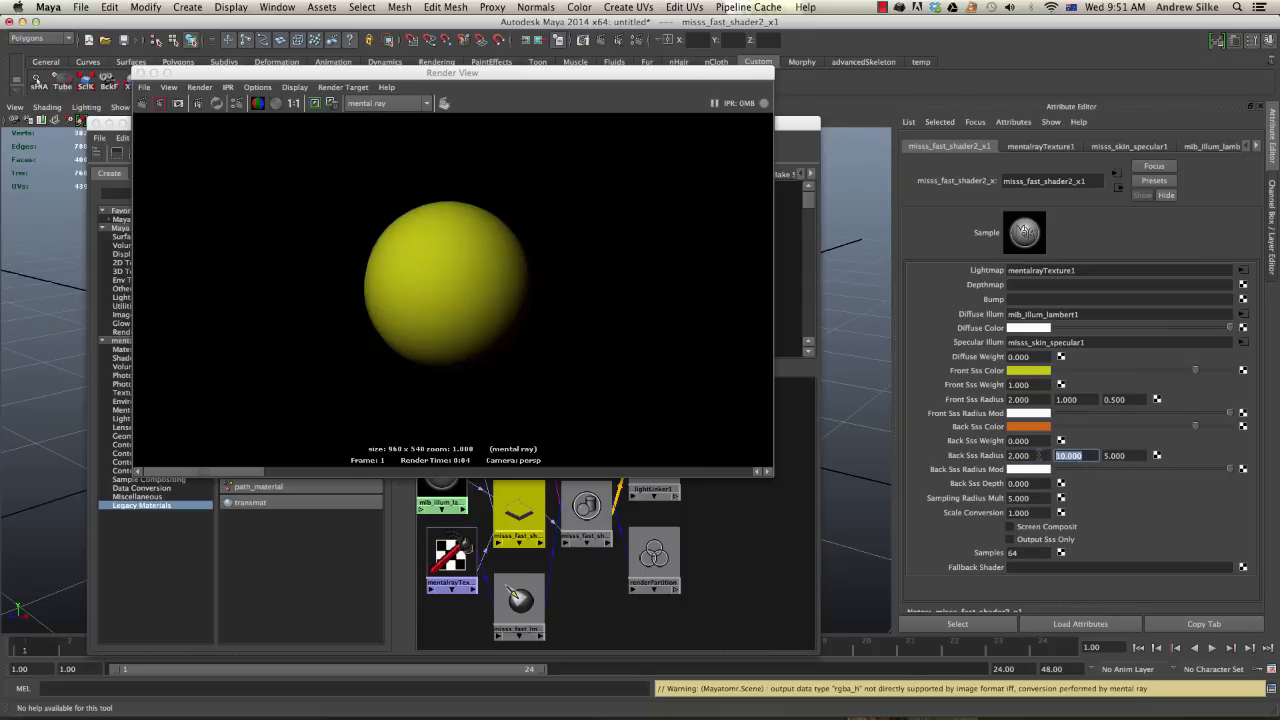
{"action": "type", "text": "1.000"}
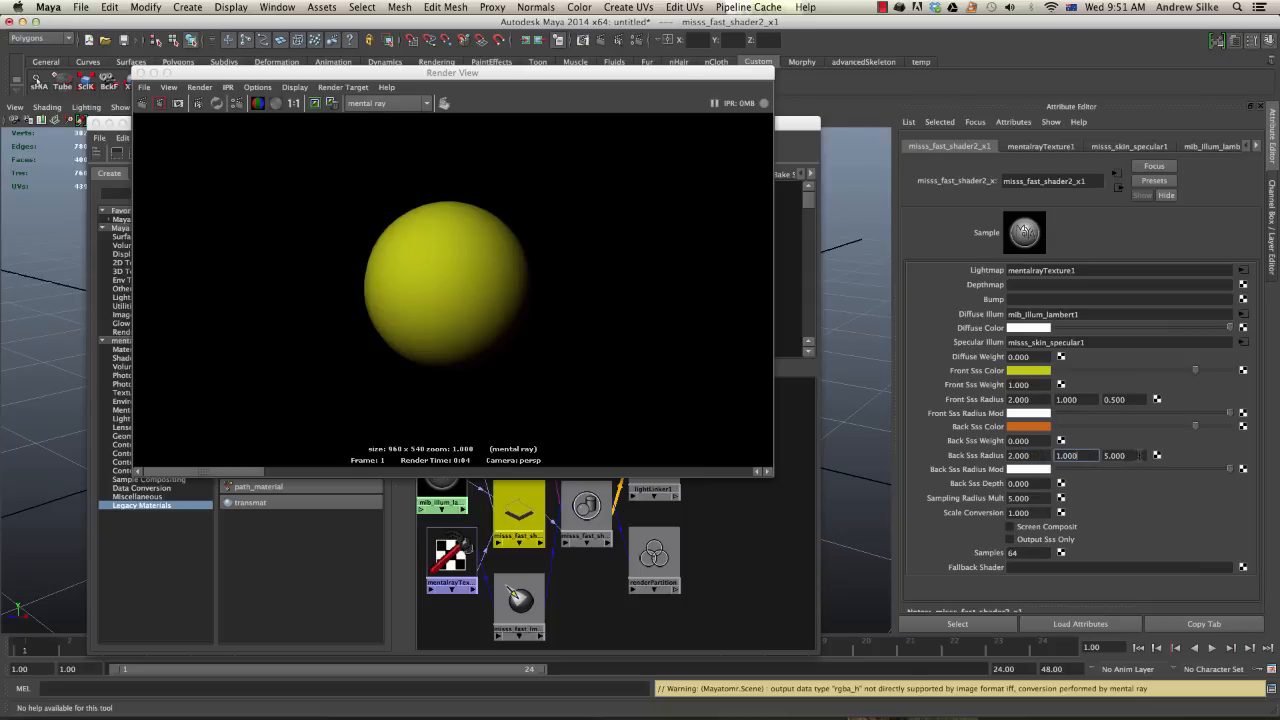